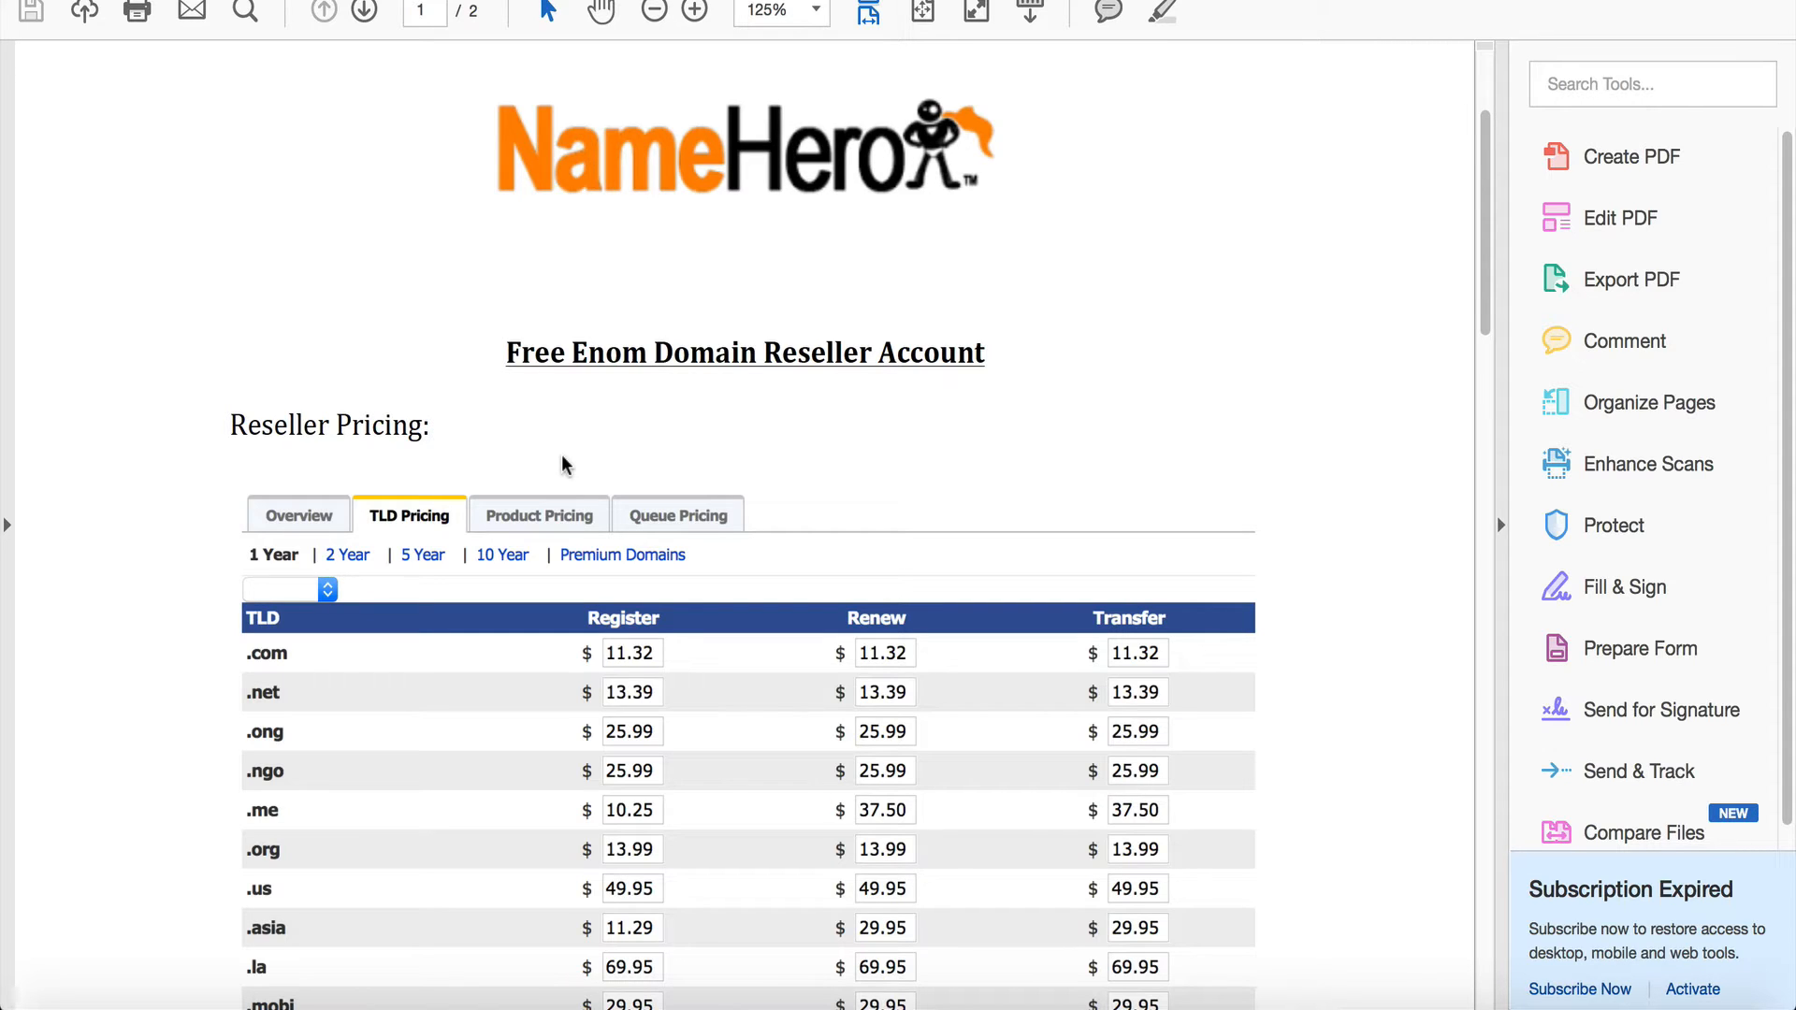
# Step: Scroll through page 2 of the reseller PDF reading the Organization Information and sub-account application fields
pyautogui.scroll(-3)
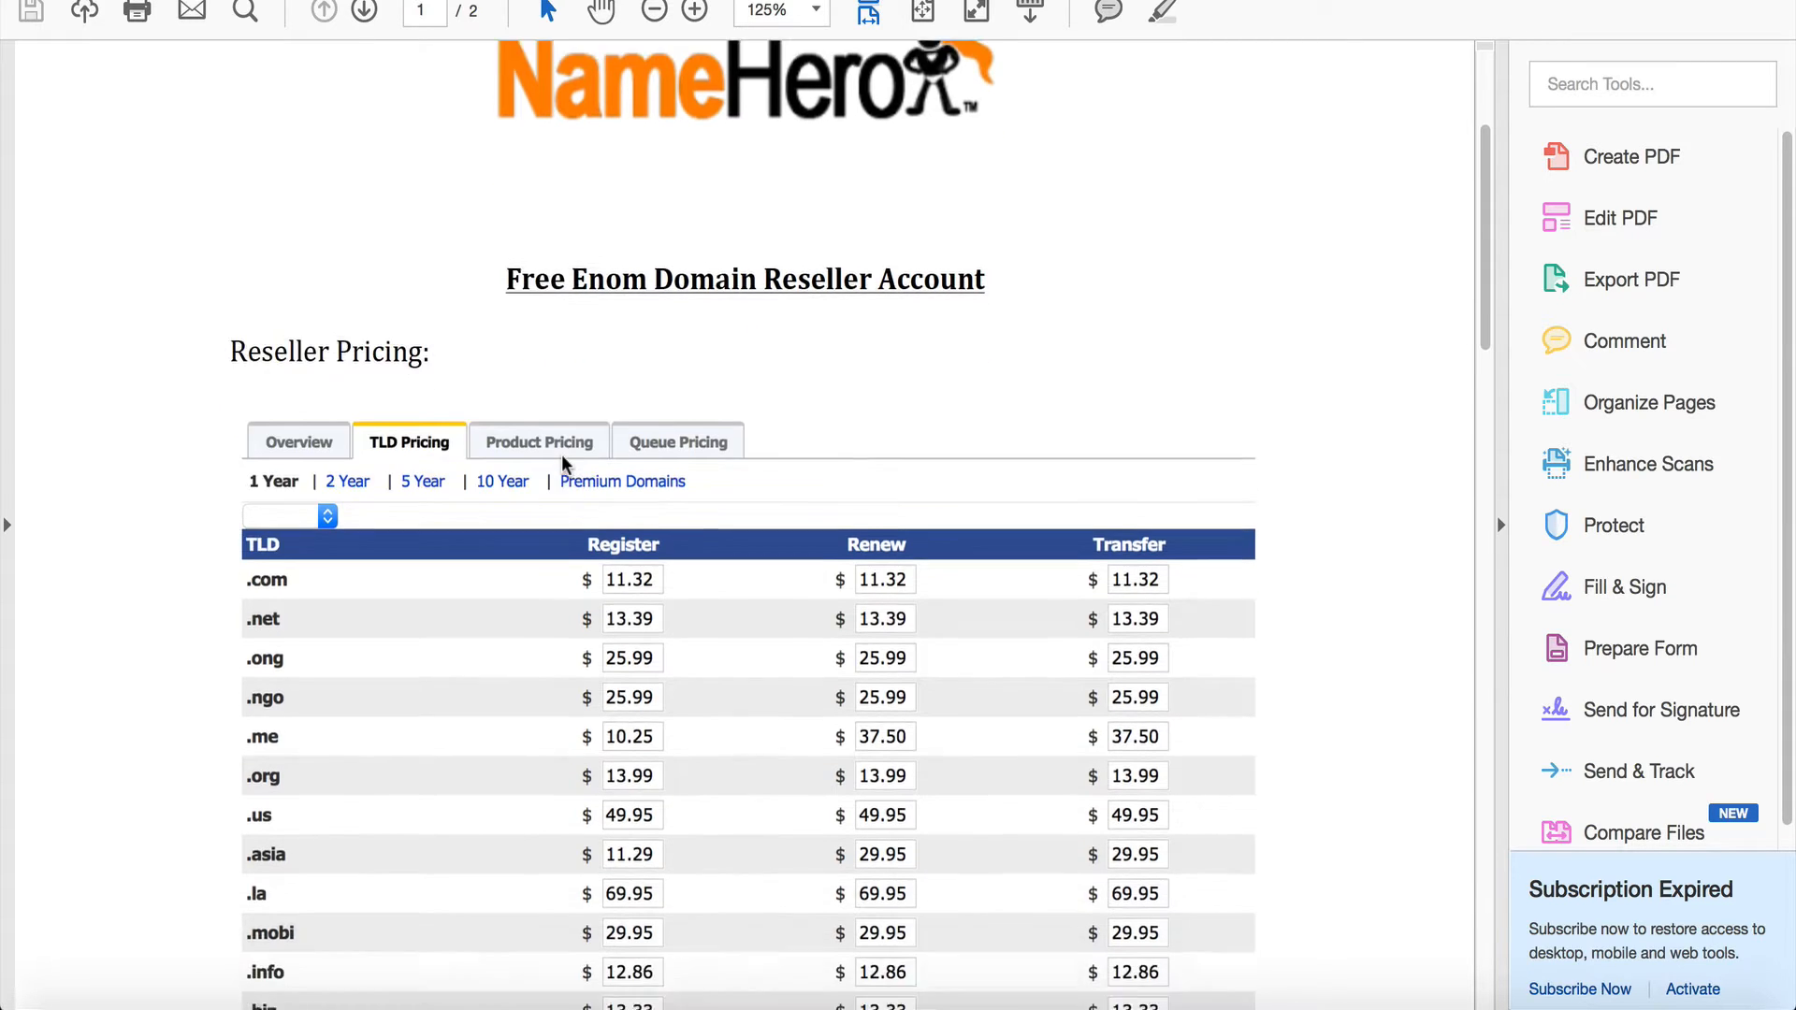
pyautogui.scroll(-3)
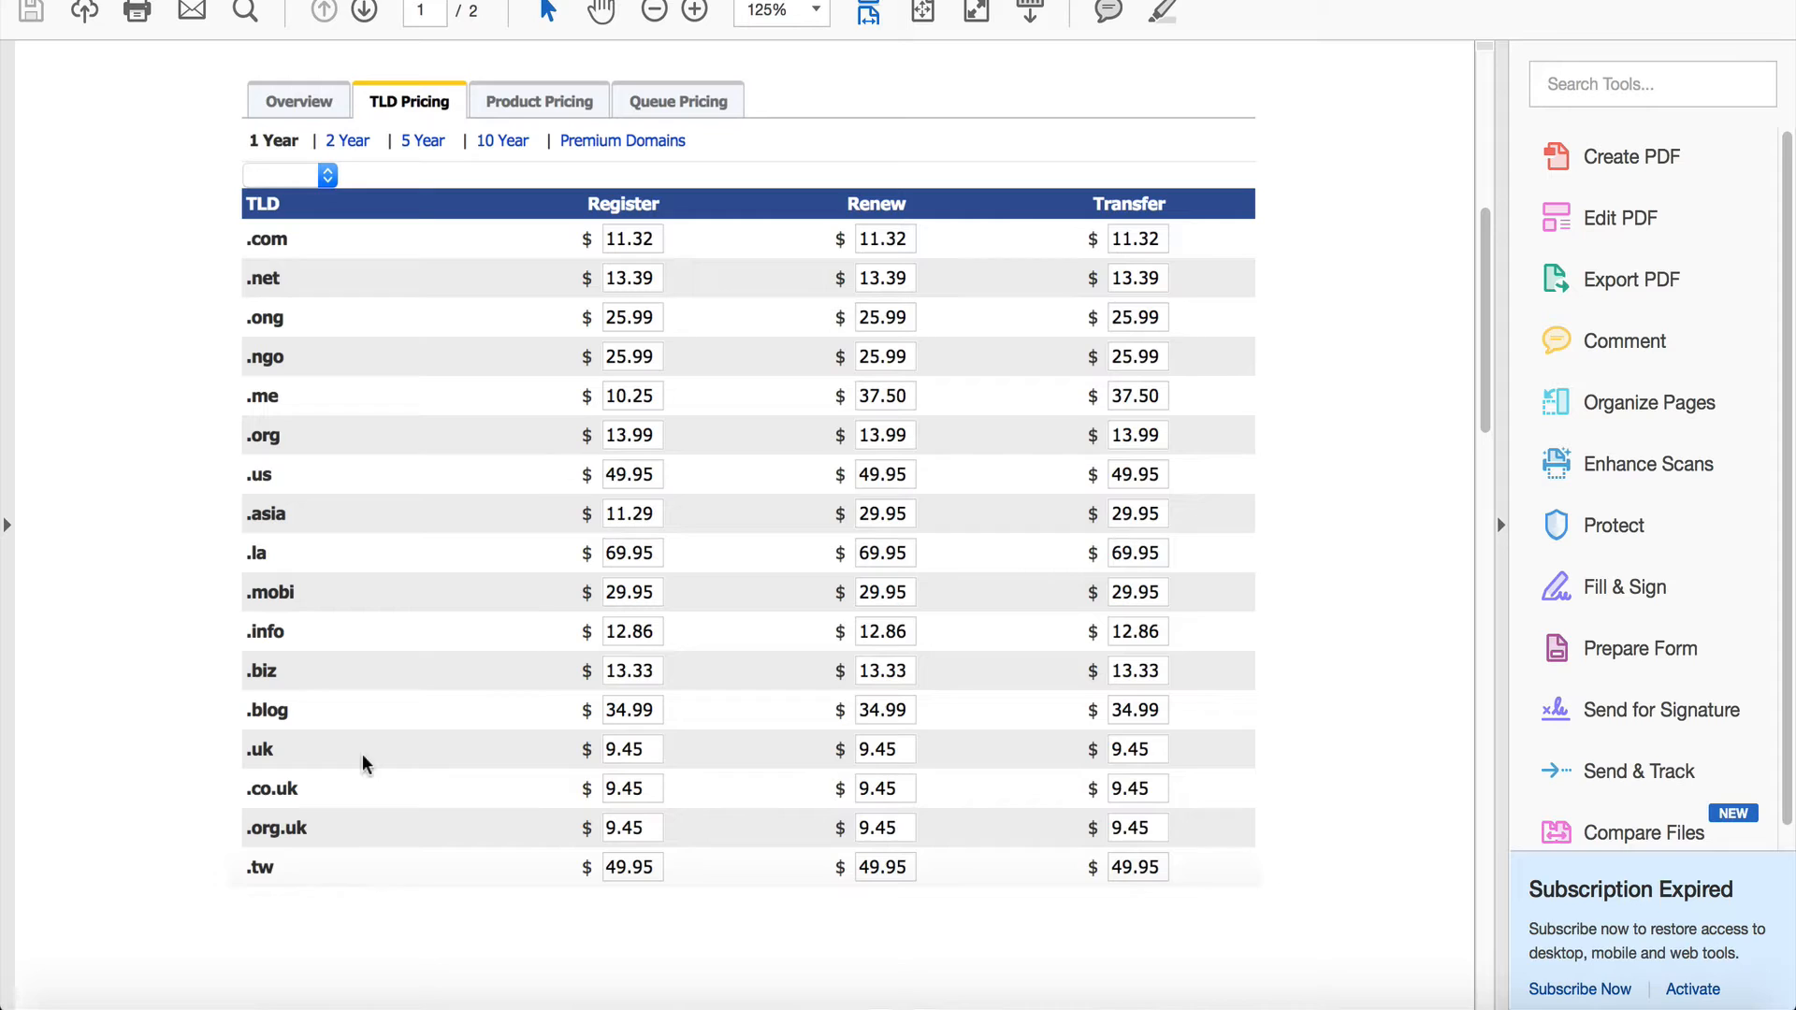
pyautogui.moveTo(355, 444)
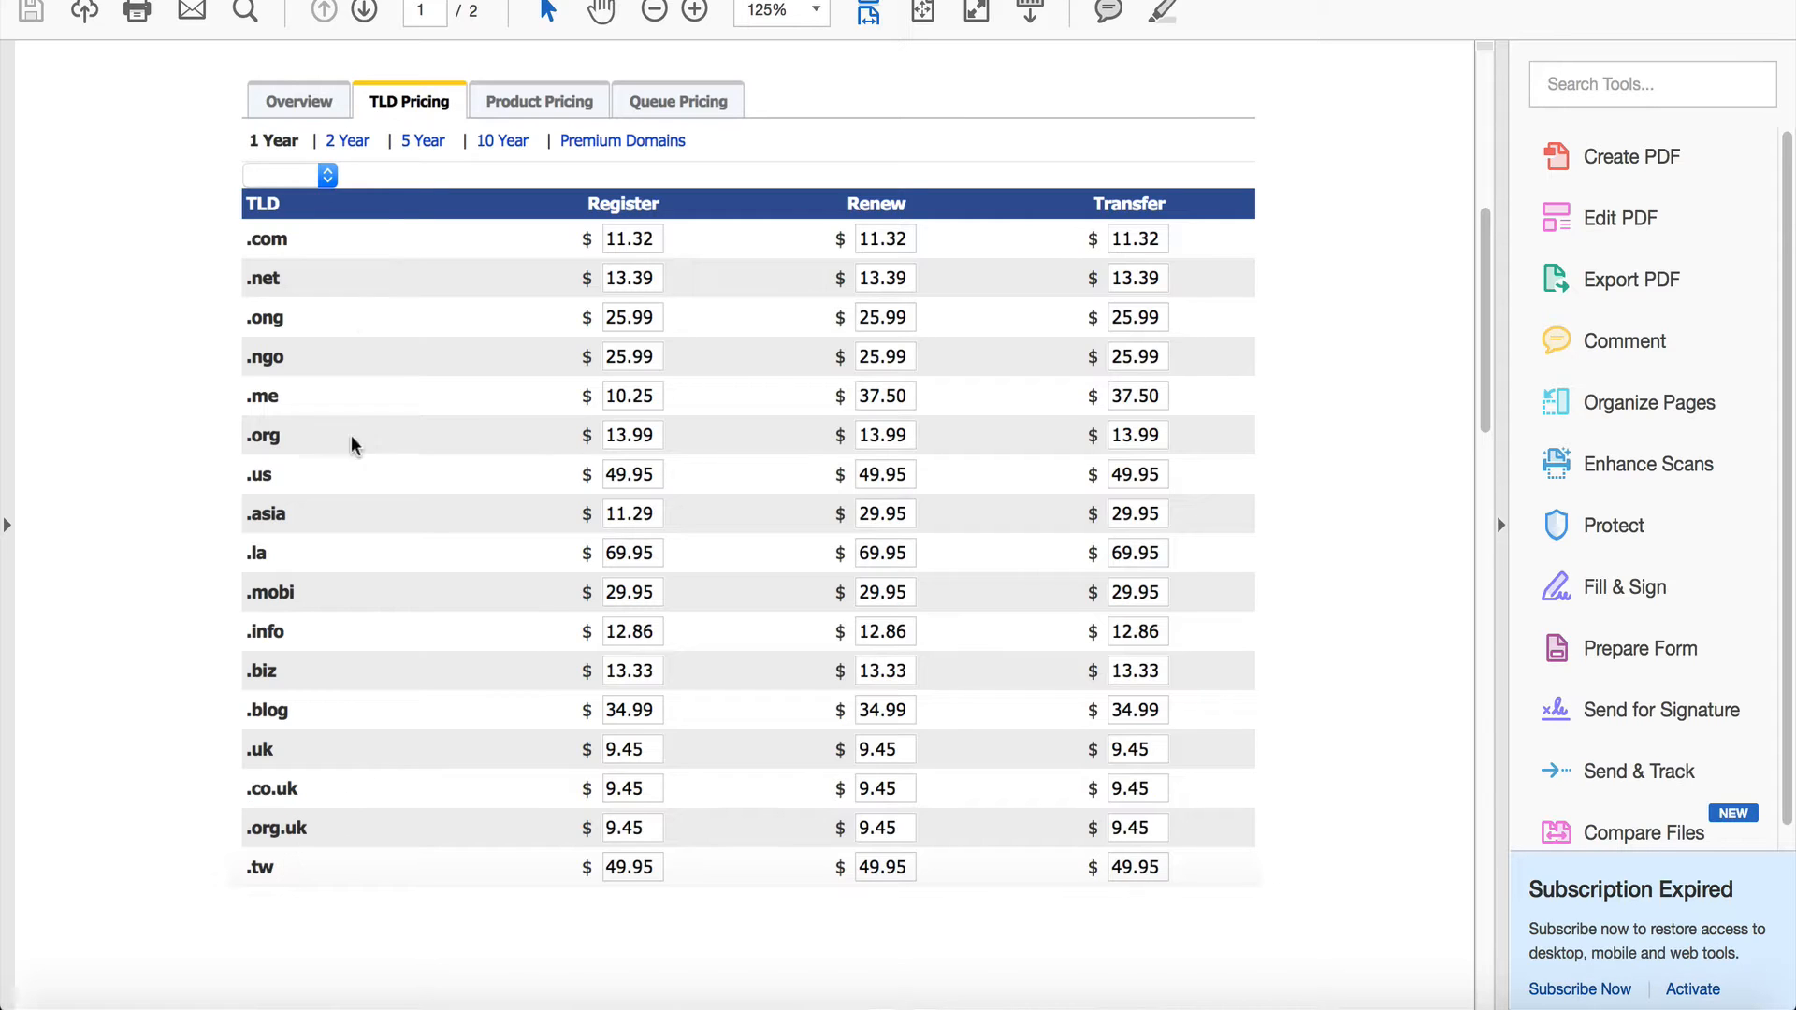
pyautogui.moveTo(358, 664)
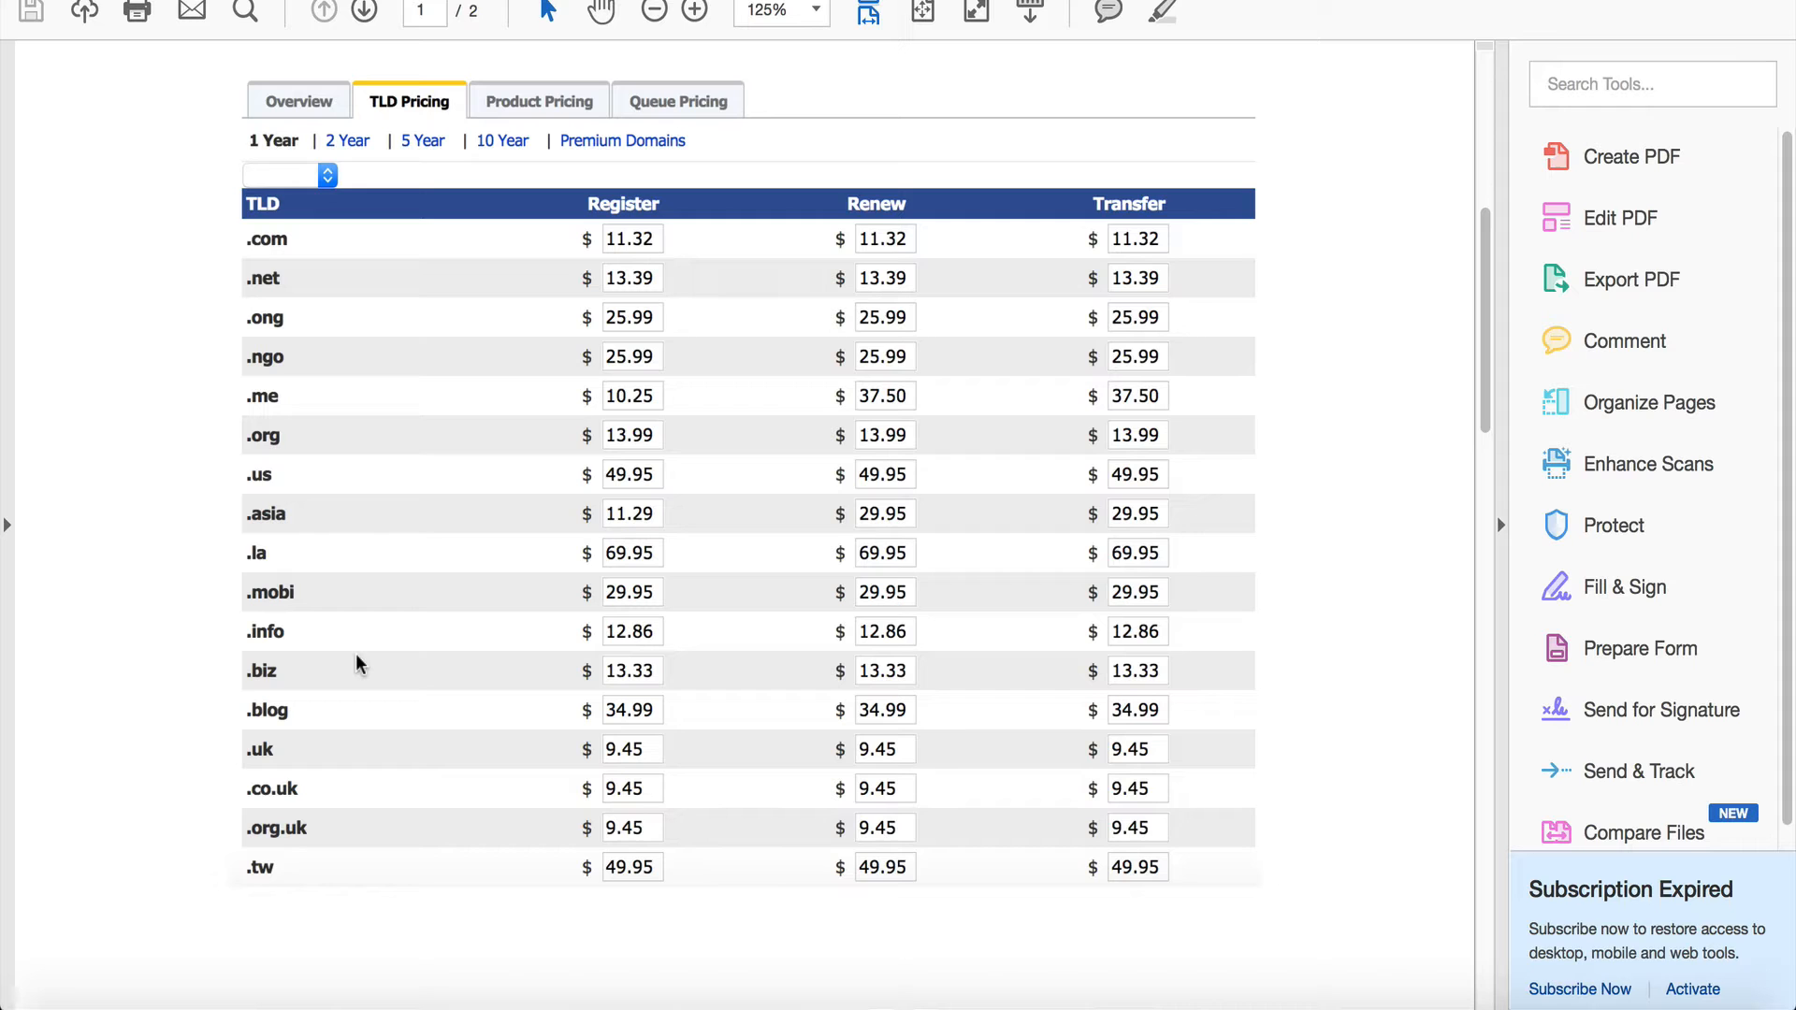
pyautogui.moveTo(315, 556)
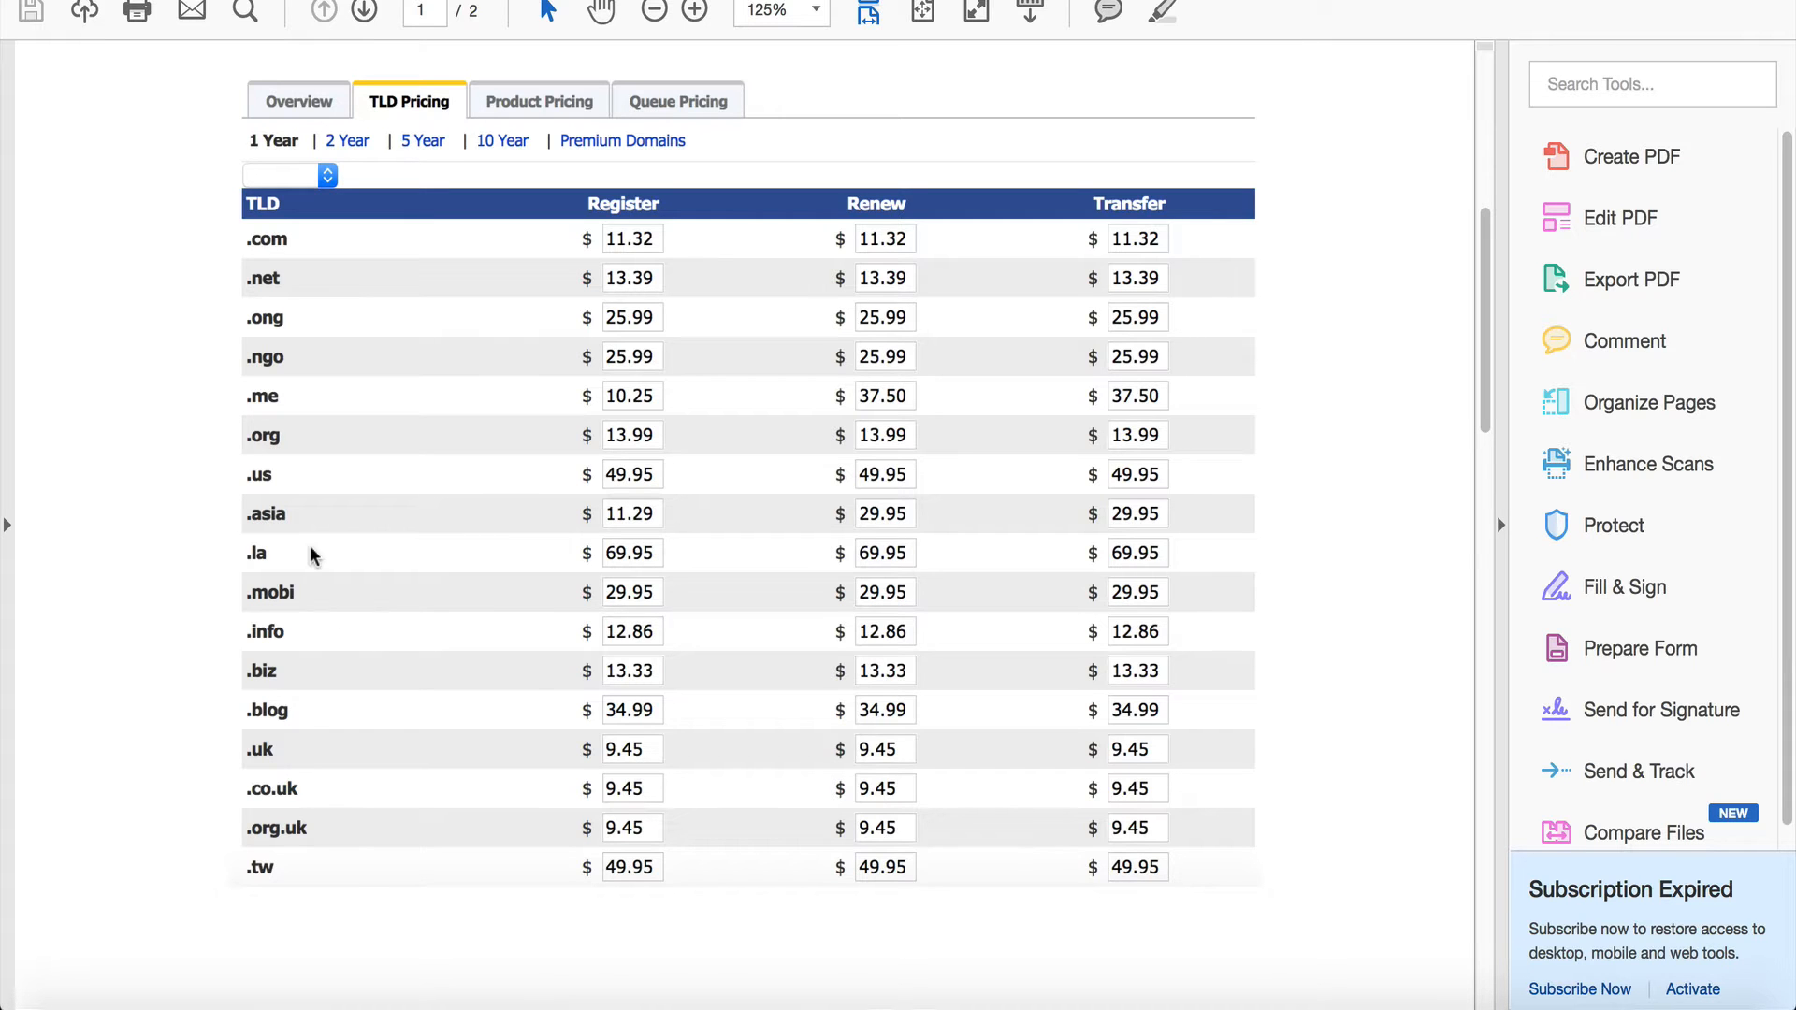
pyautogui.scroll(-3)
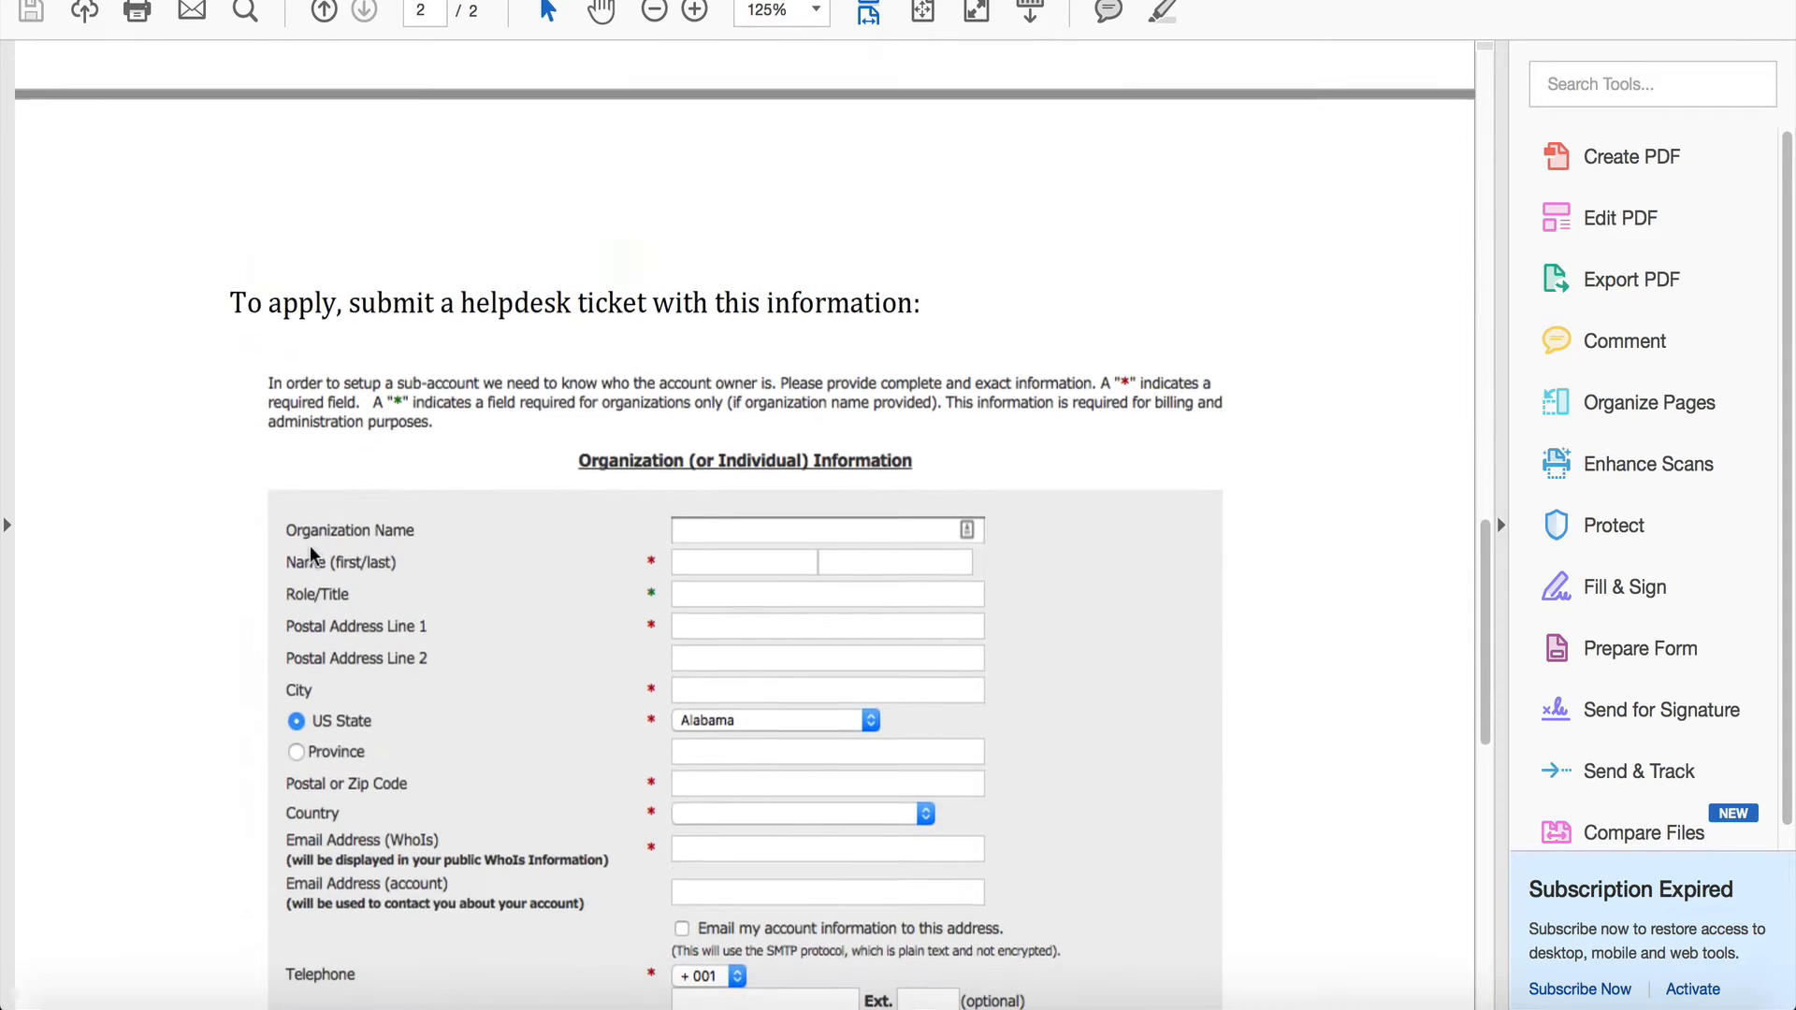
pyautogui.scroll(-3)
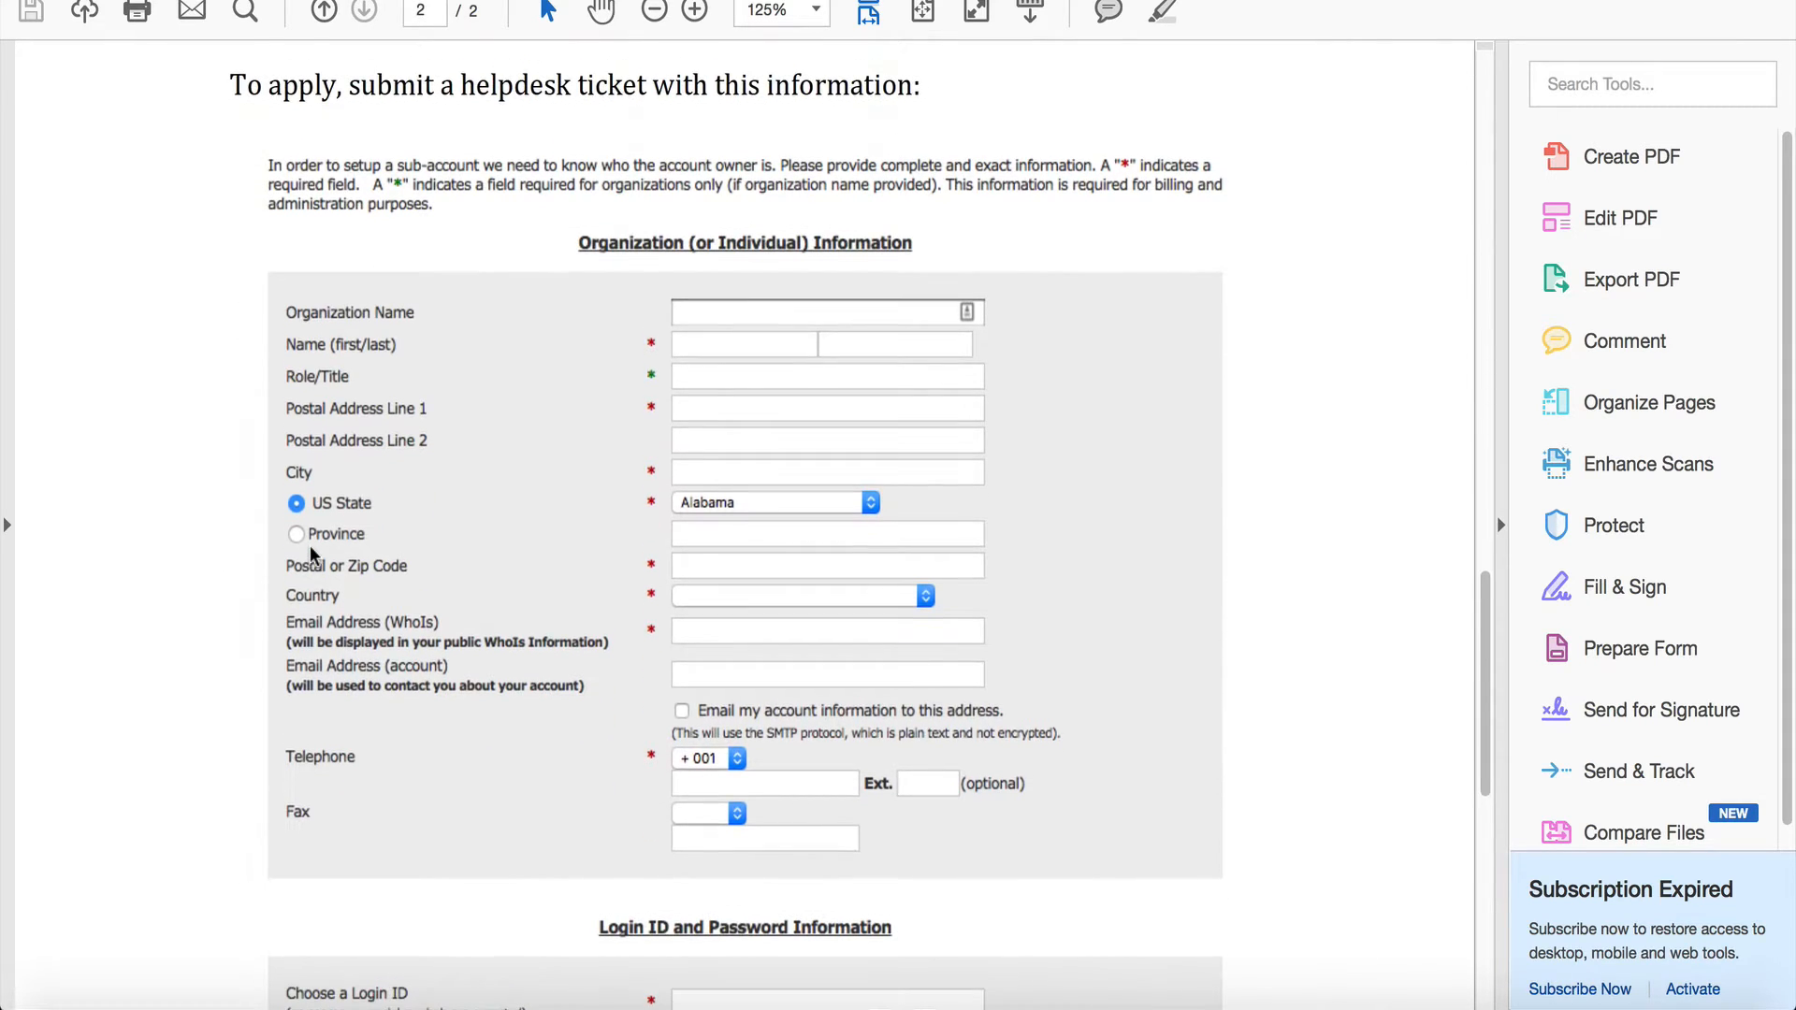
pyautogui.scroll(-3)
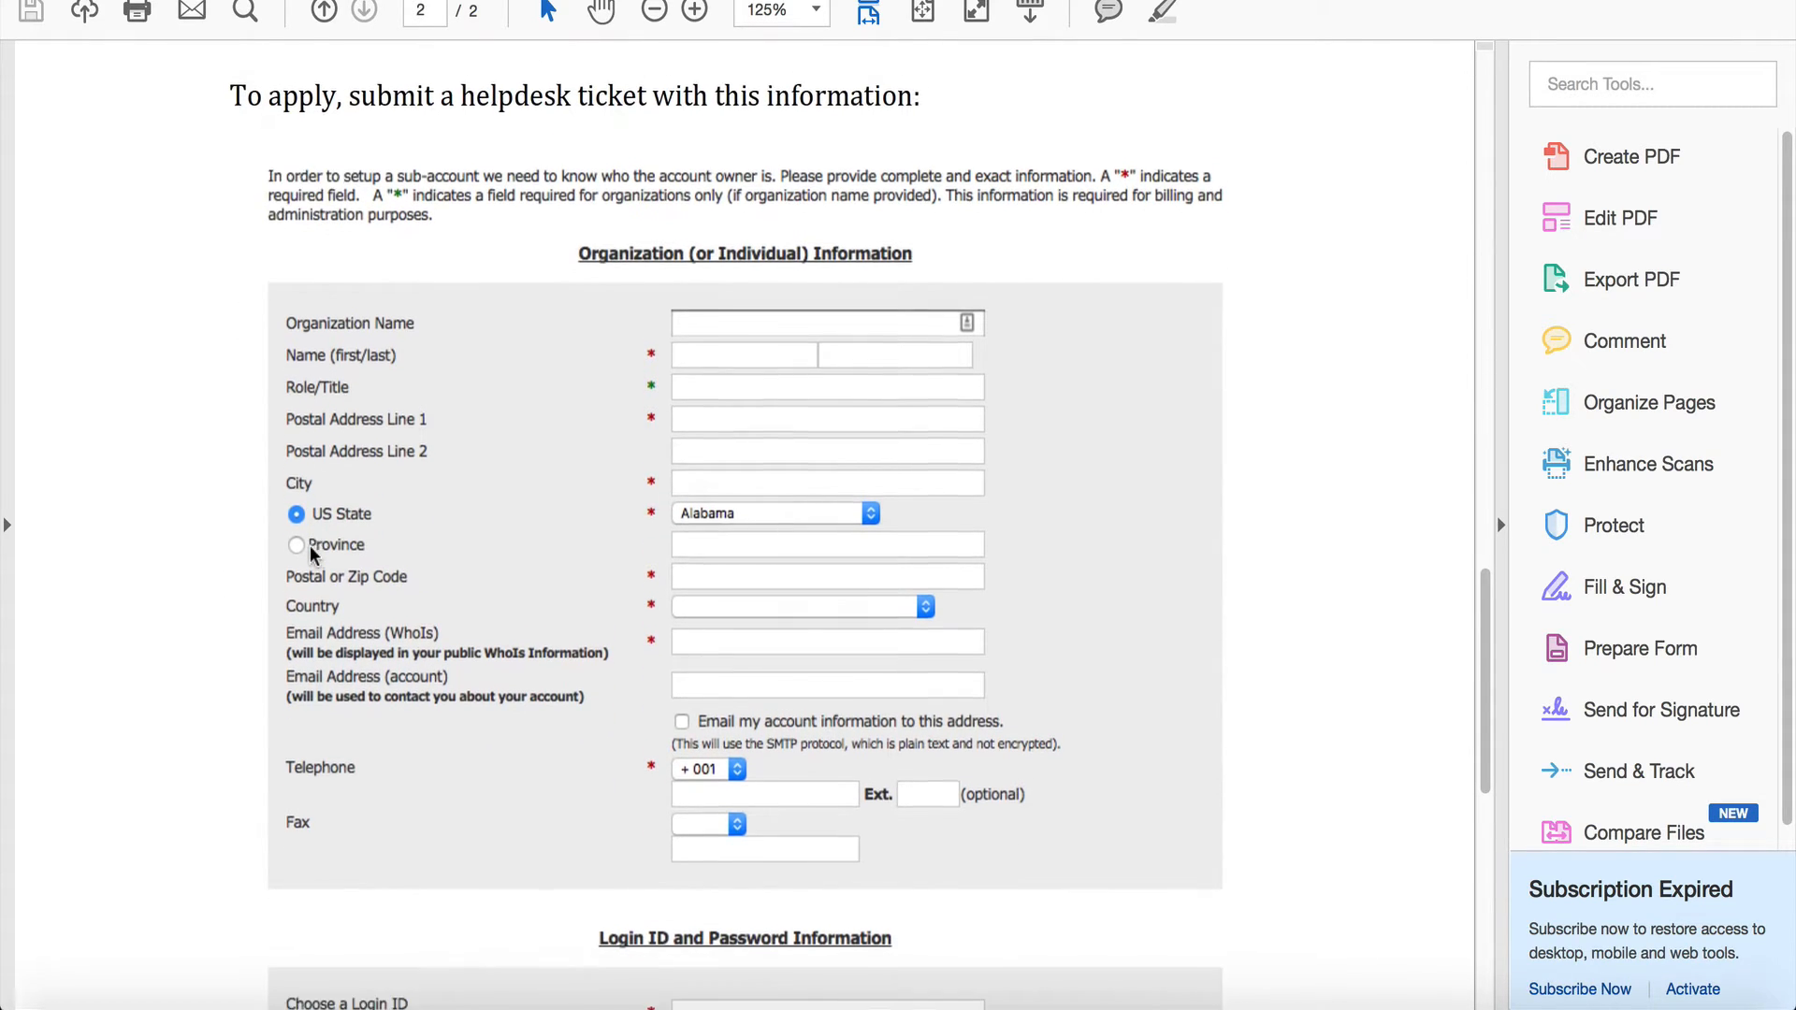
pyautogui.scroll(-3)
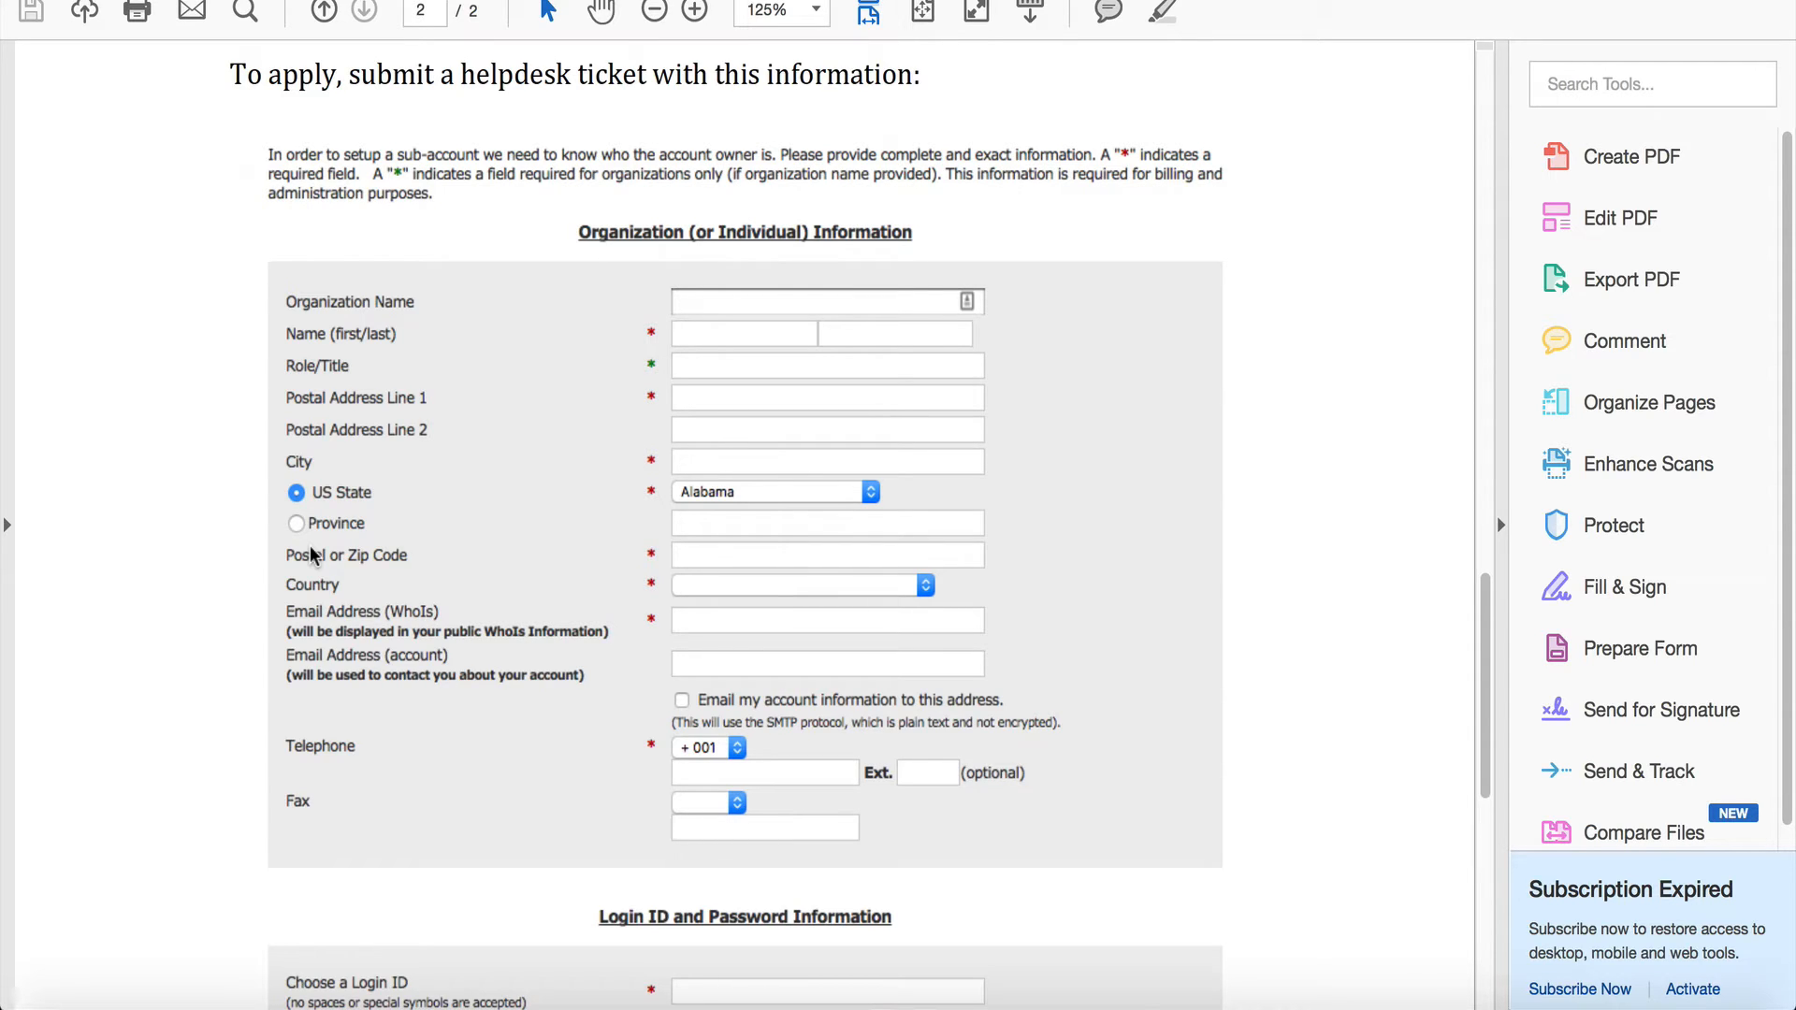
pyautogui.moveTo(410, 301)
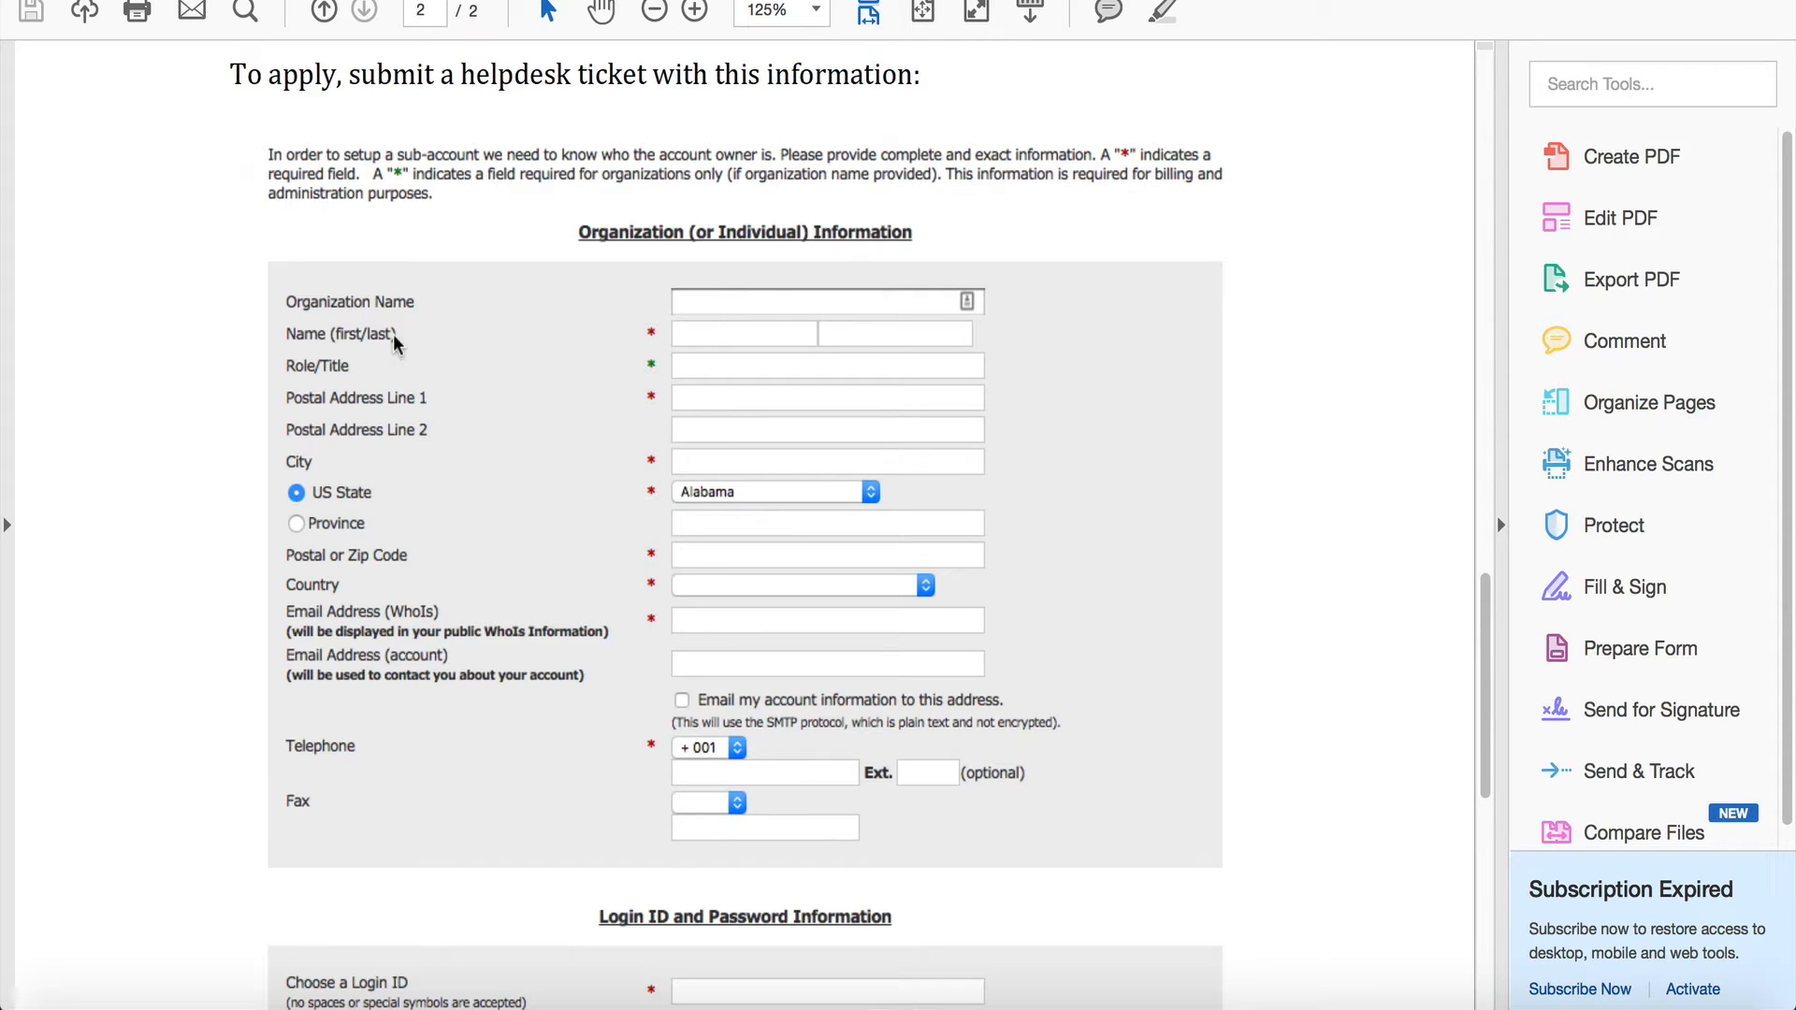
pyautogui.moveTo(349, 379)
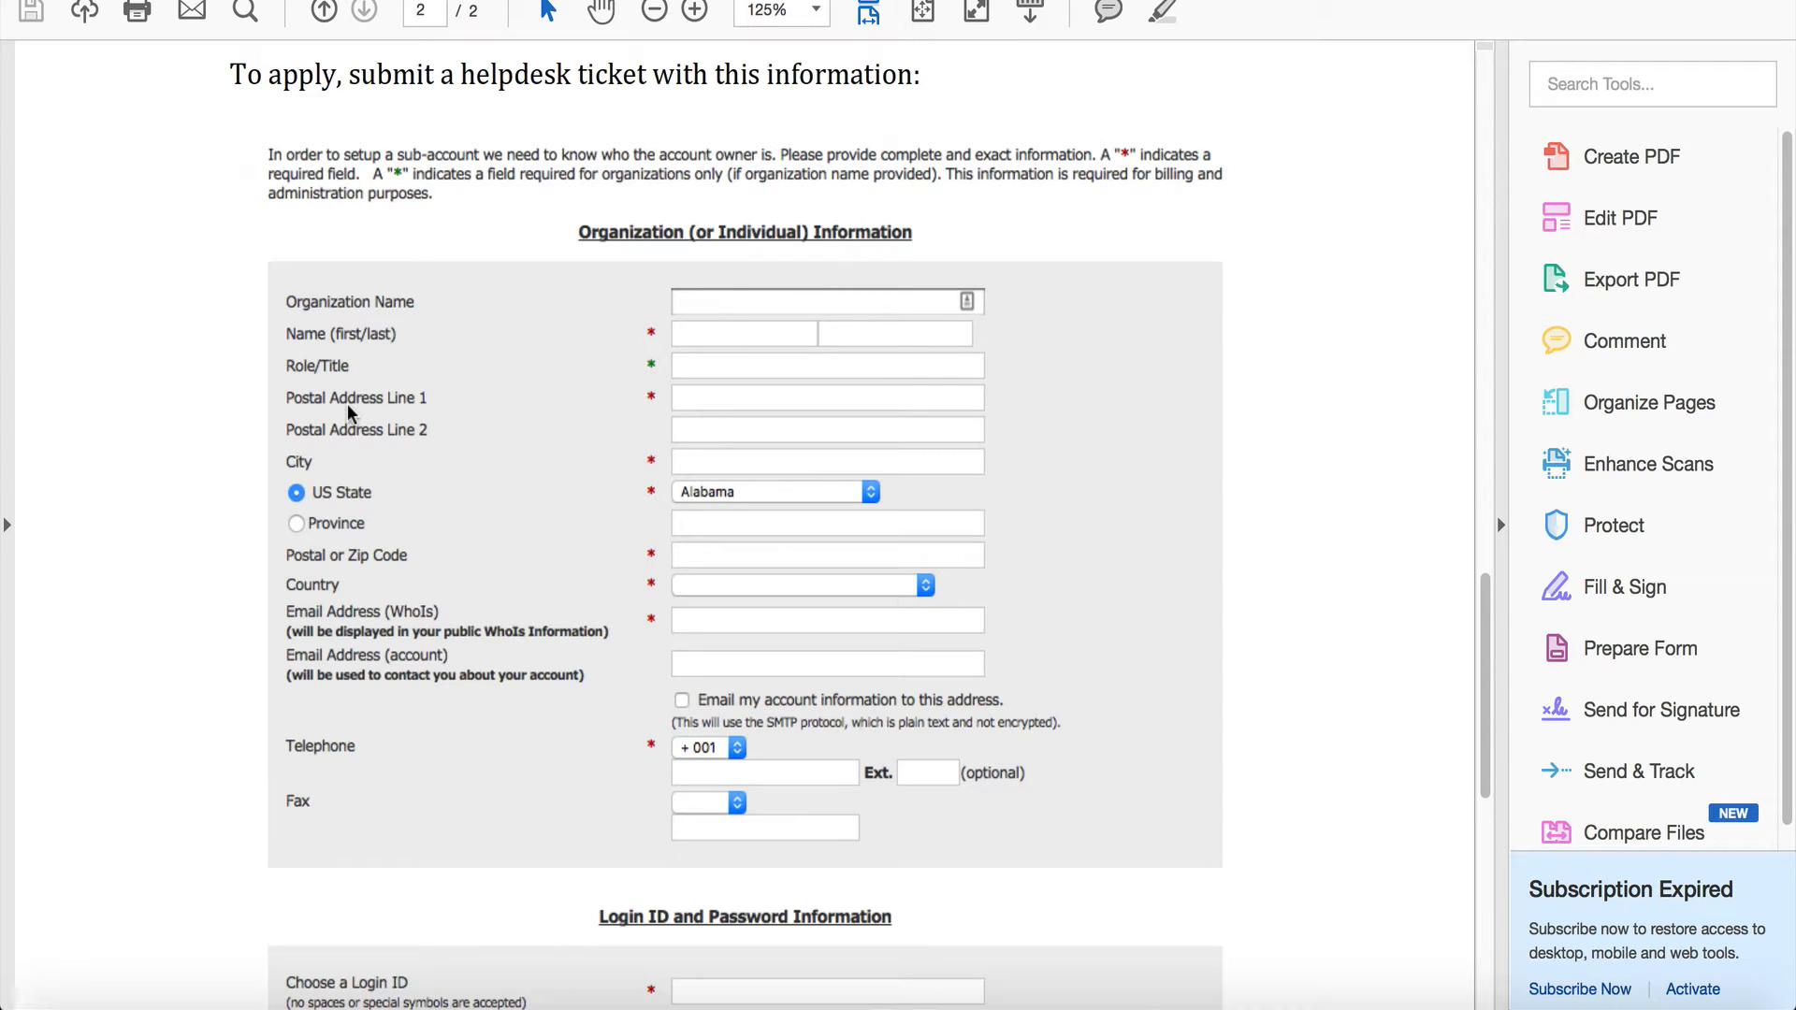
pyautogui.moveTo(410, 603)
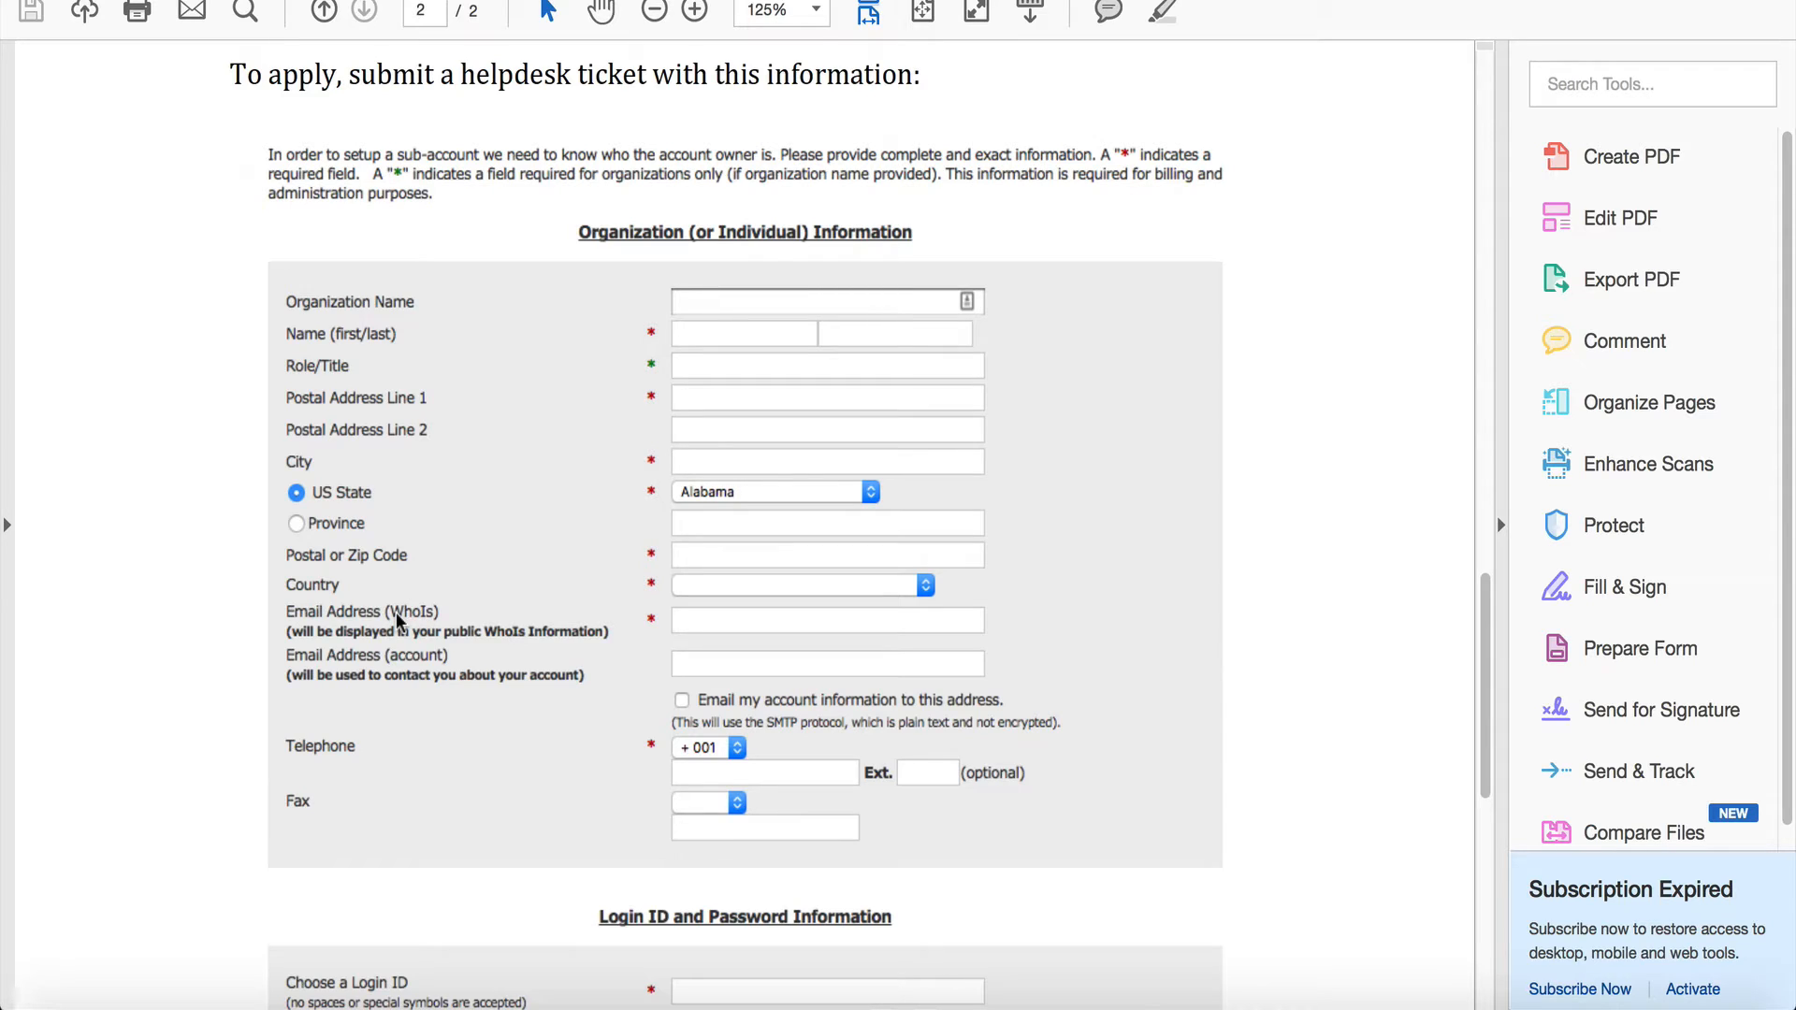
pyautogui.moveTo(429, 616)
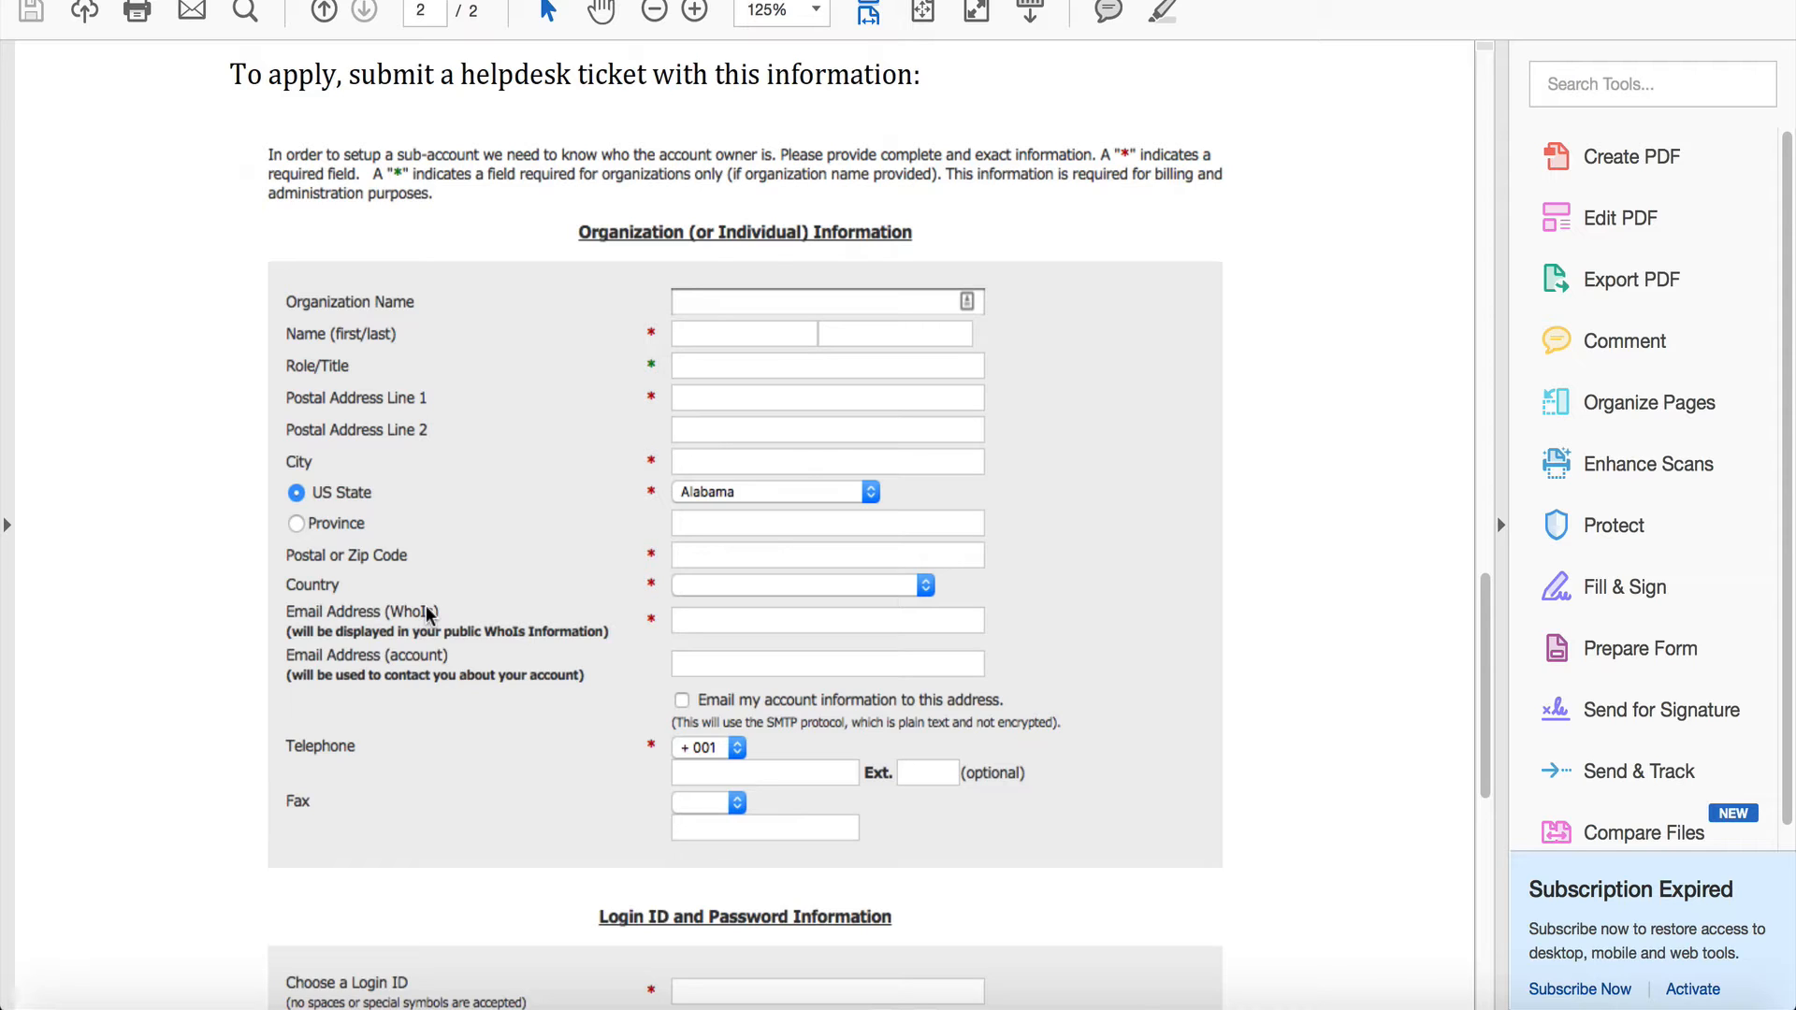
pyautogui.scroll(-3)
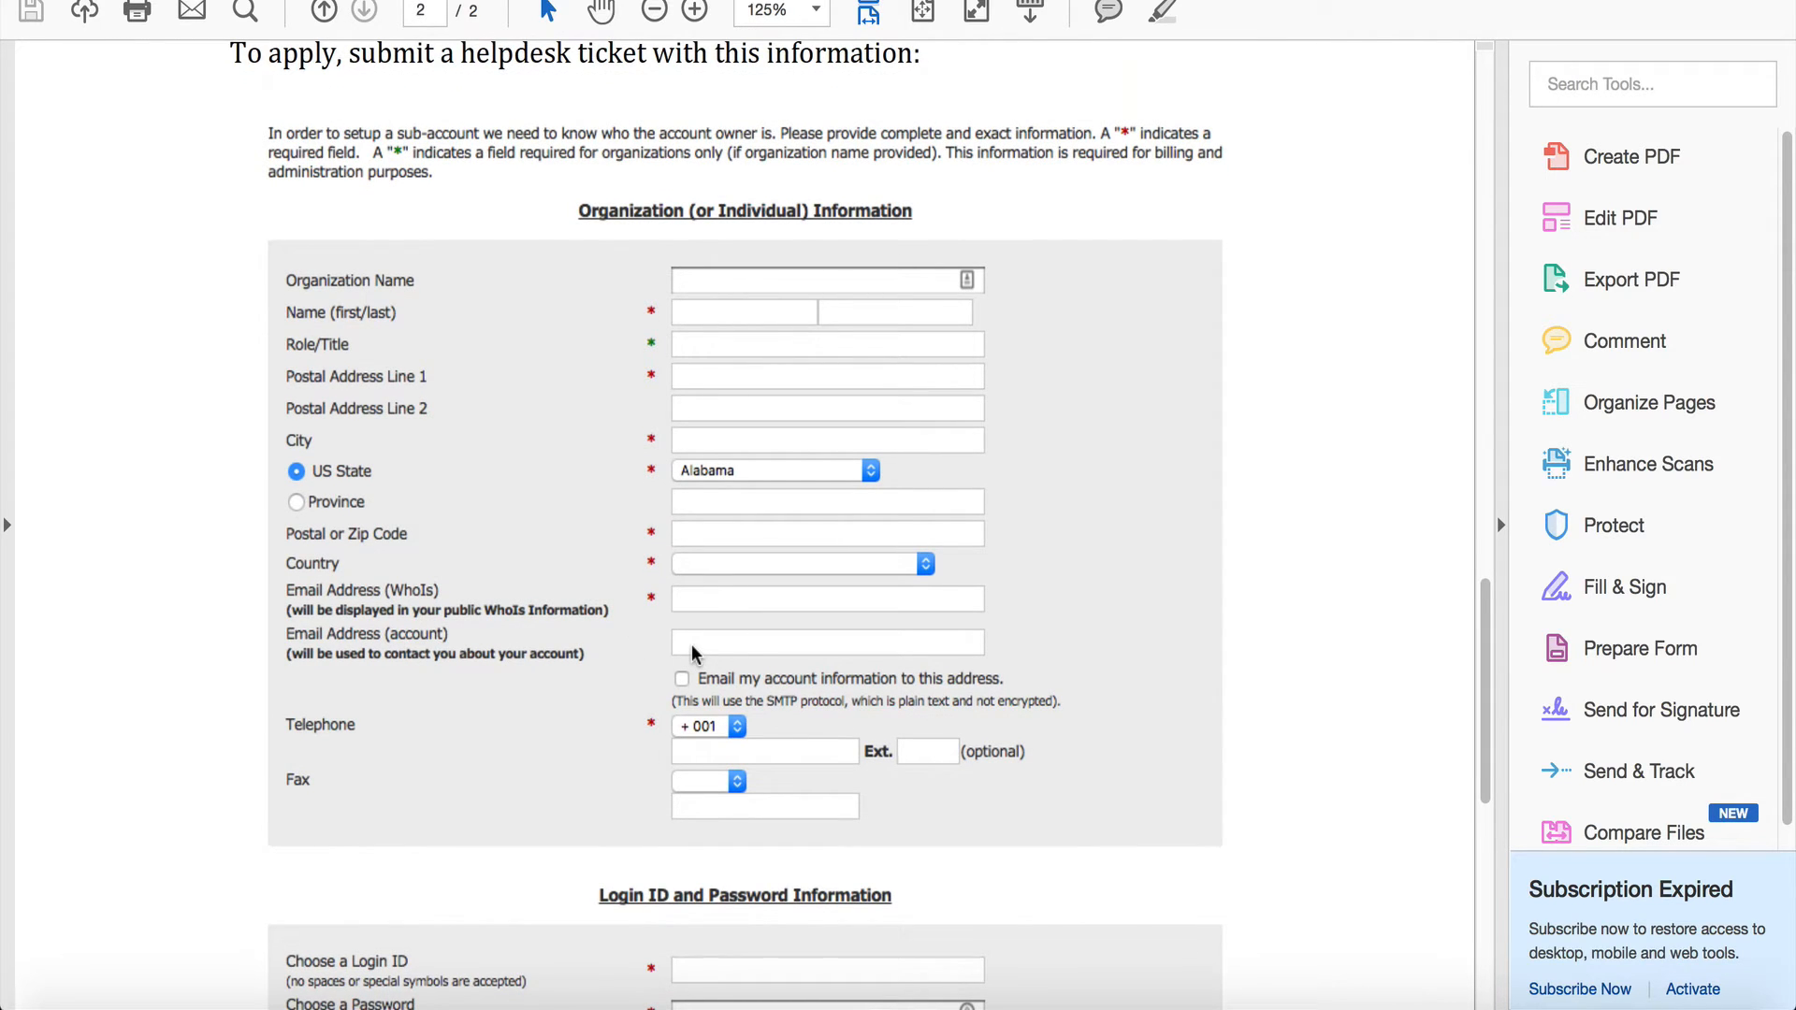
pyautogui.moveTo(515, 638)
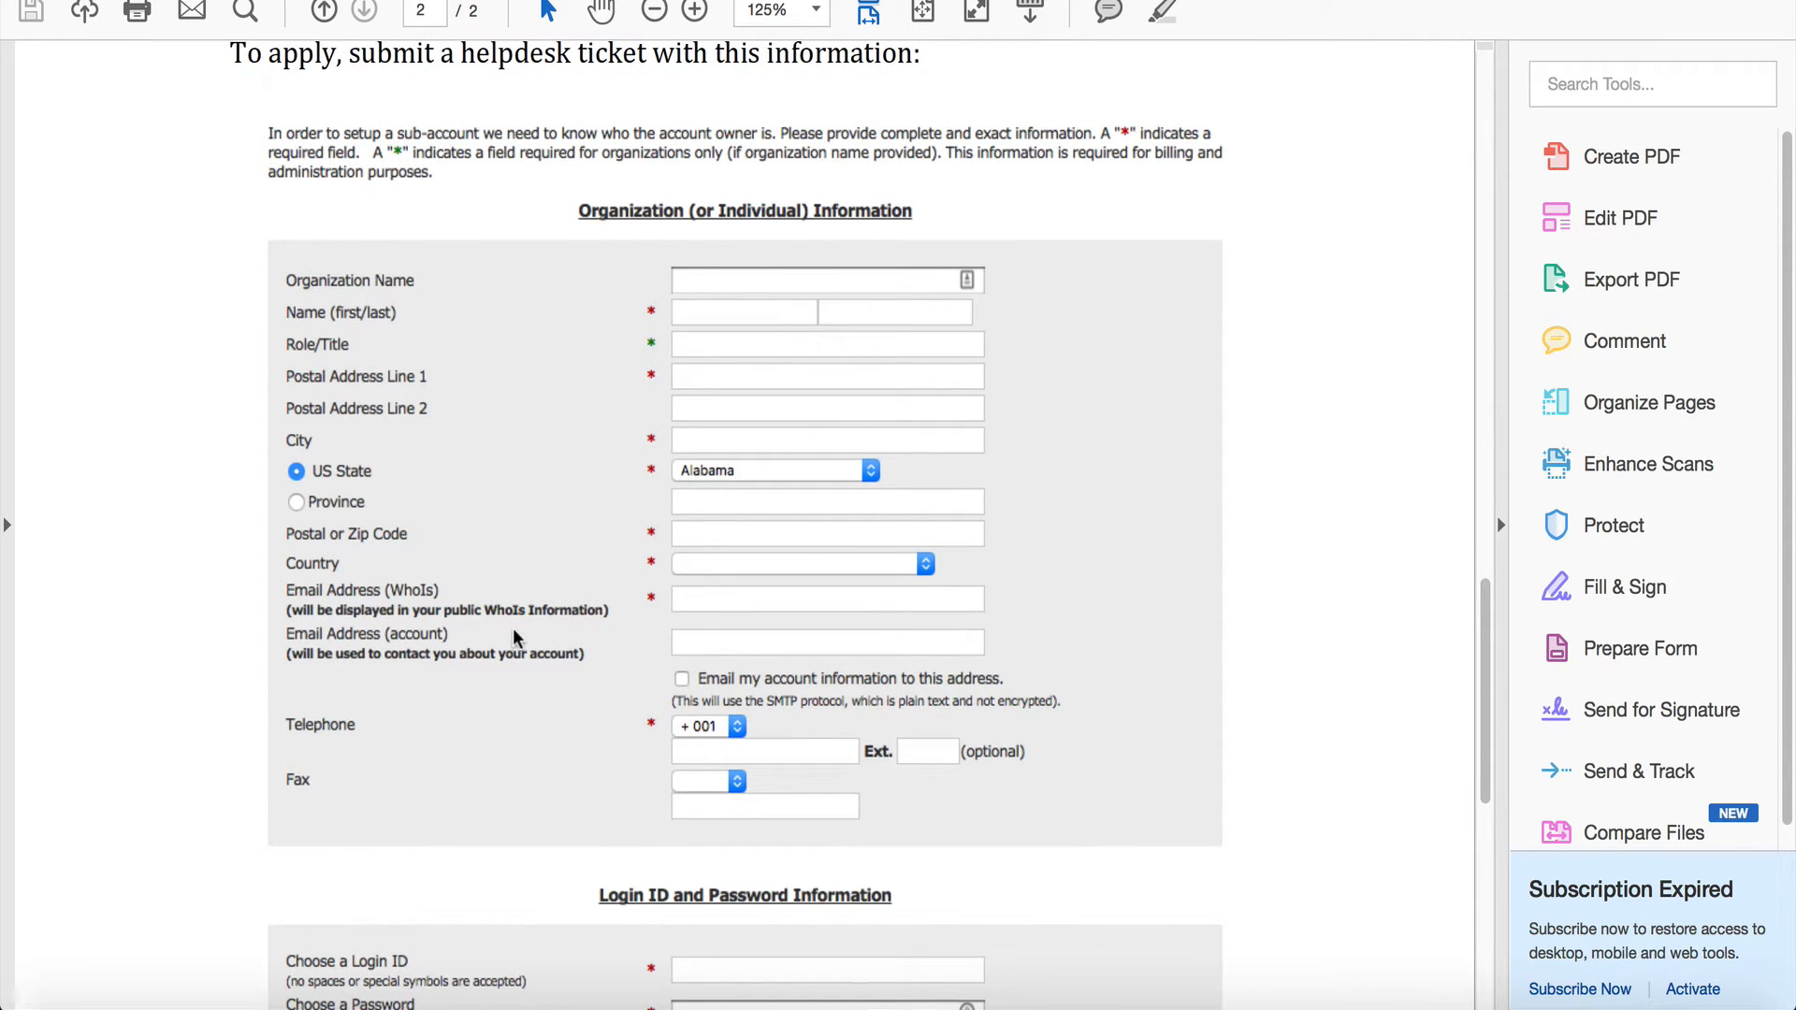
pyautogui.moveTo(728, 644)
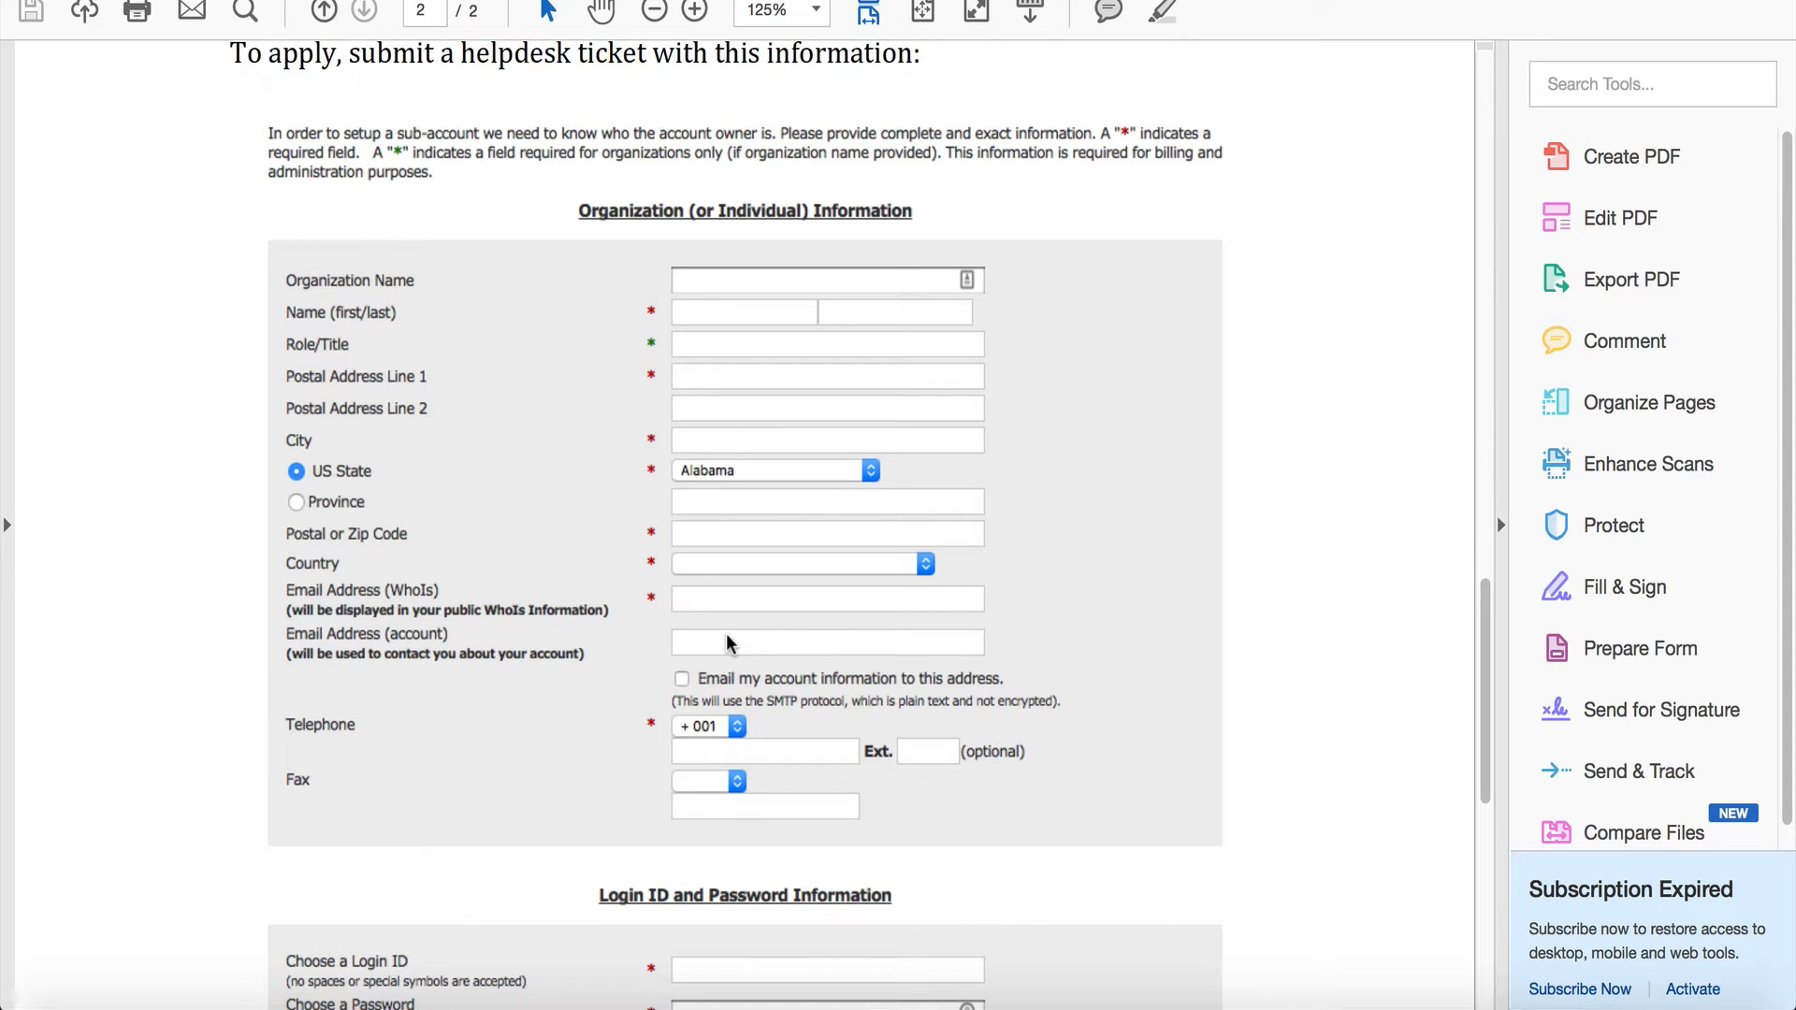
pyautogui.scroll(-3)
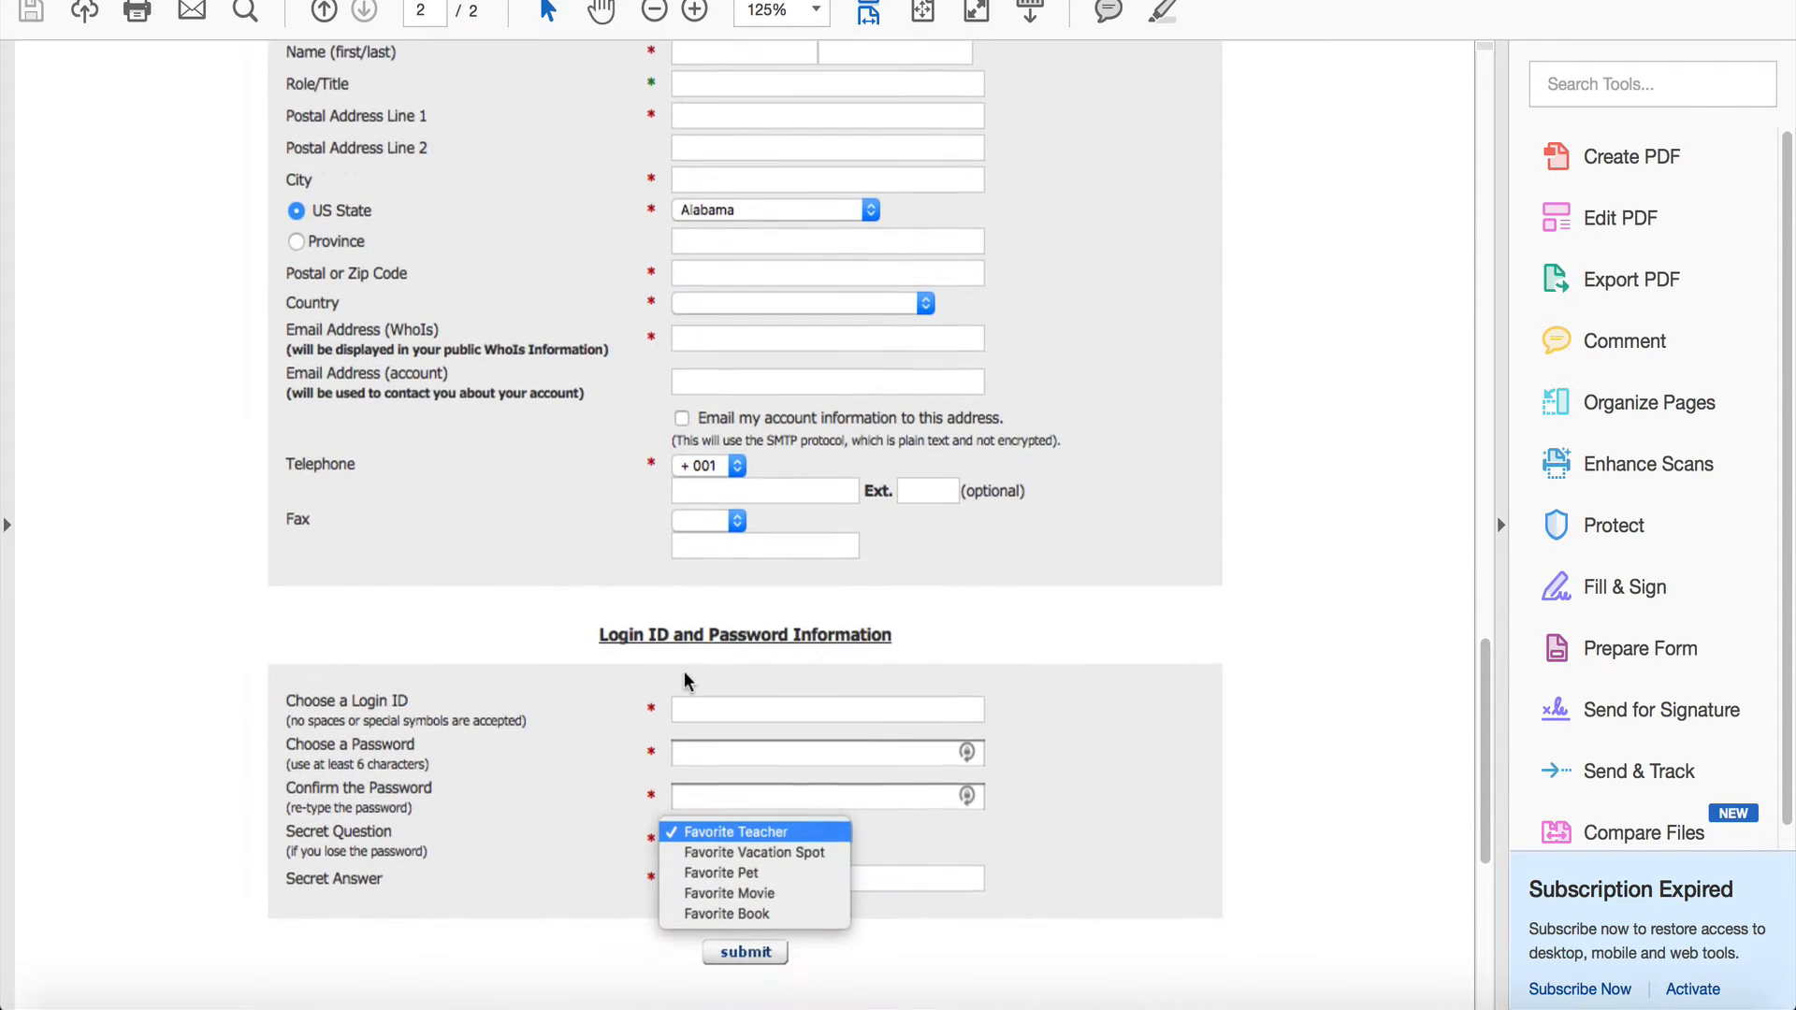
# Step: Scroll to the Login ID and Password Information section before switching to the NameHero site
pyautogui.scroll(-3)
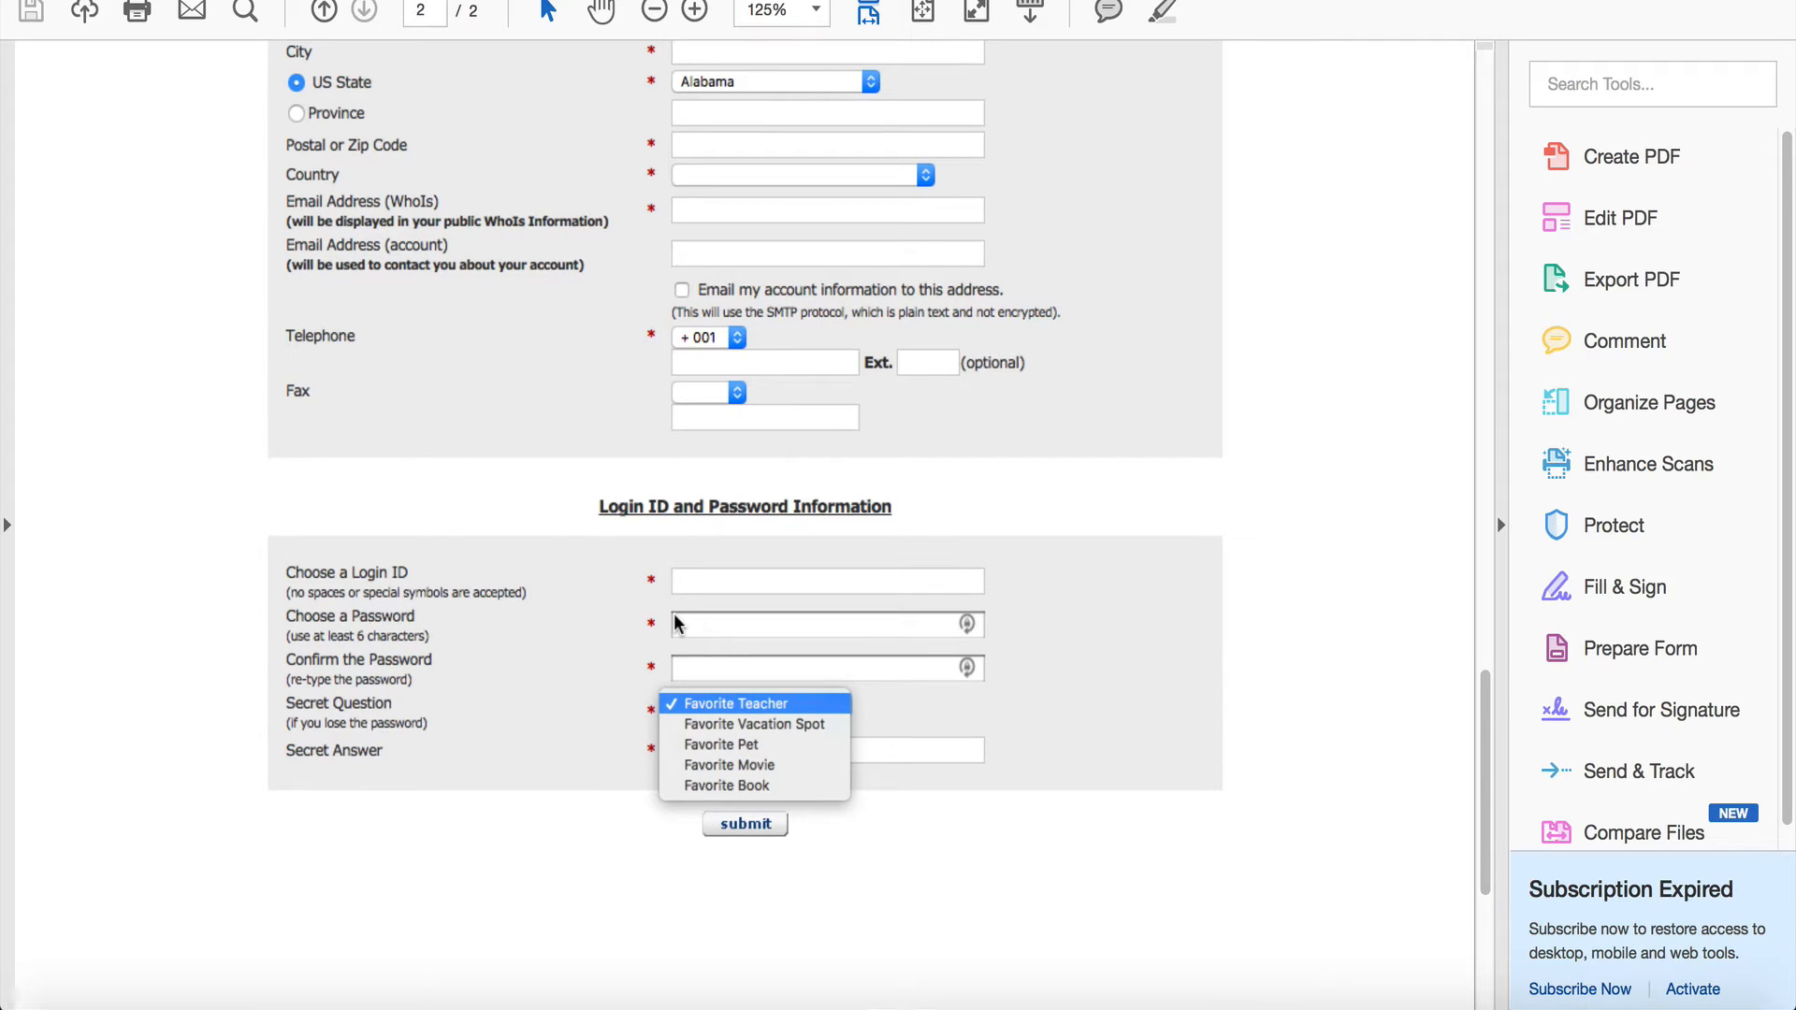
pyautogui.moveTo(369, 600)
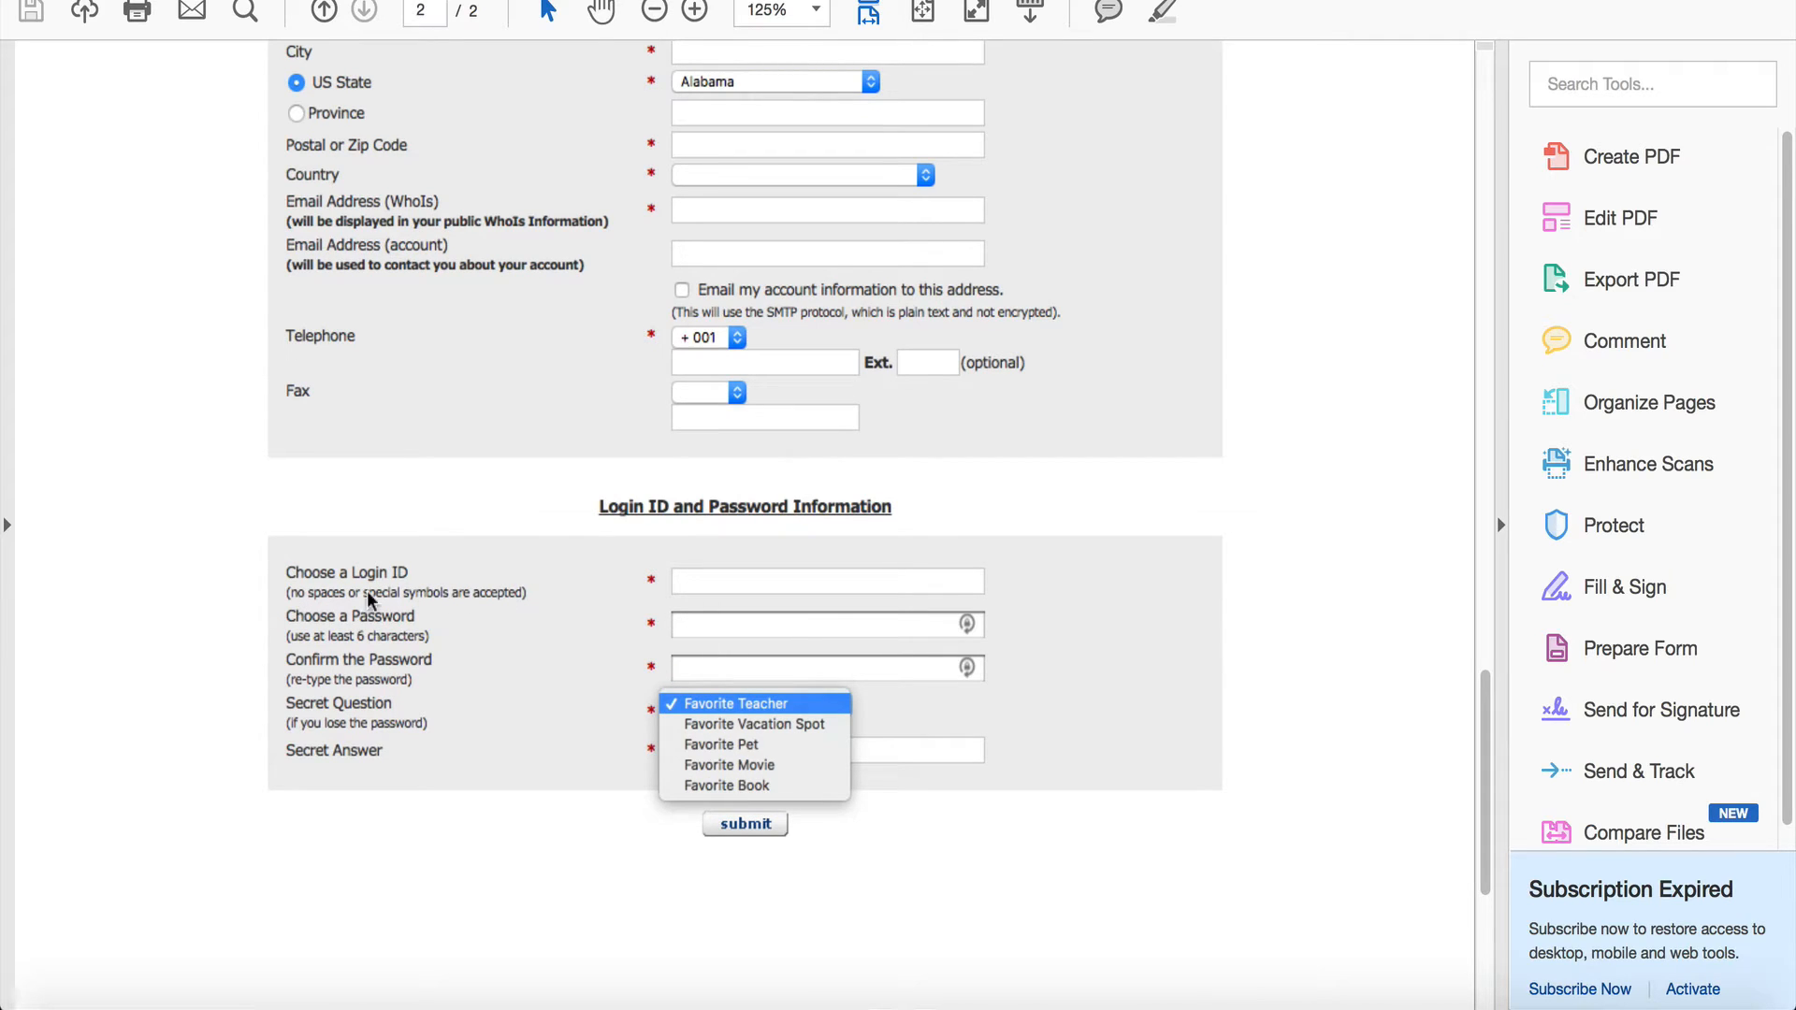
pyautogui.moveTo(766, 586)
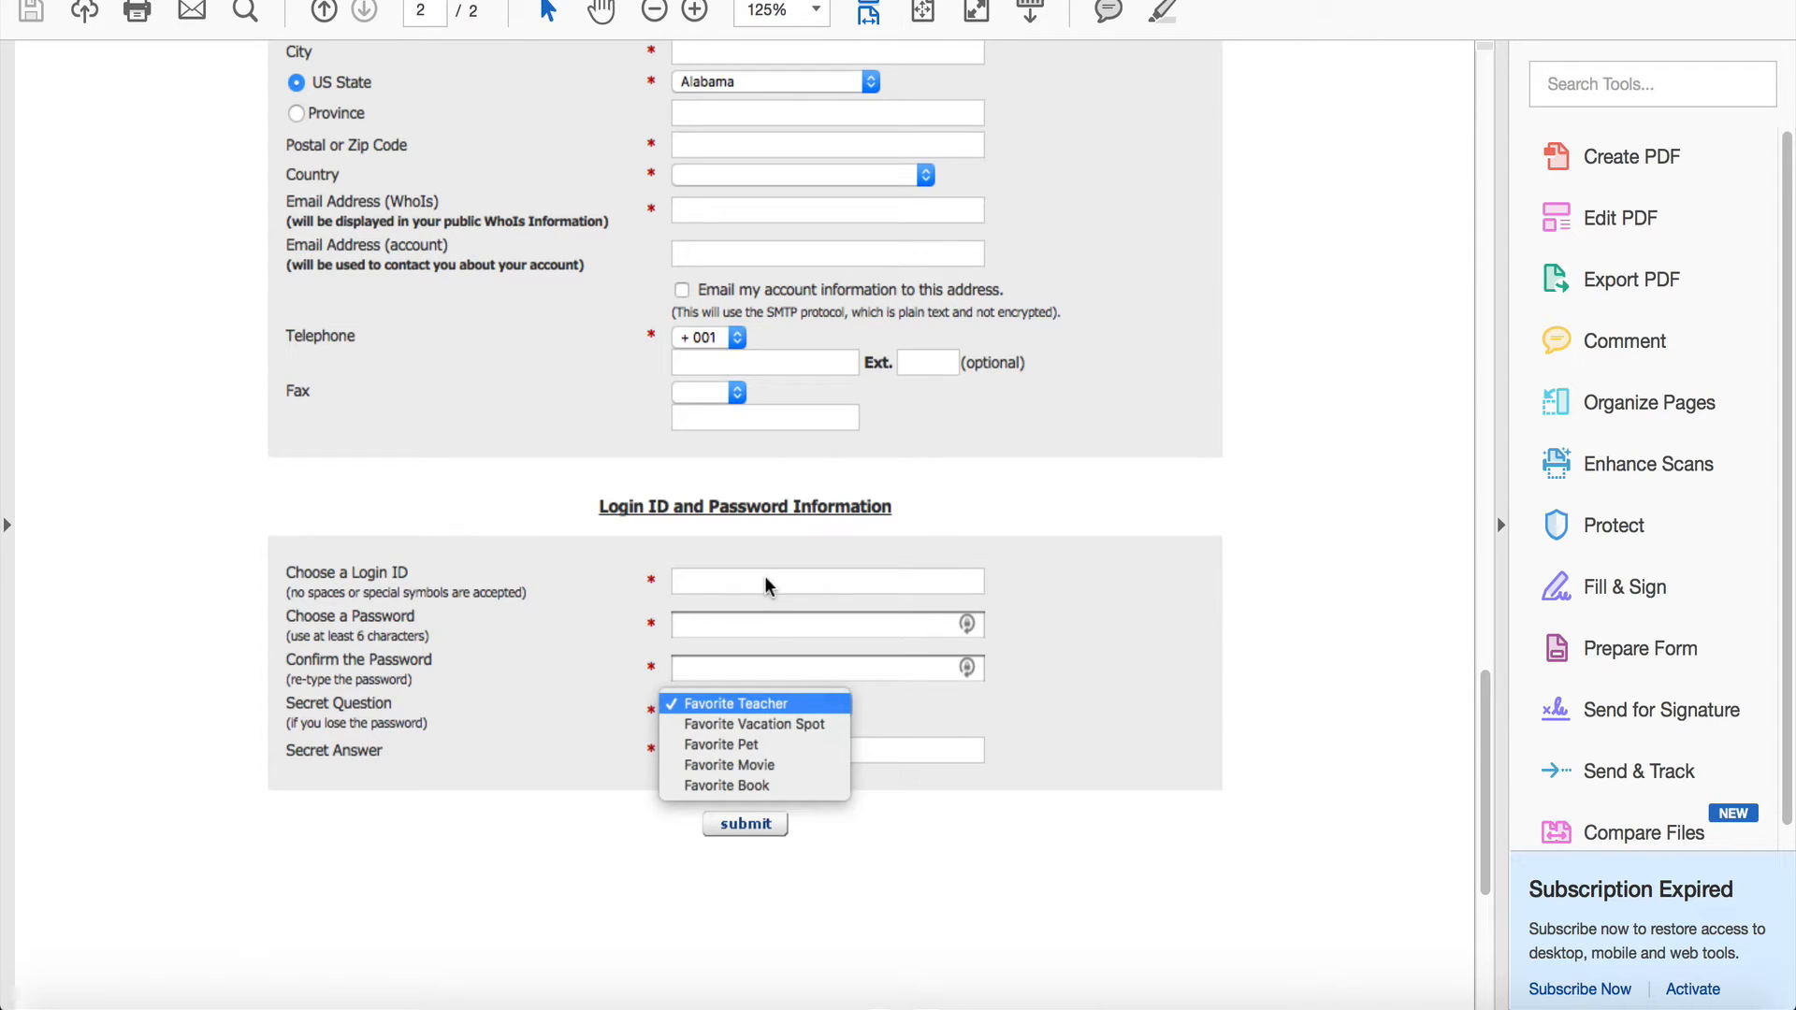
pyautogui.scroll(-3)
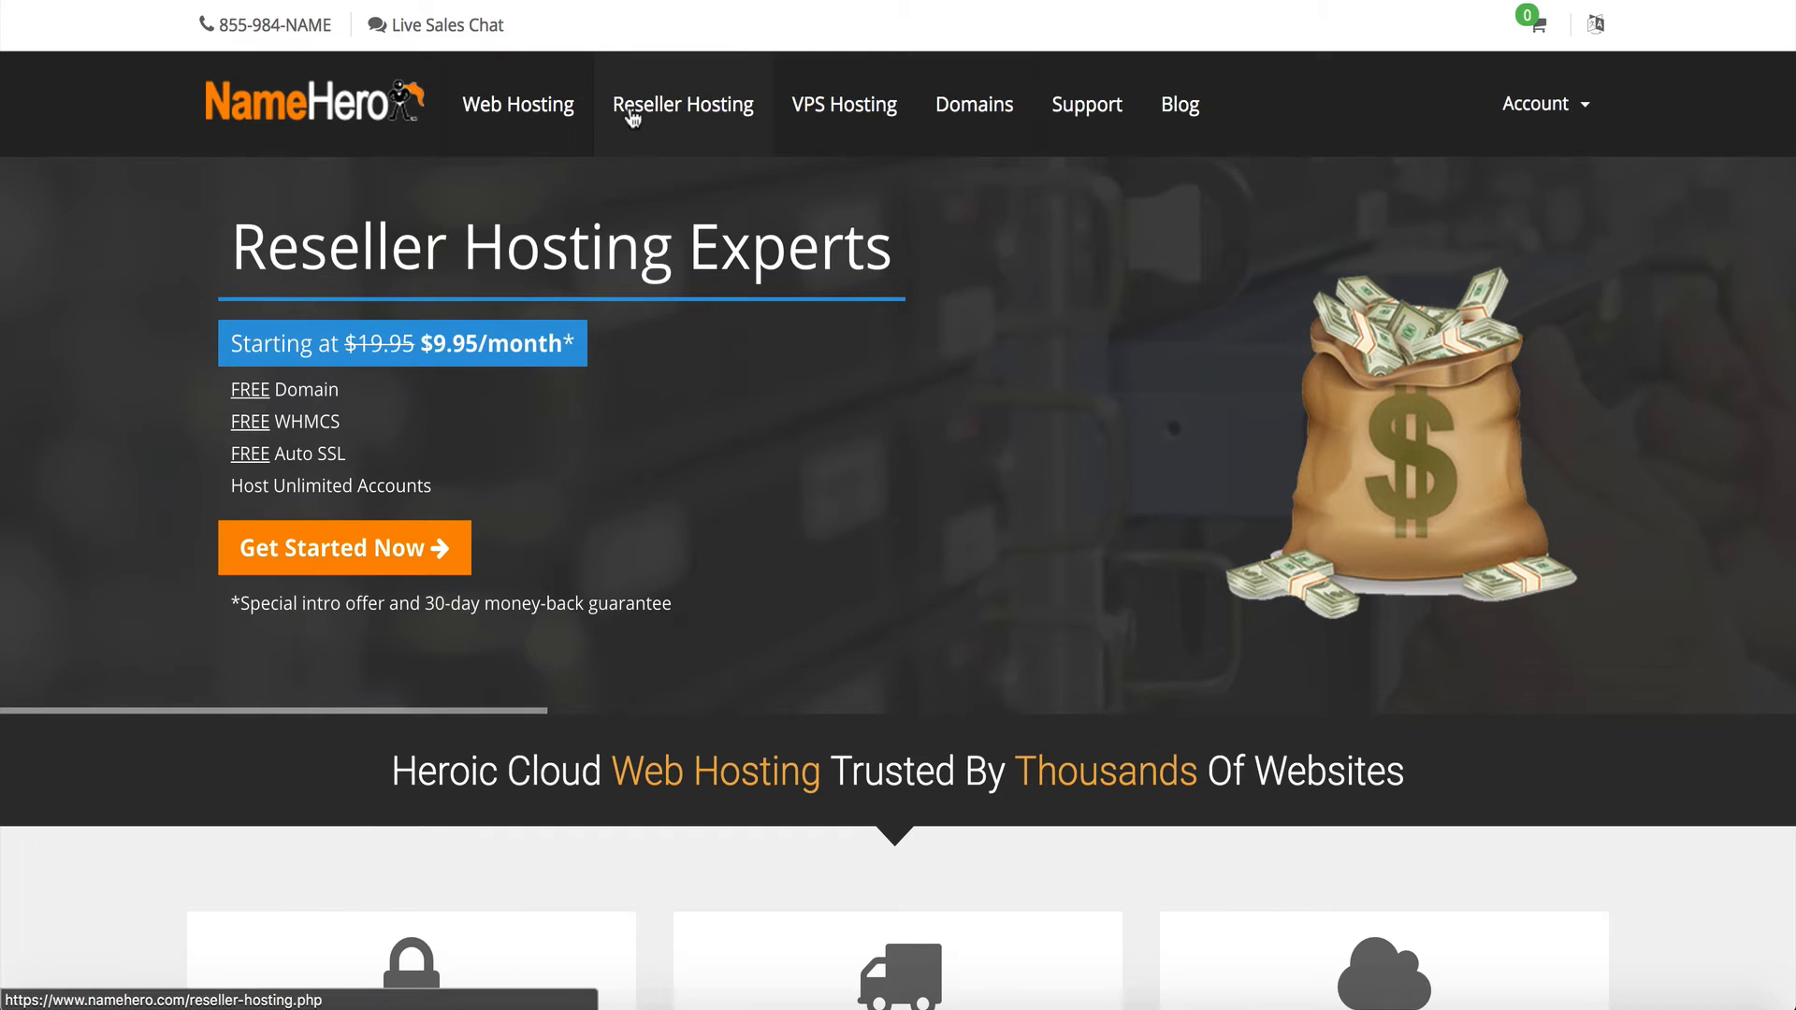
# Step: Browse the Reseller Hosting plans, then reach the Client Area login via the Account menu
pyautogui.click(683, 104)
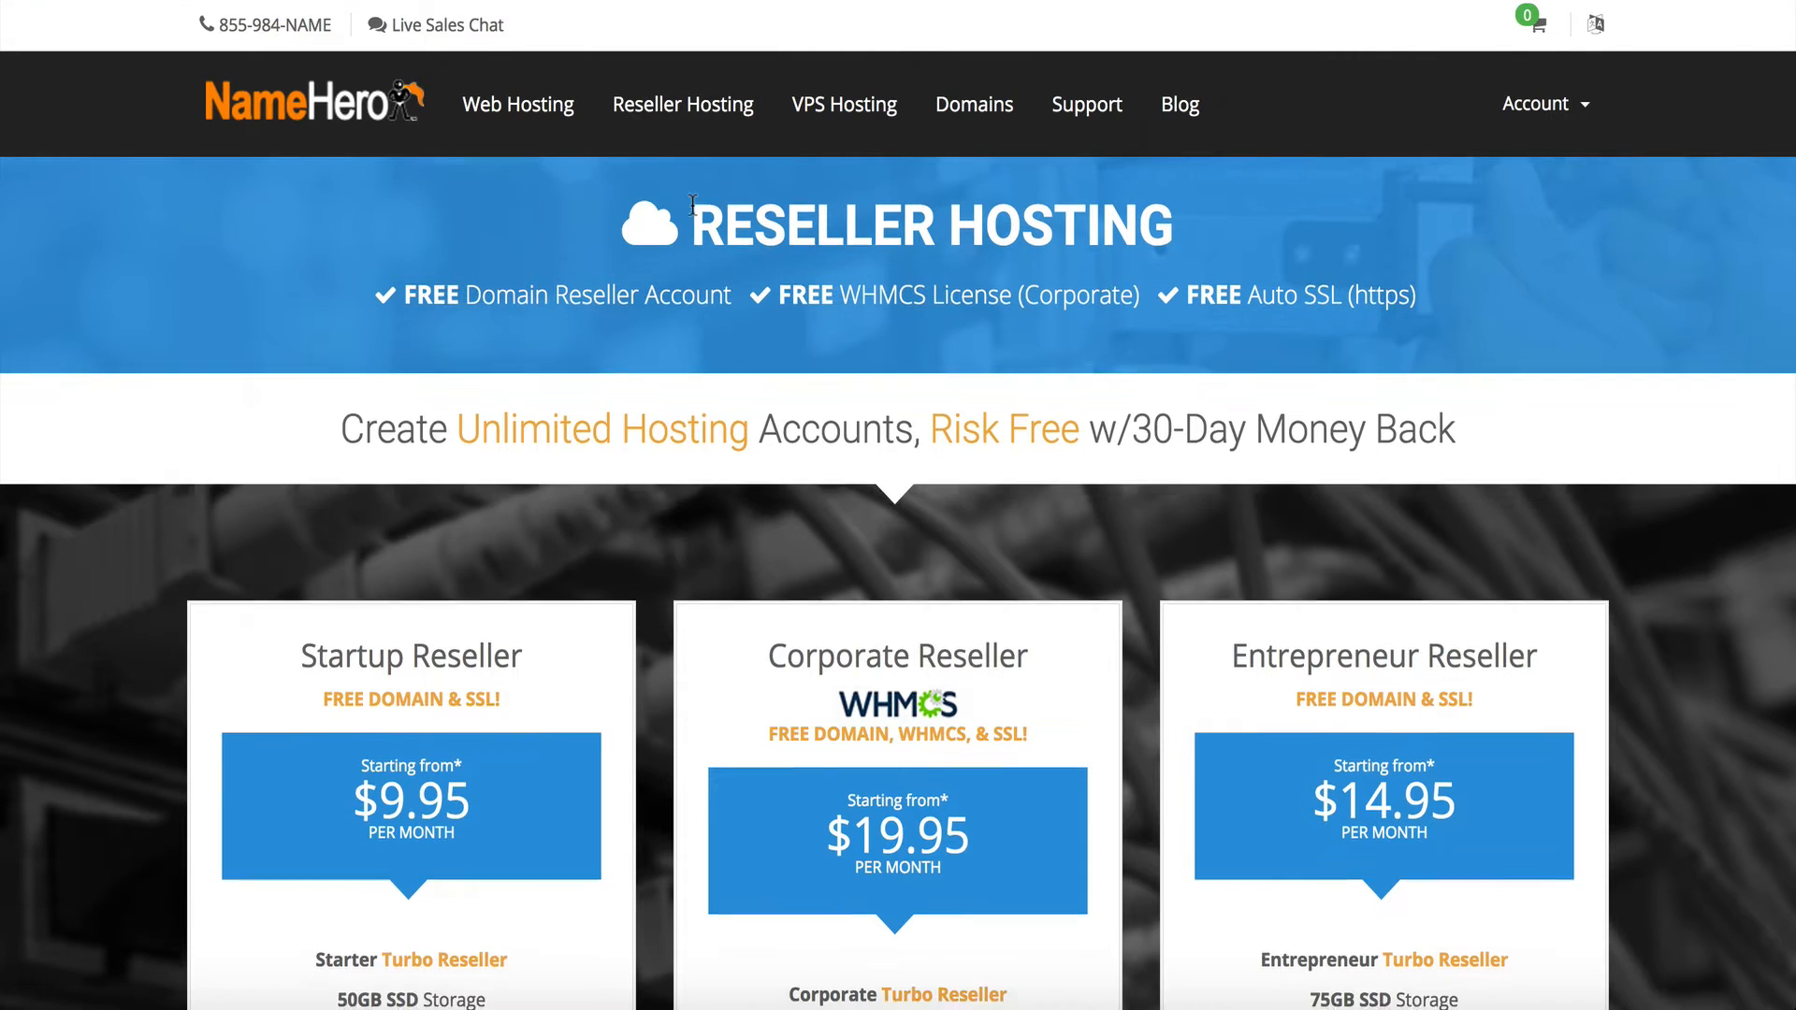
pyautogui.scroll(-3)
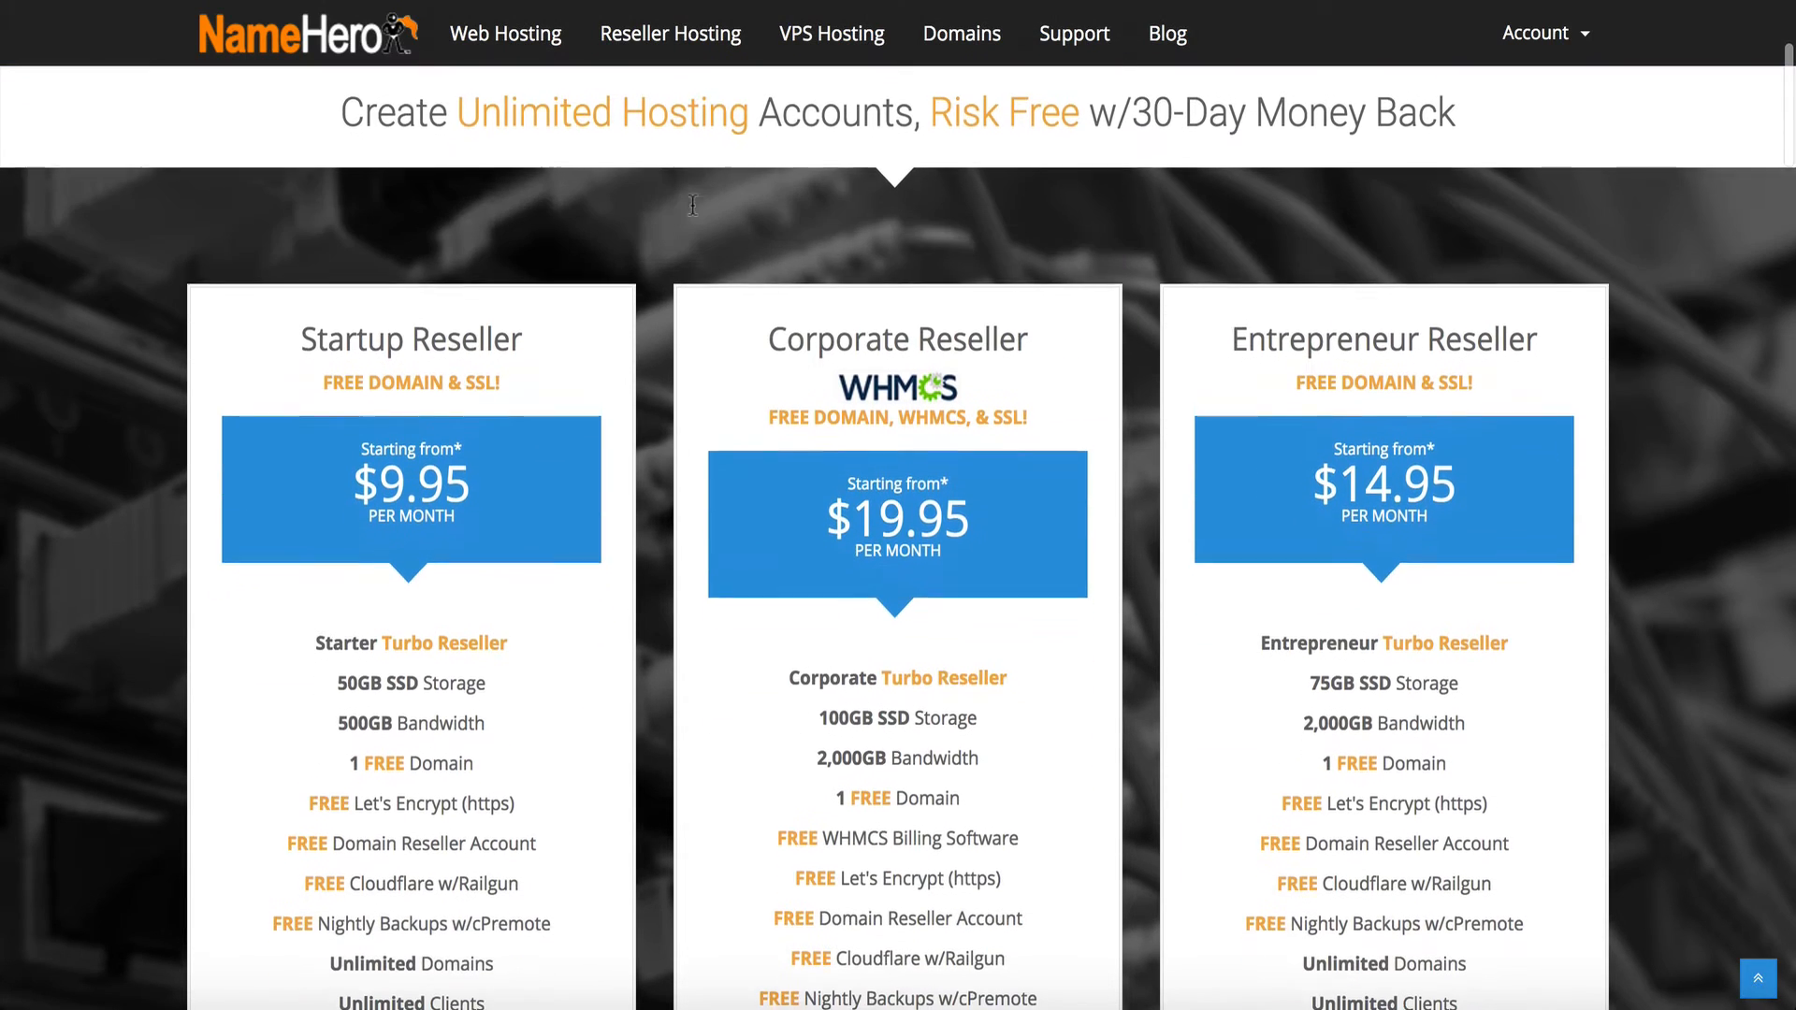
pyautogui.scroll(-3)
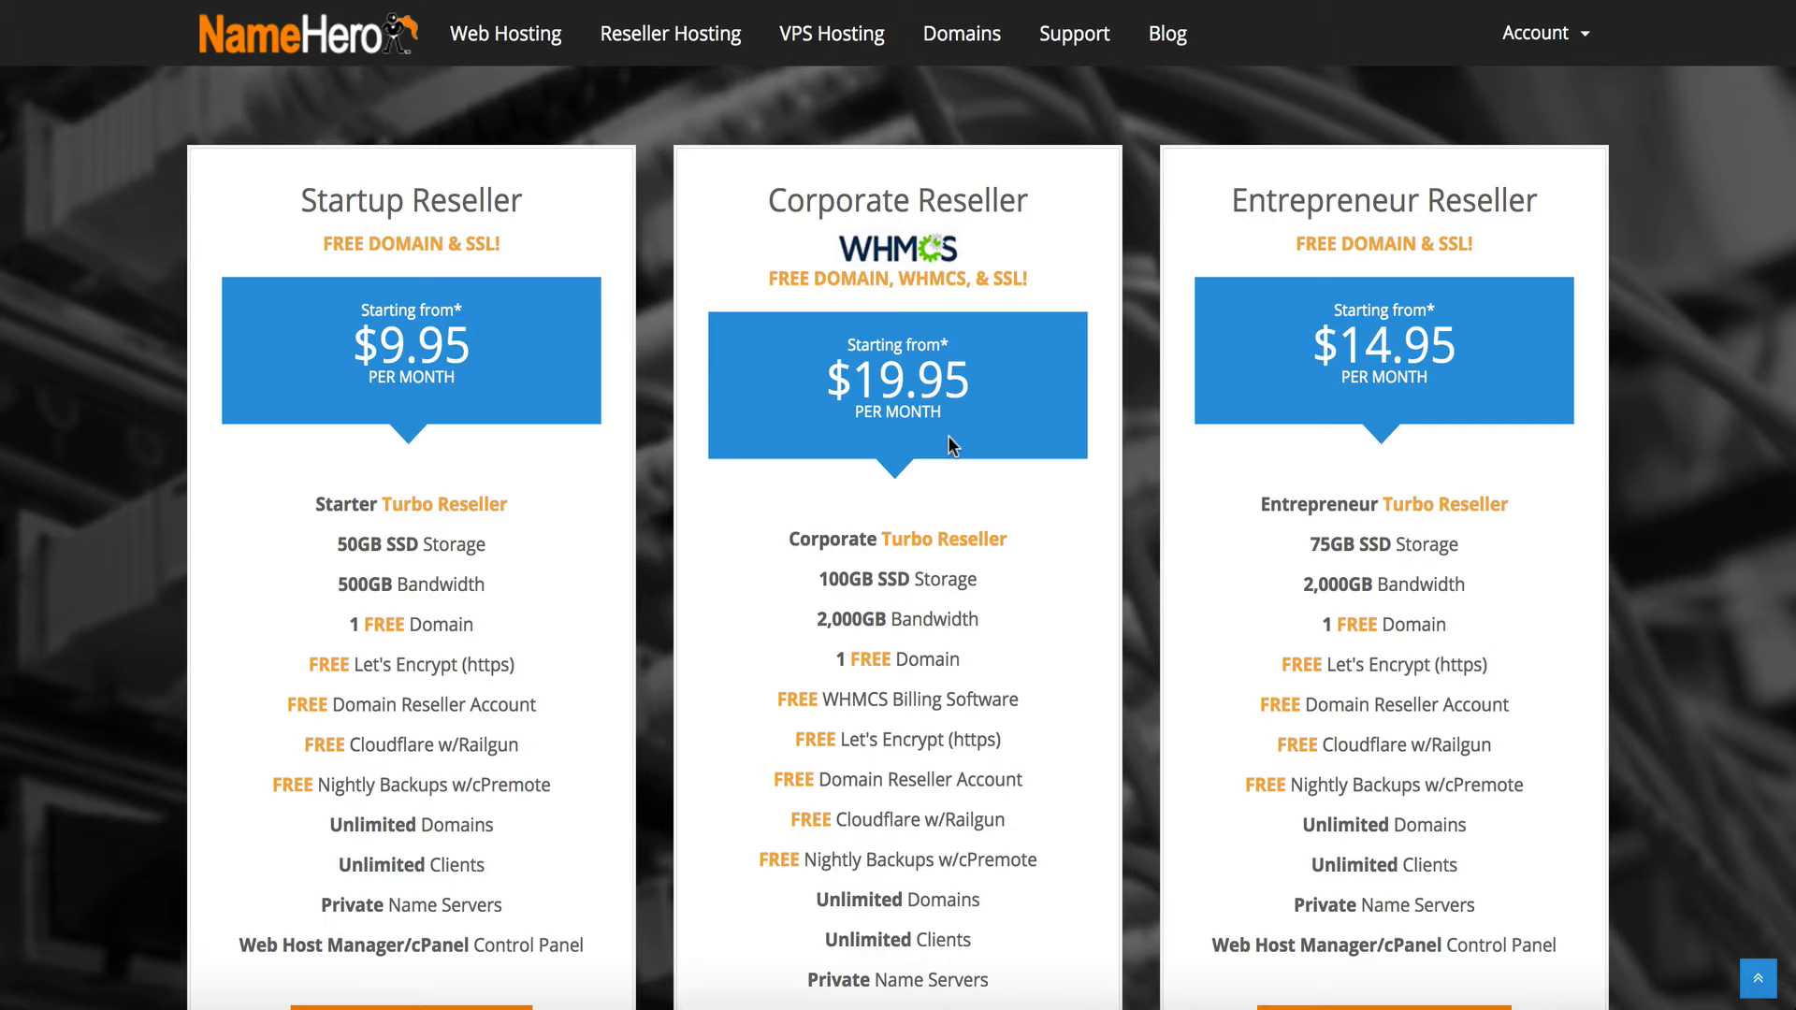
pyautogui.click(1540, 32)
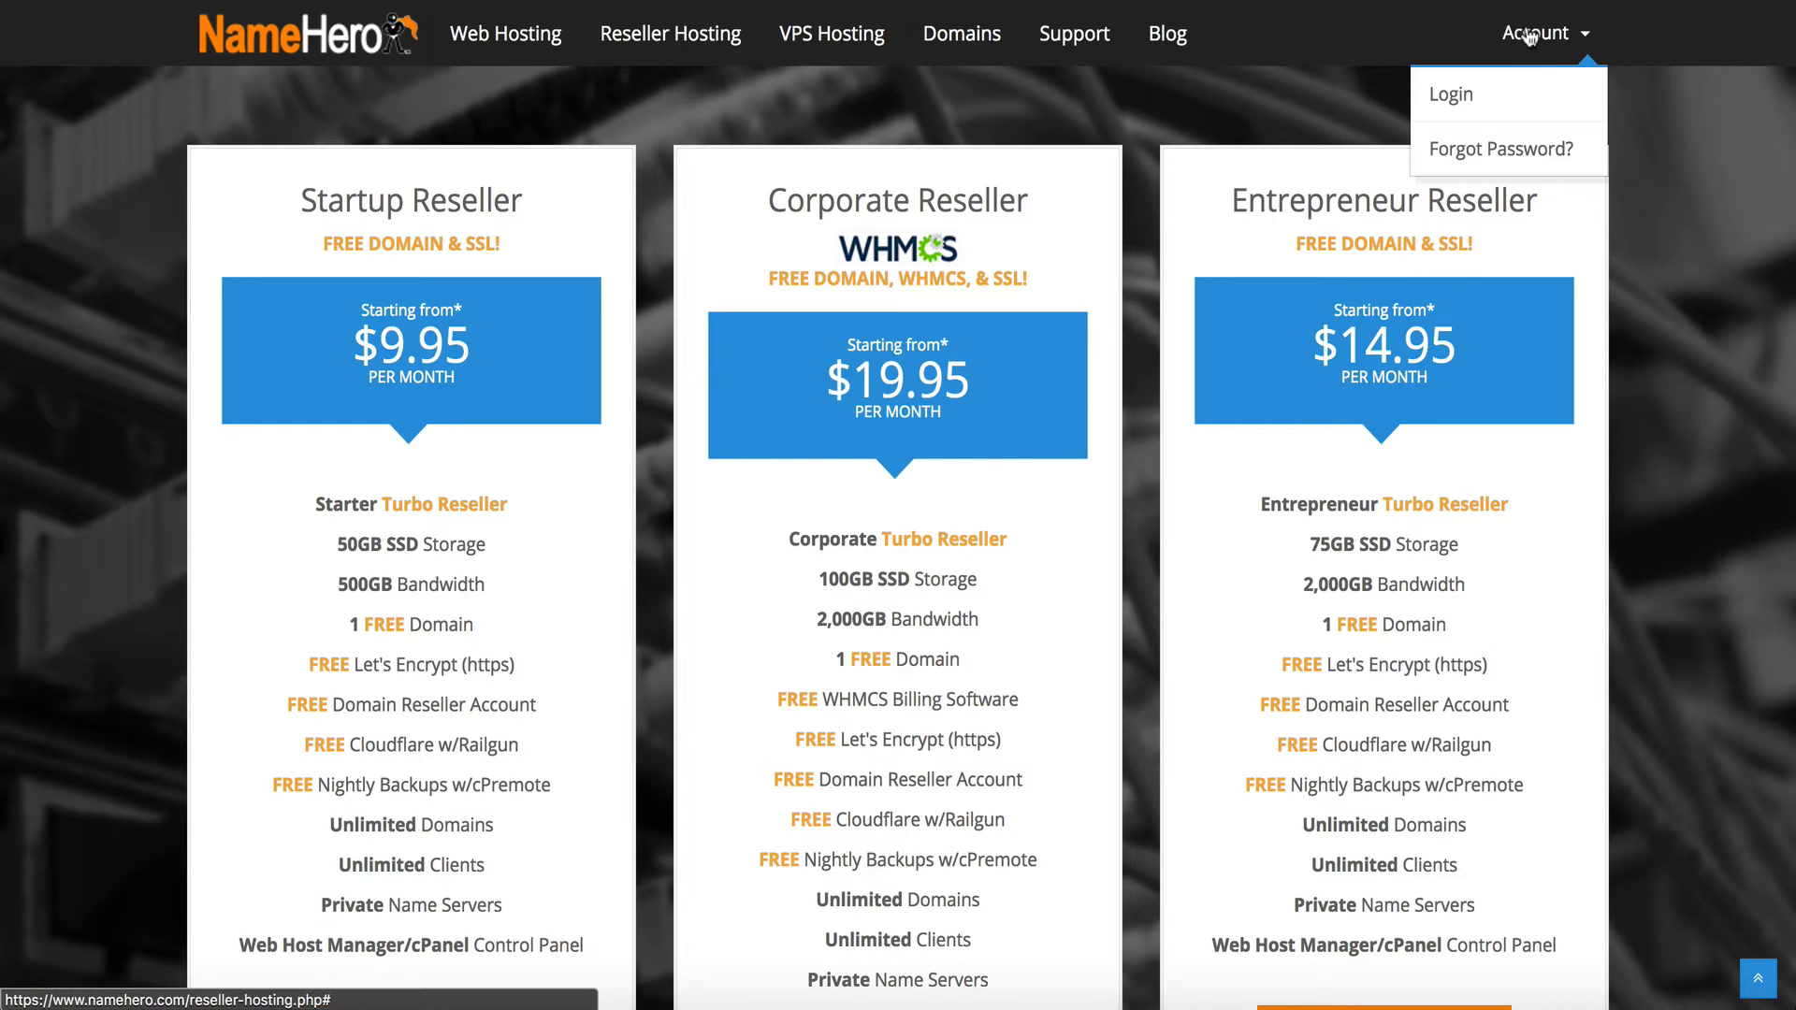
pyautogui.click(1450, 94)
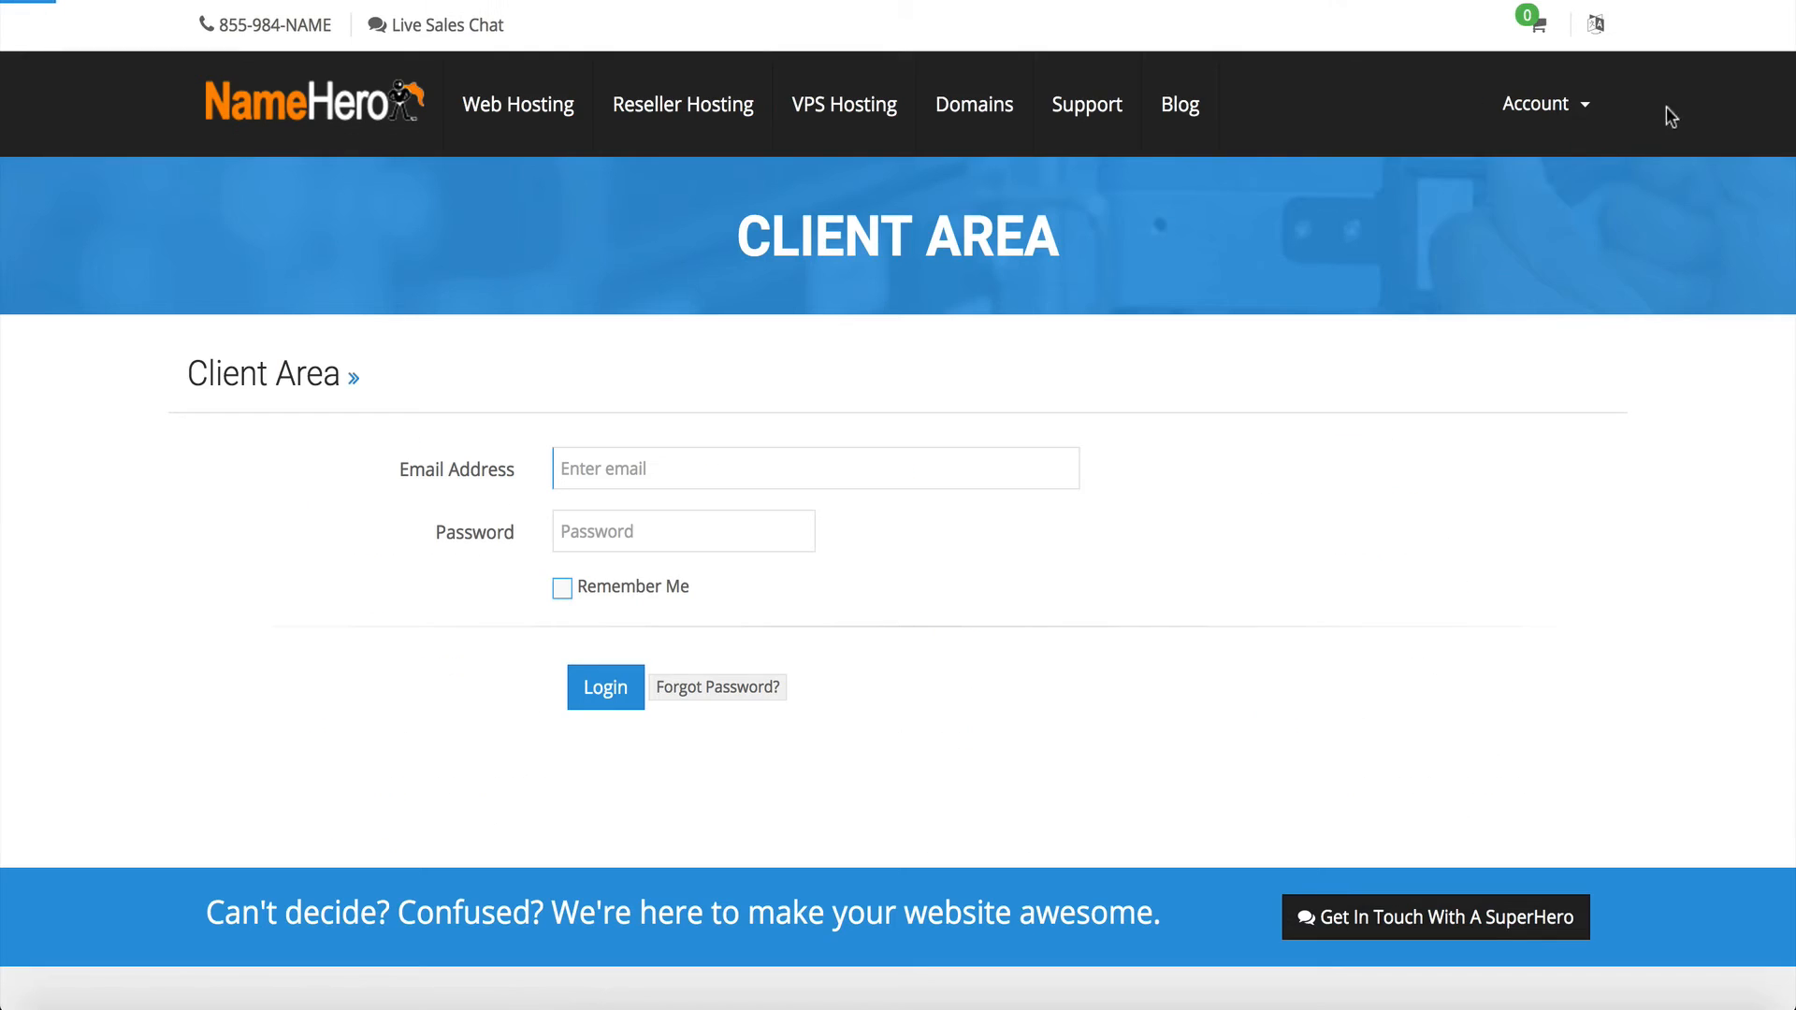
pyautogui.write('d')
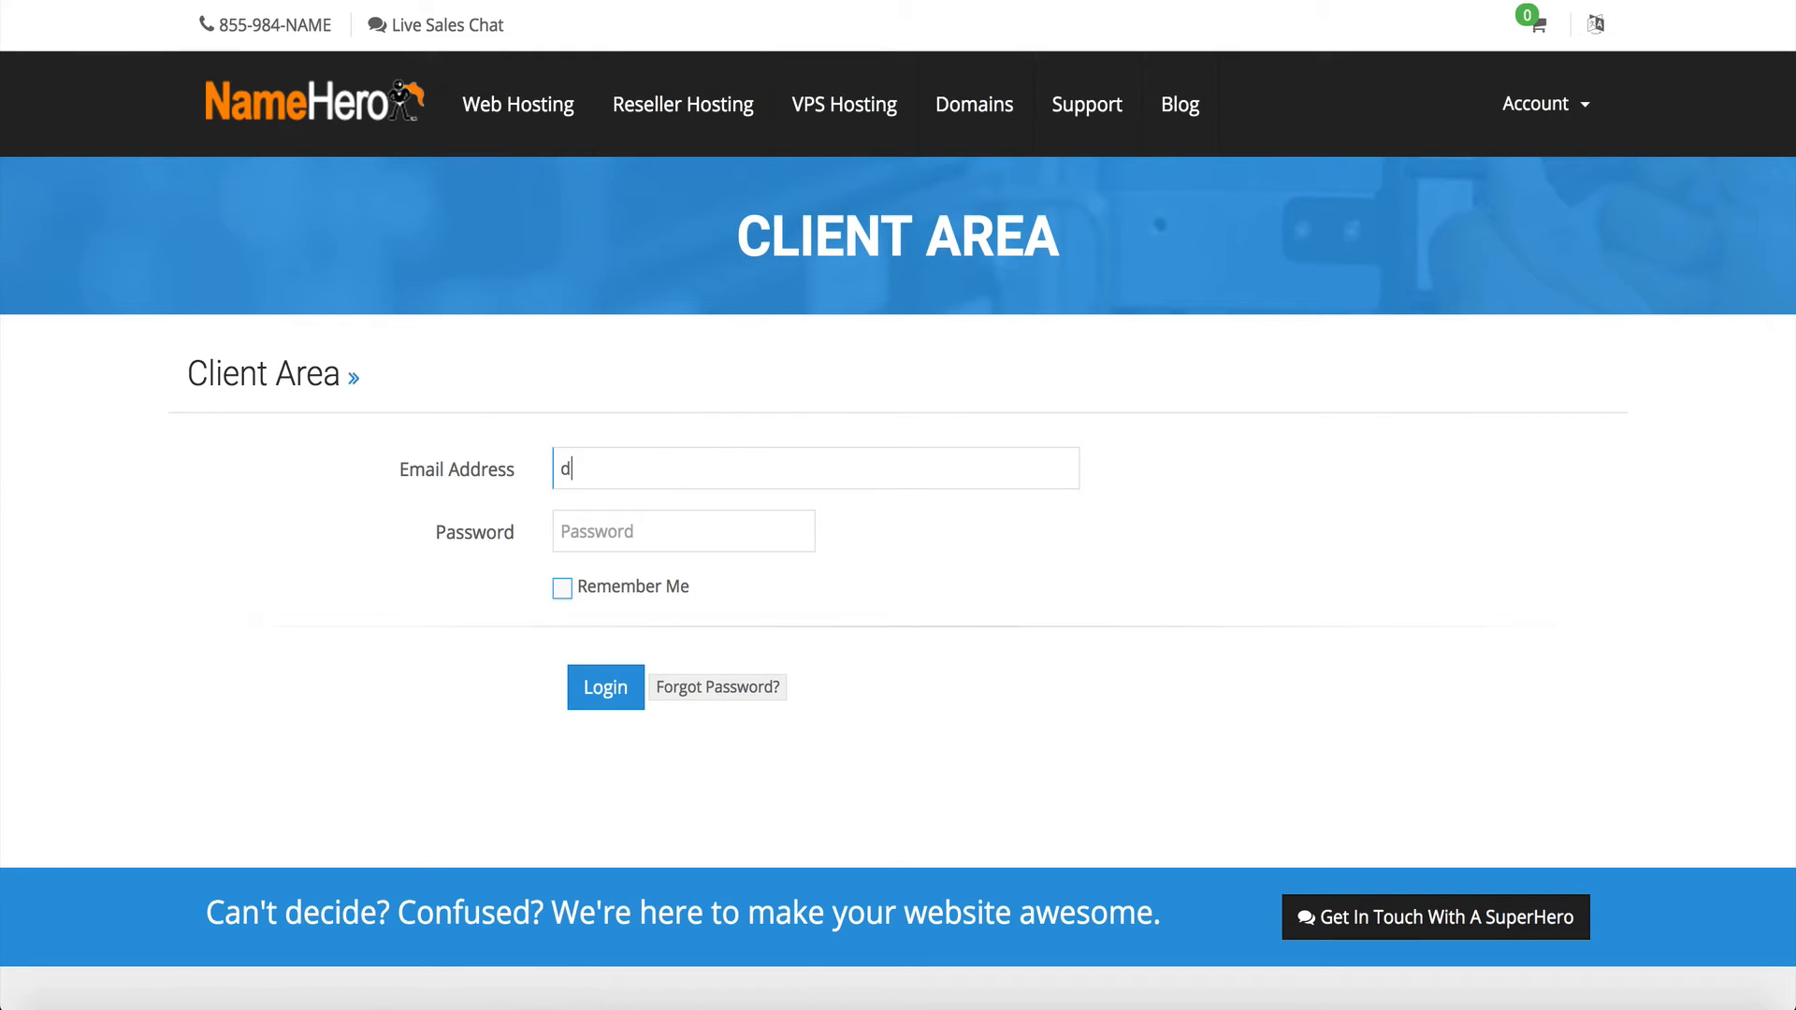
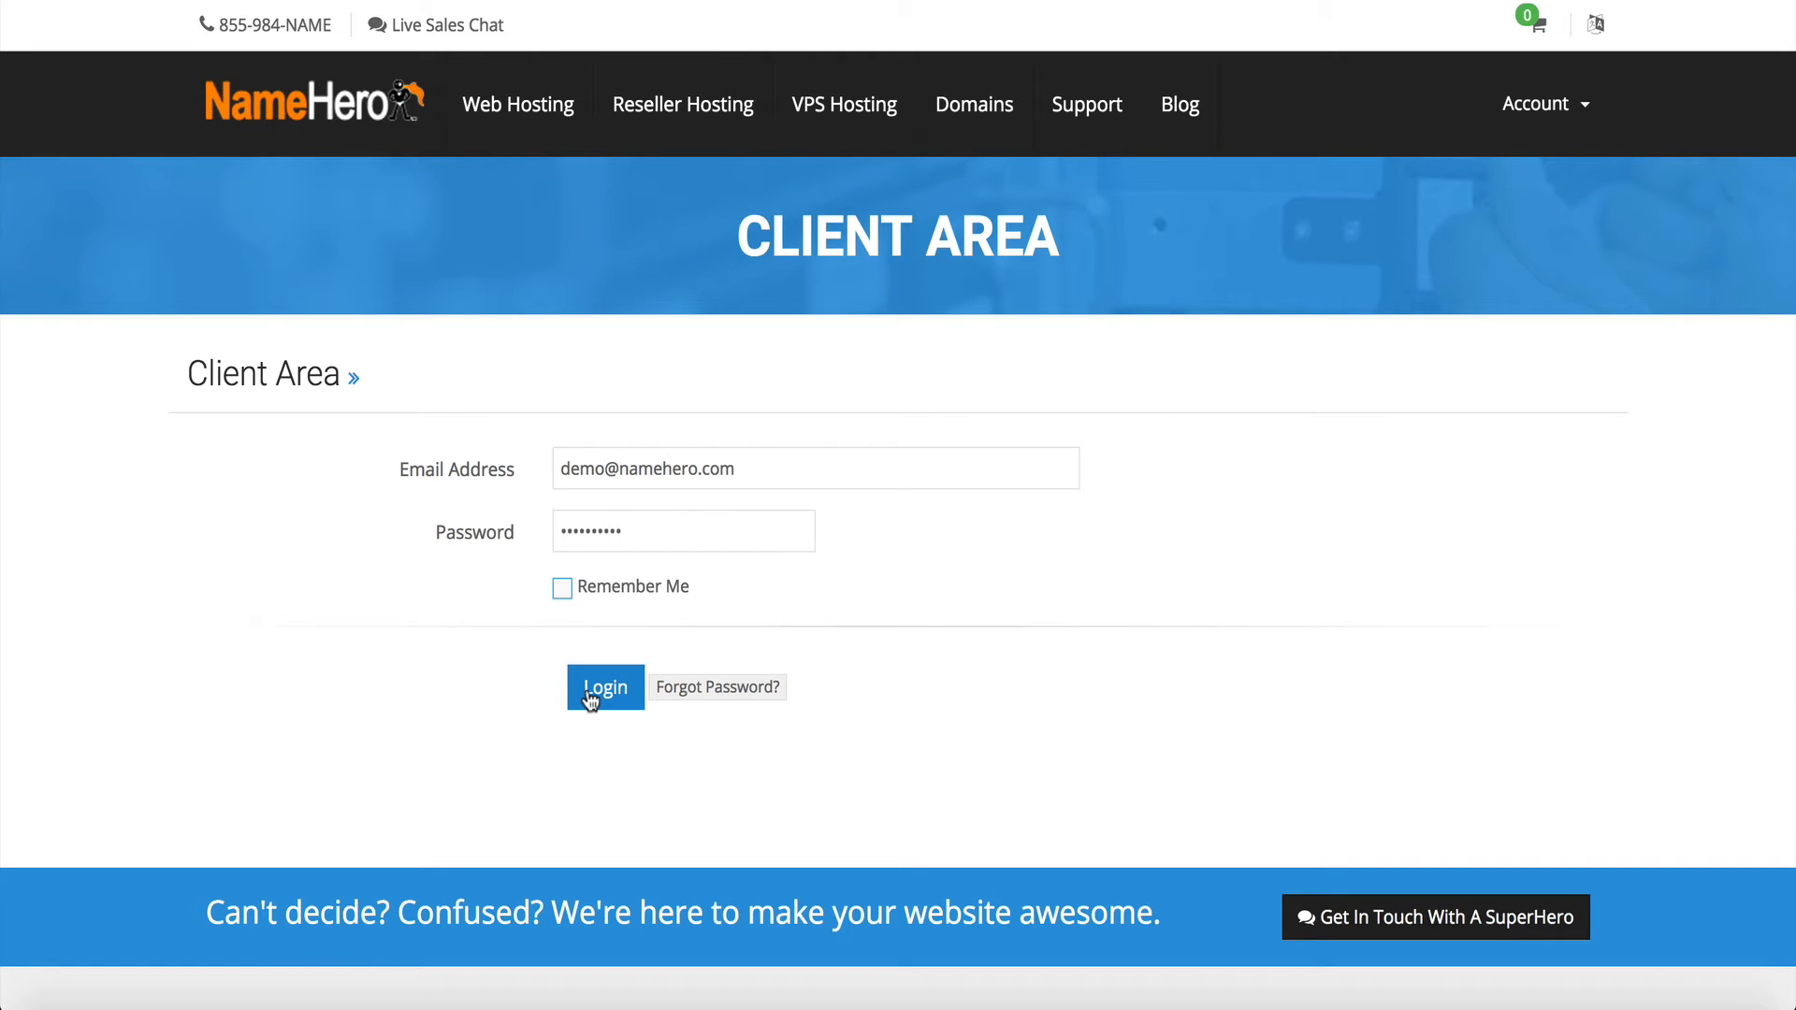
pyautogui.click(606, 686)
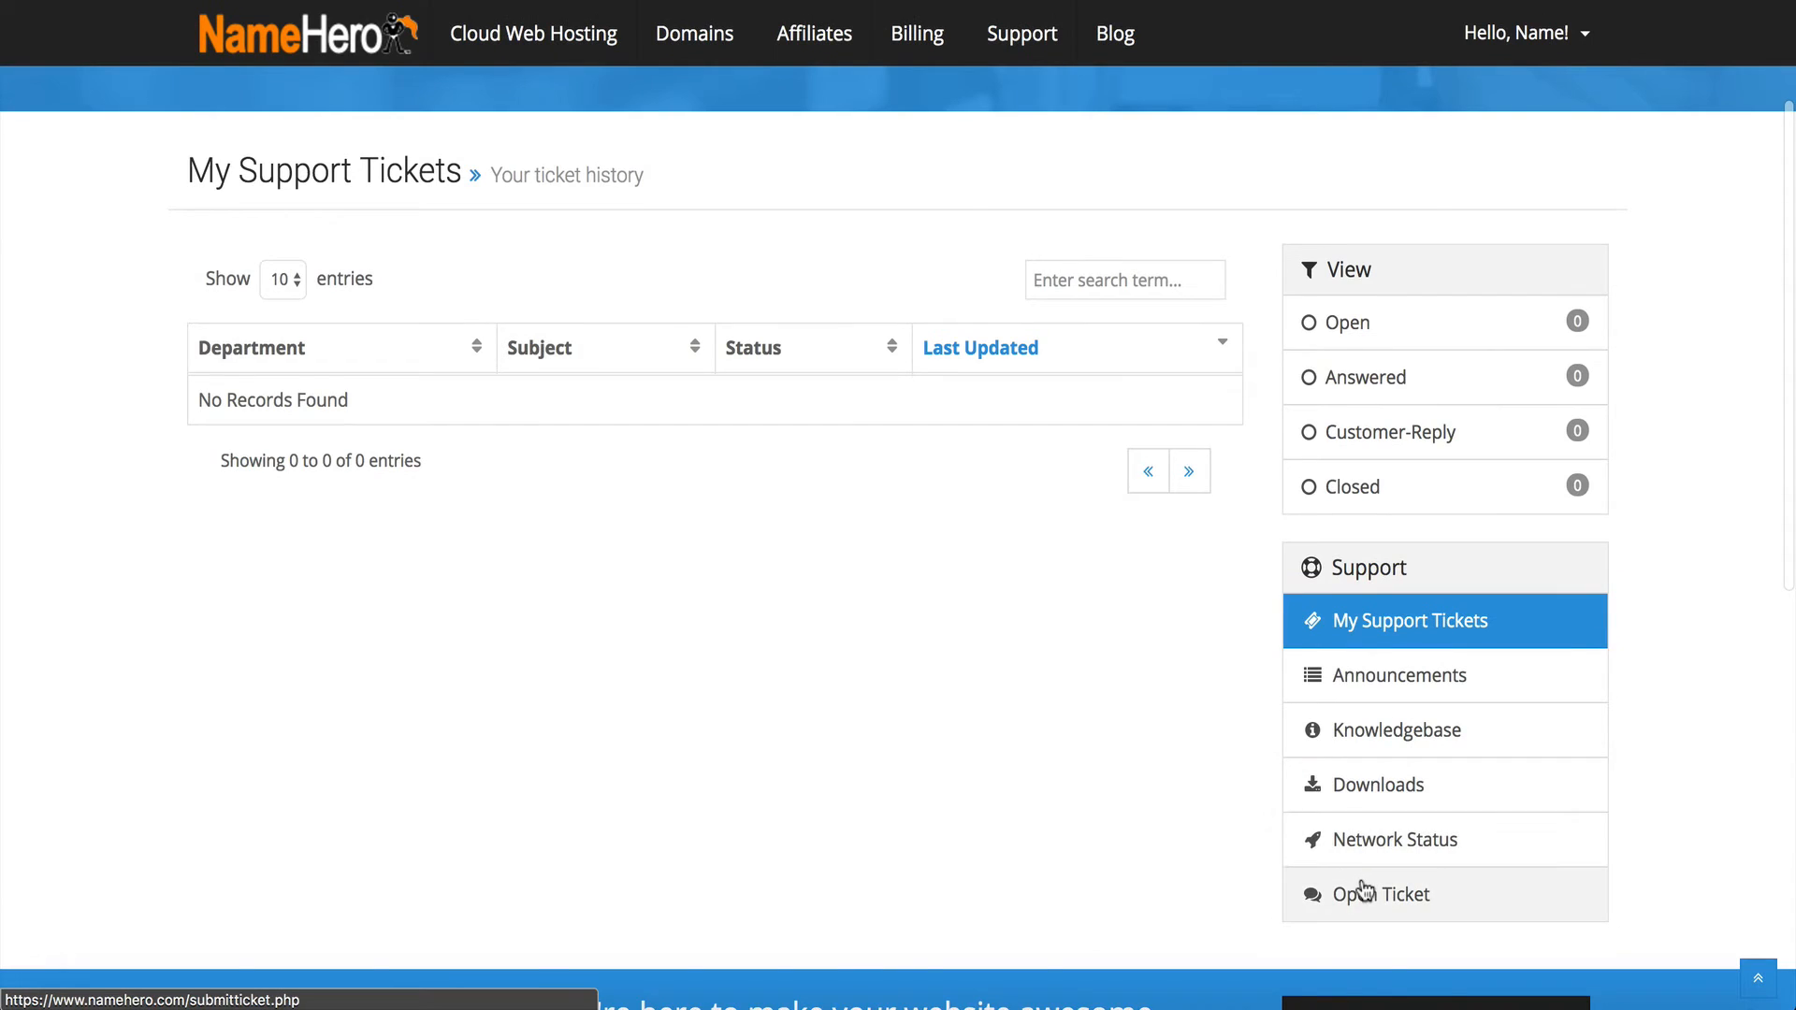
pyautogui.click(1382, 894)
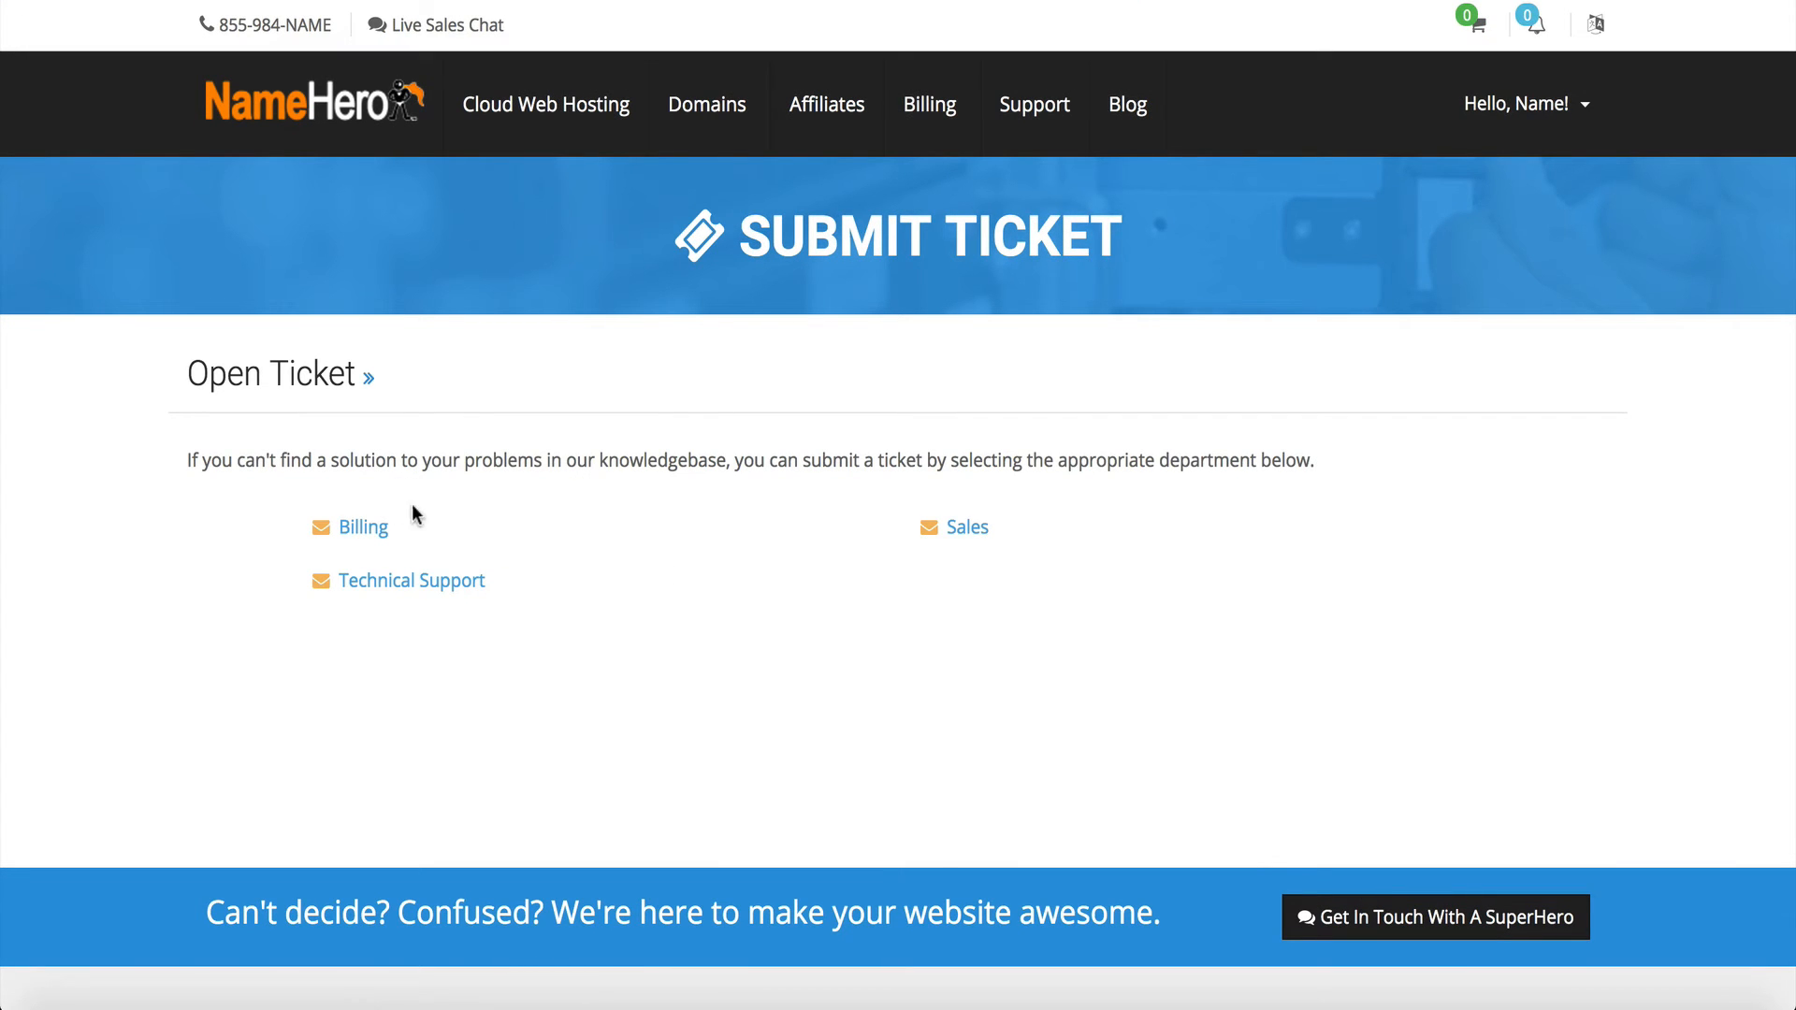
pyautogui.click(413, 581)
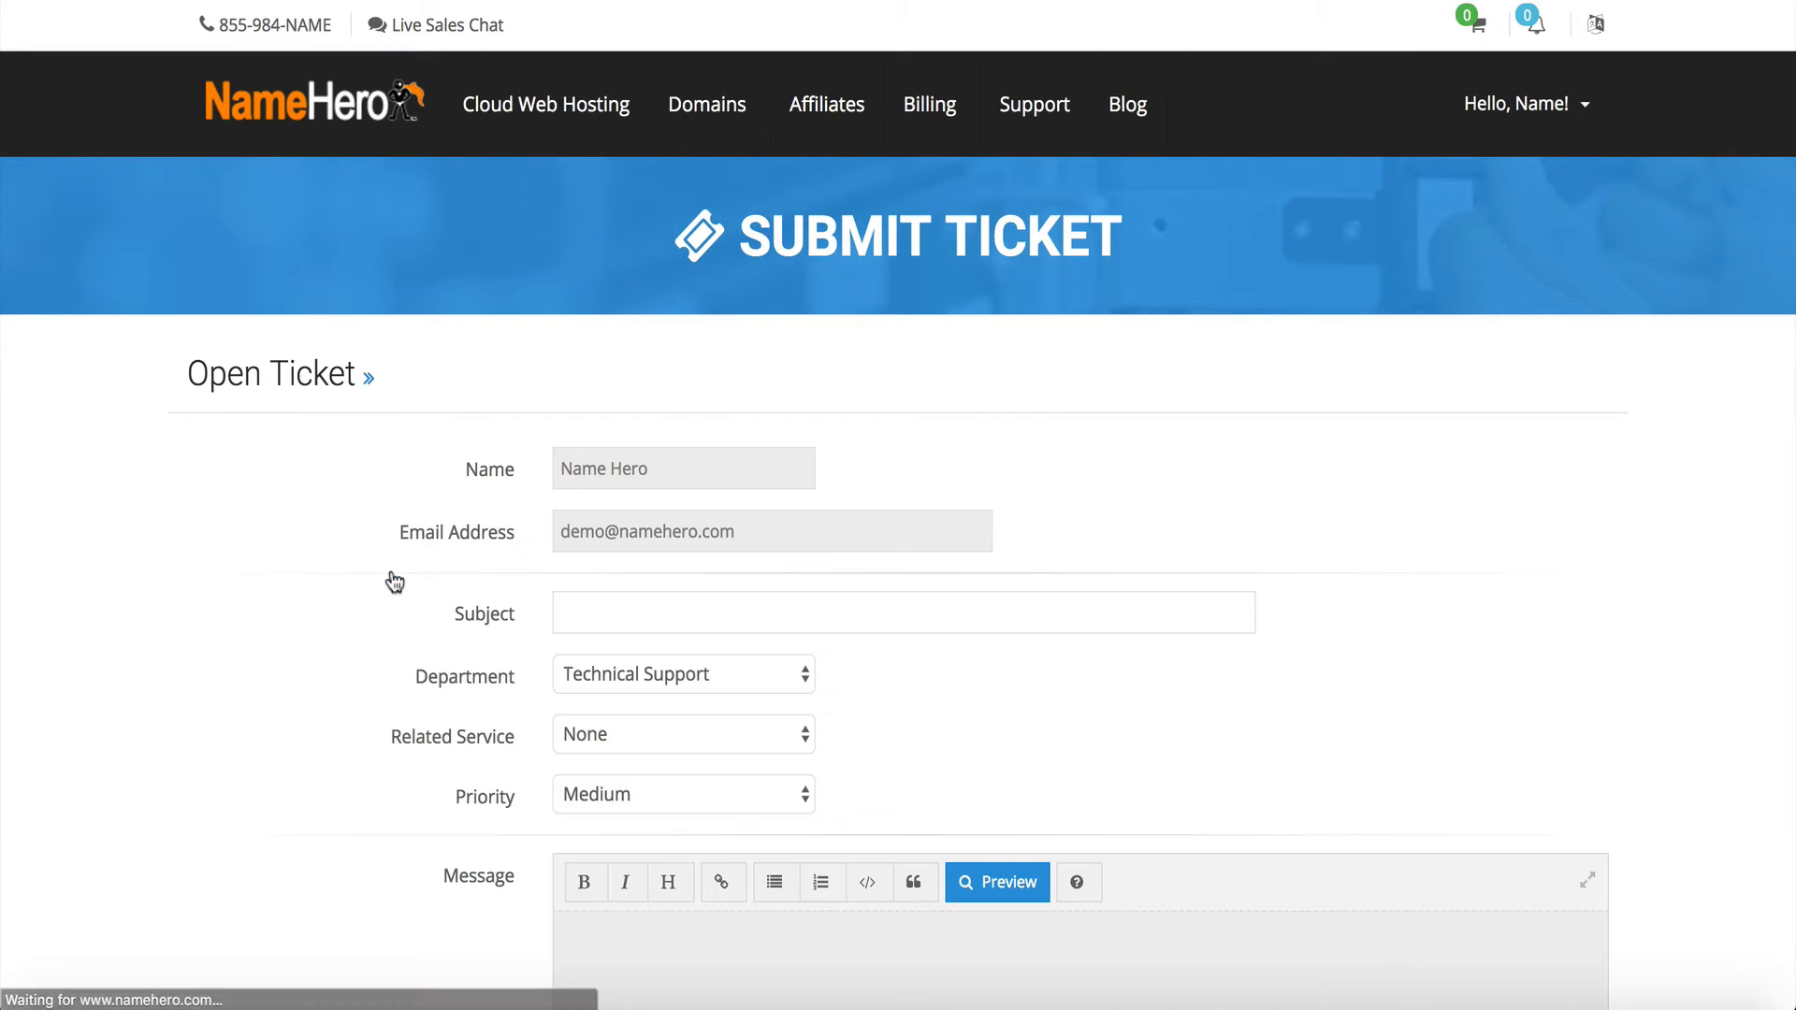
# Step: Review the PDF form again and place the cursor in the ticket message box
pyautogui.scroll(-3)
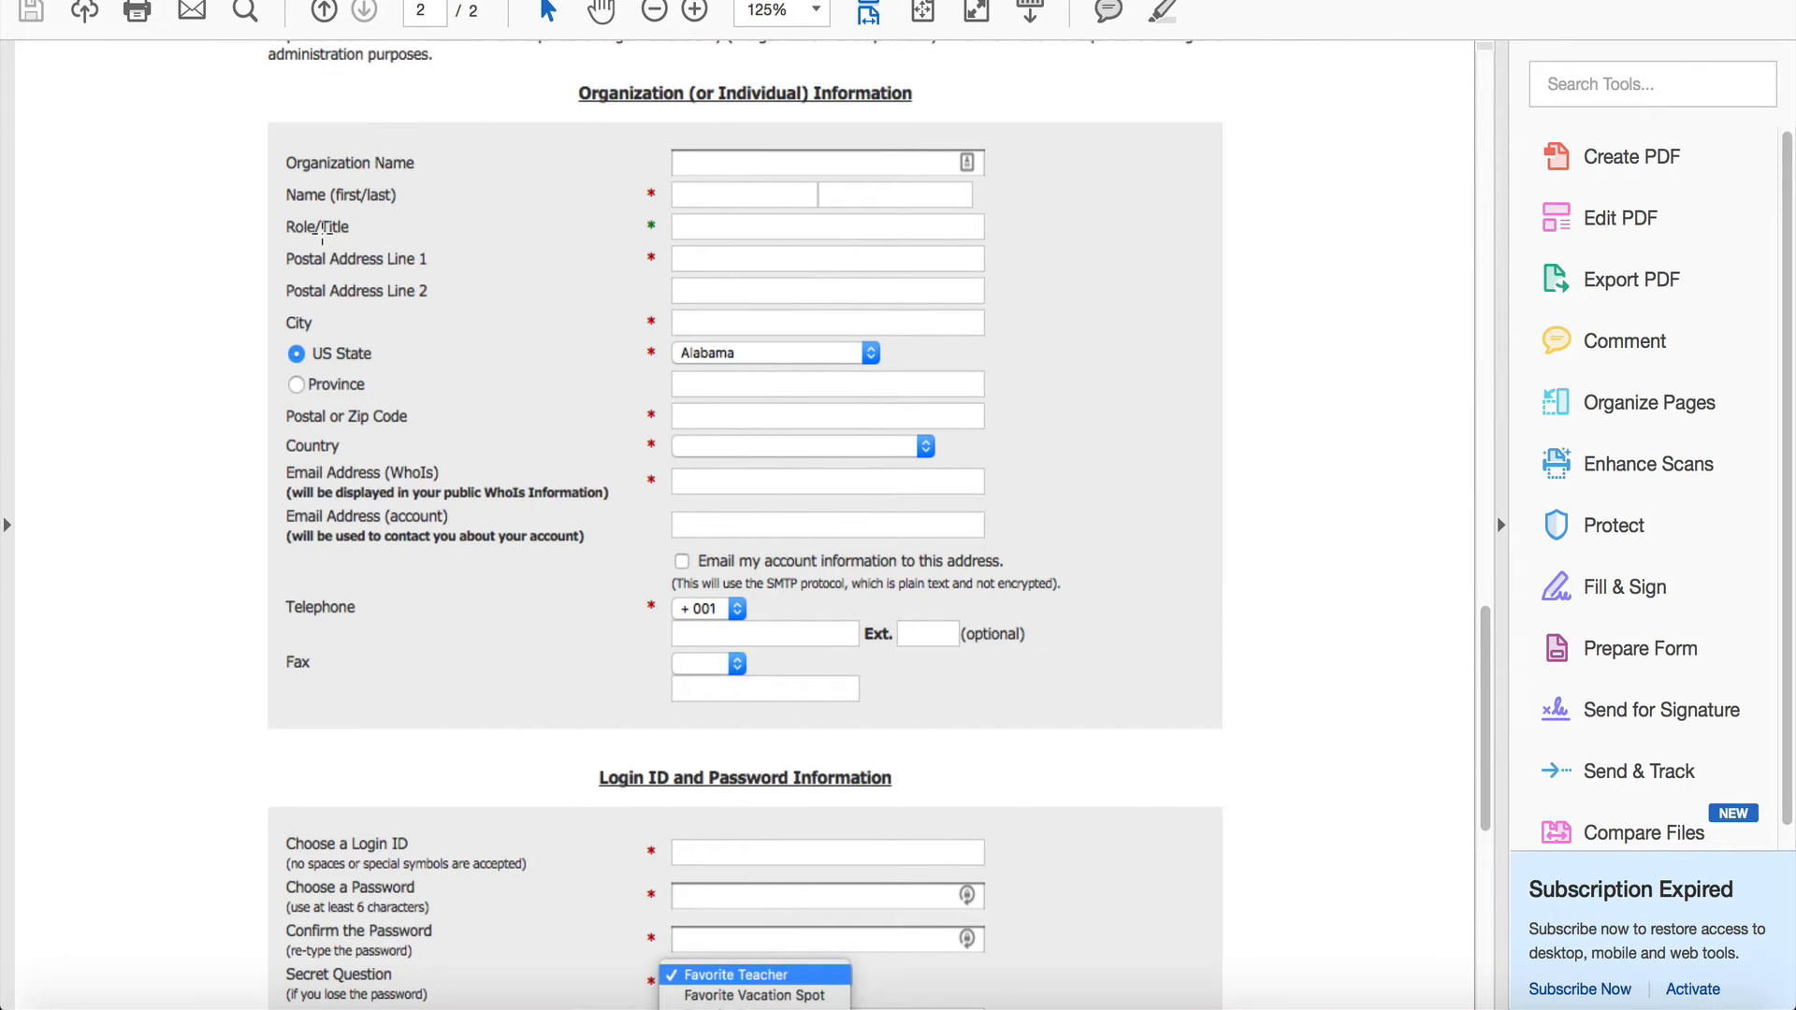
pyautogui.scroll(-3)
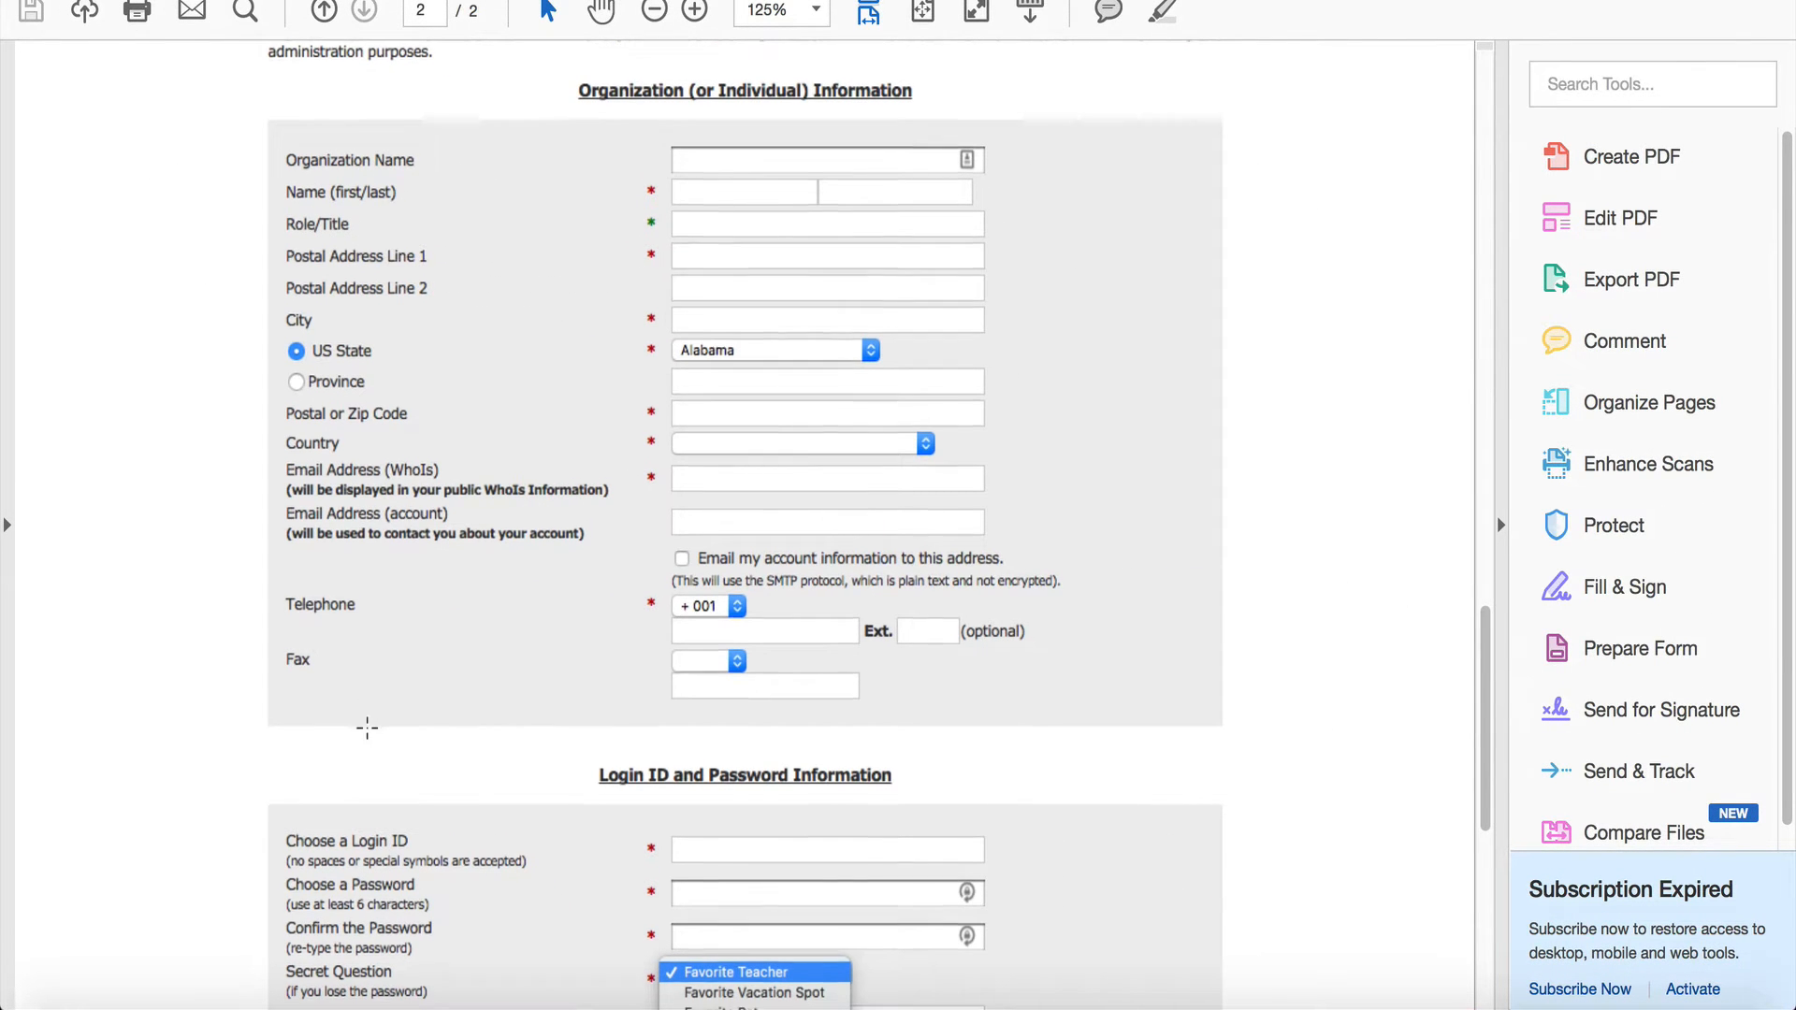
pyautogui.scroll(-3)
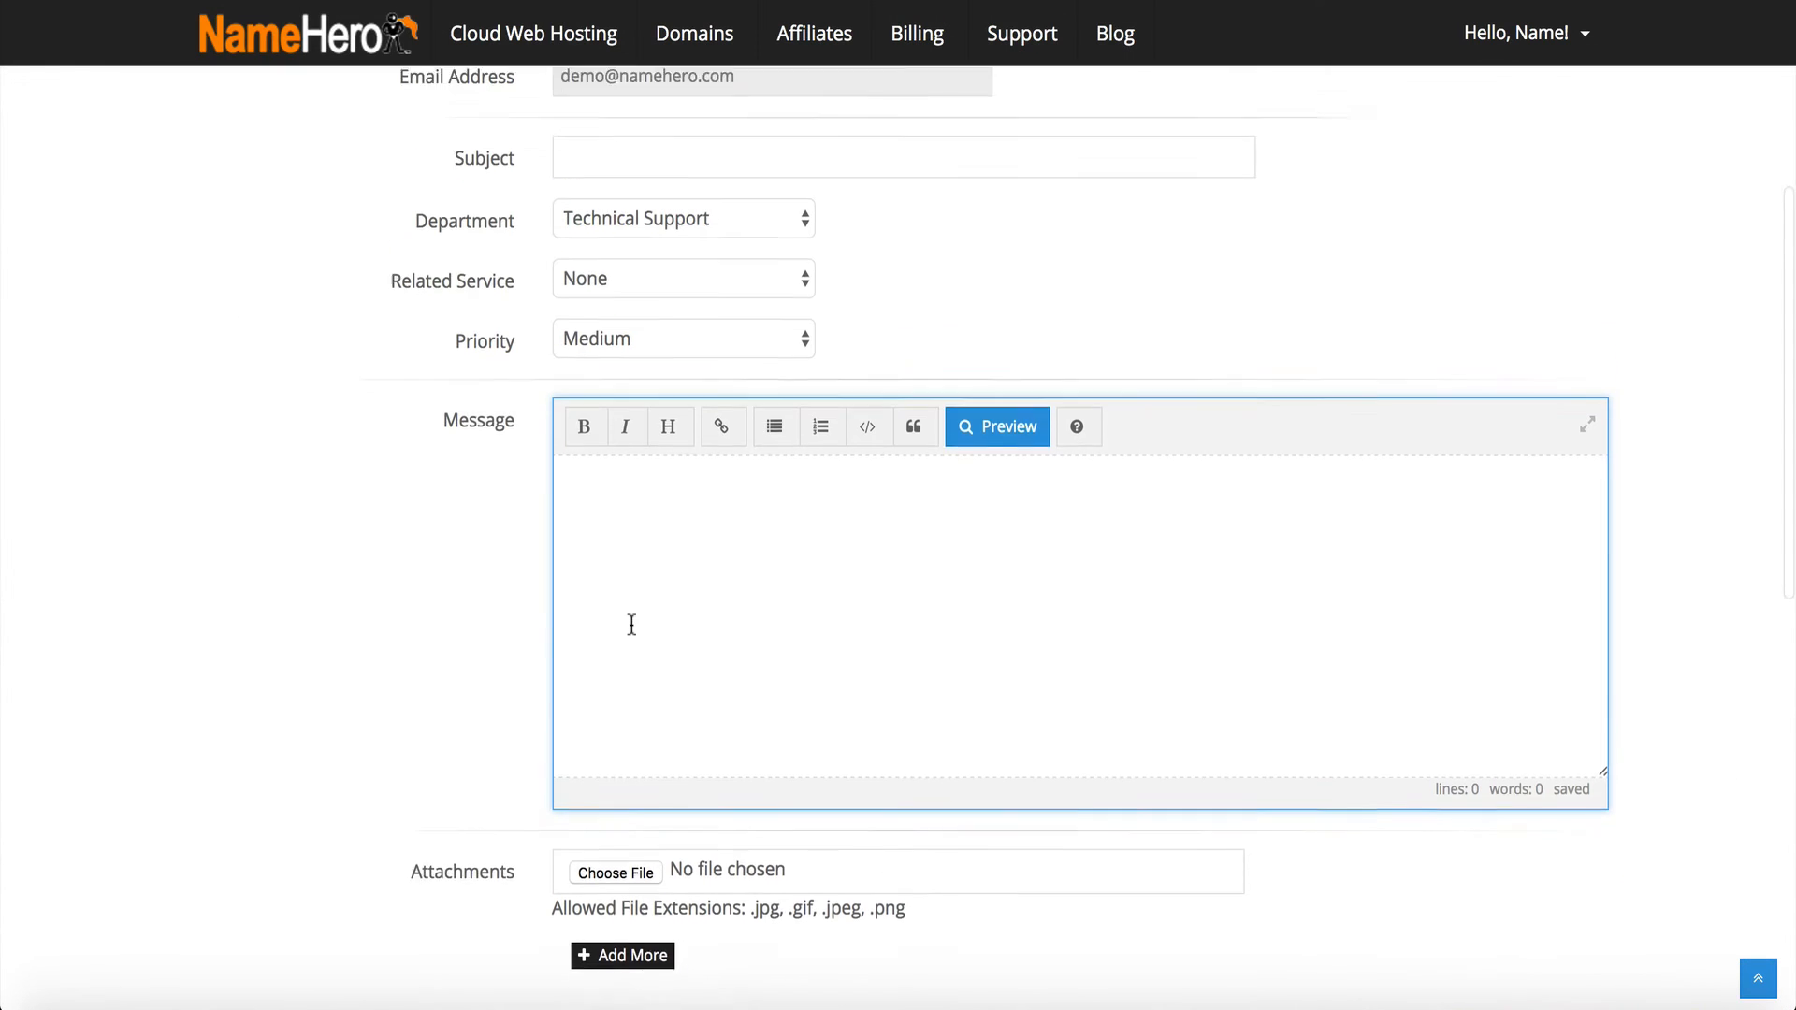
pyautogui.click(902, 235)
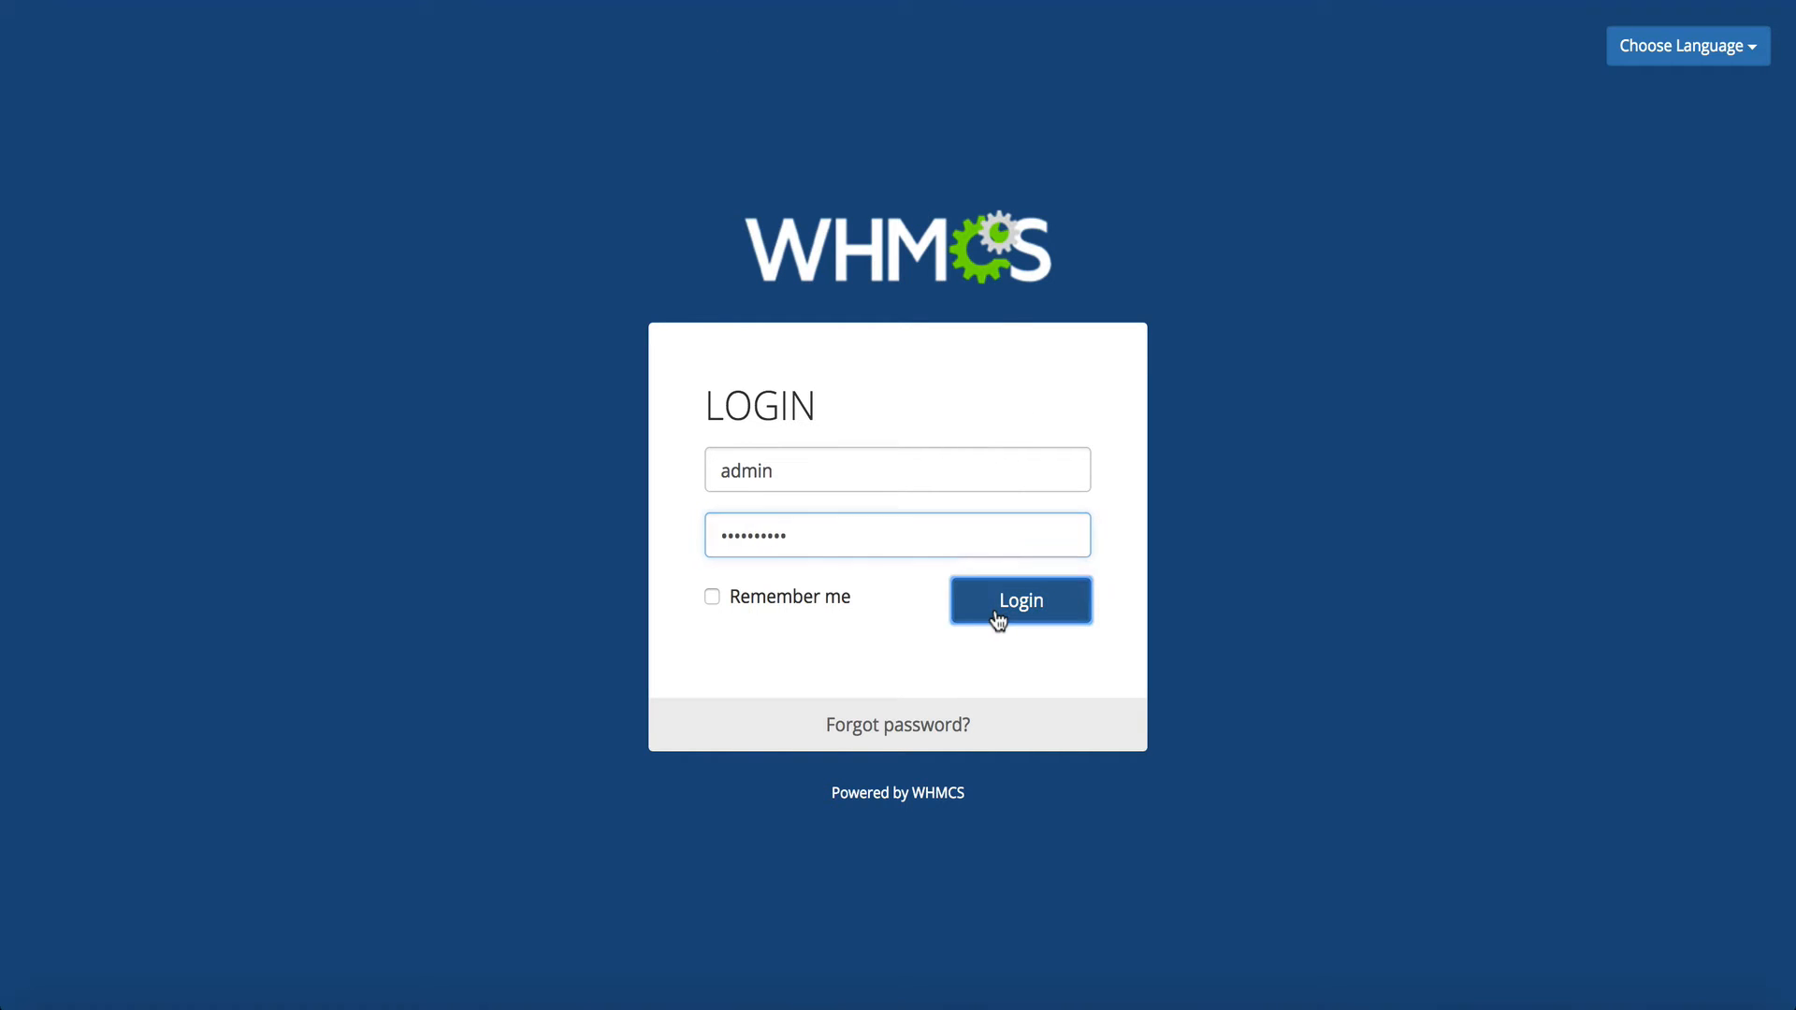
# Step: Log in to WHMCS admin and reach Setup > Domain Registrars, scrolling down to Enom
pyautogui.click(1019, 601)
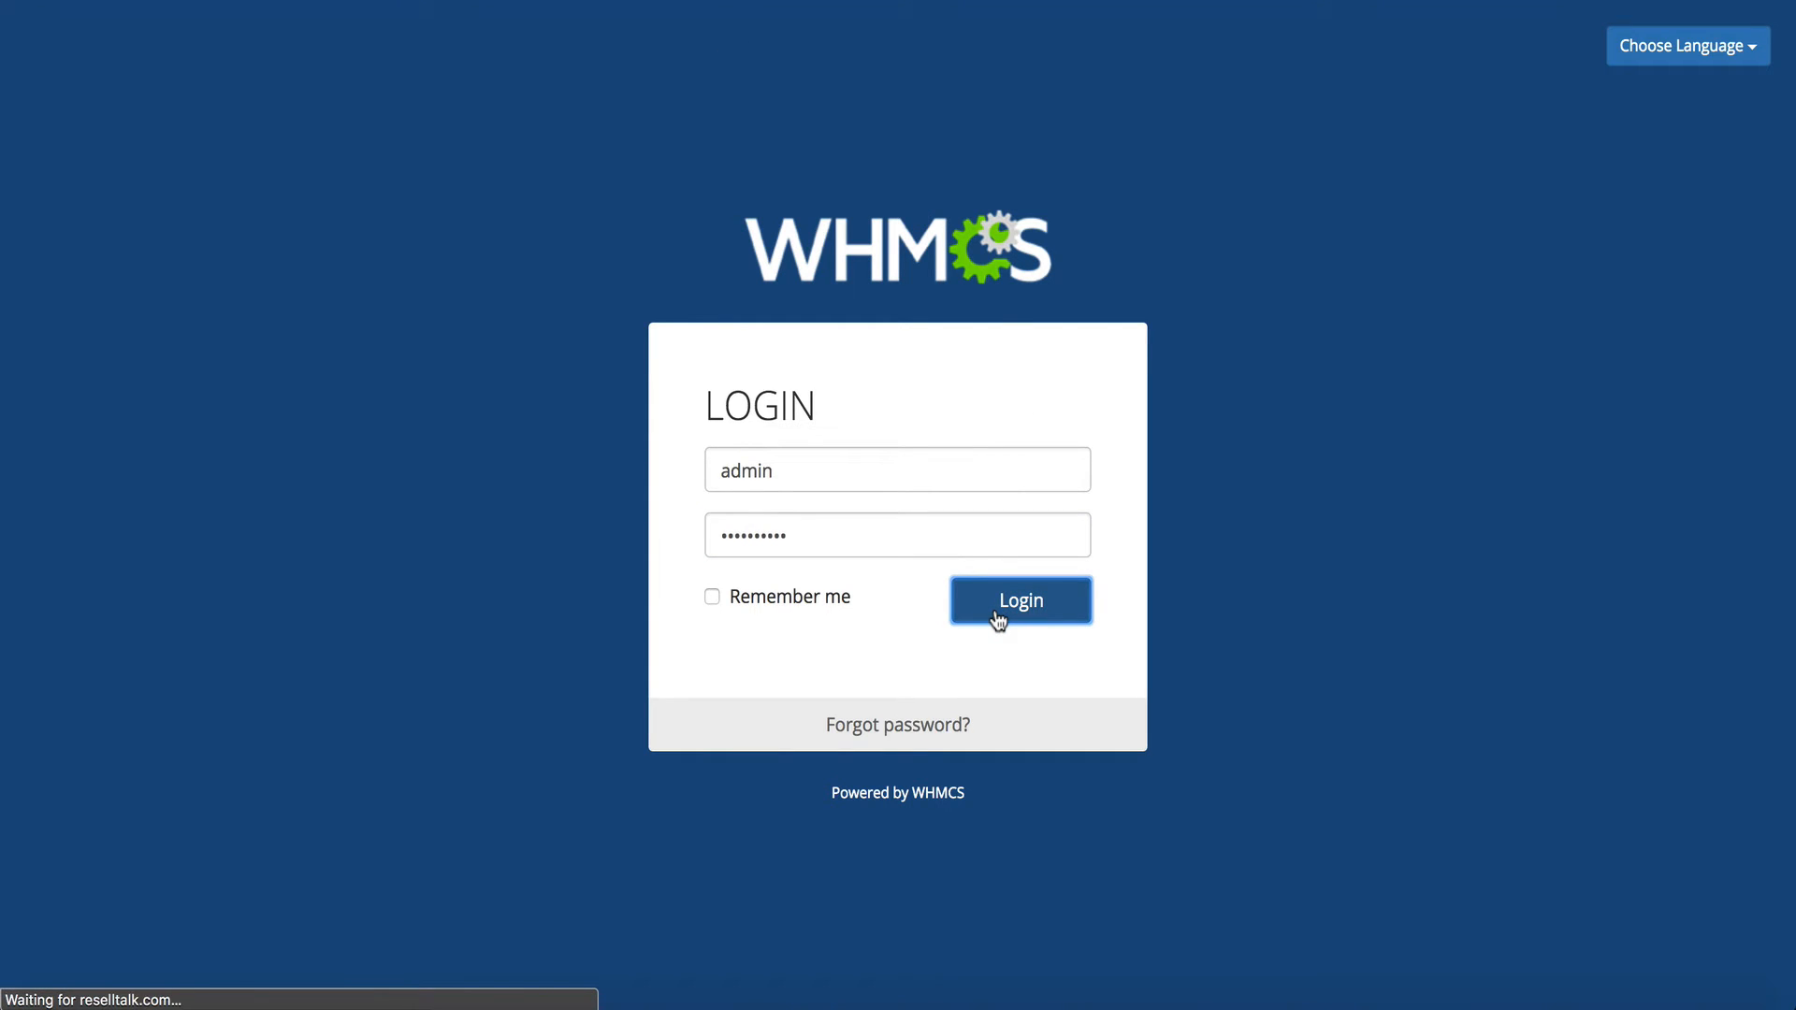
pyautogui.click(1019, 601)
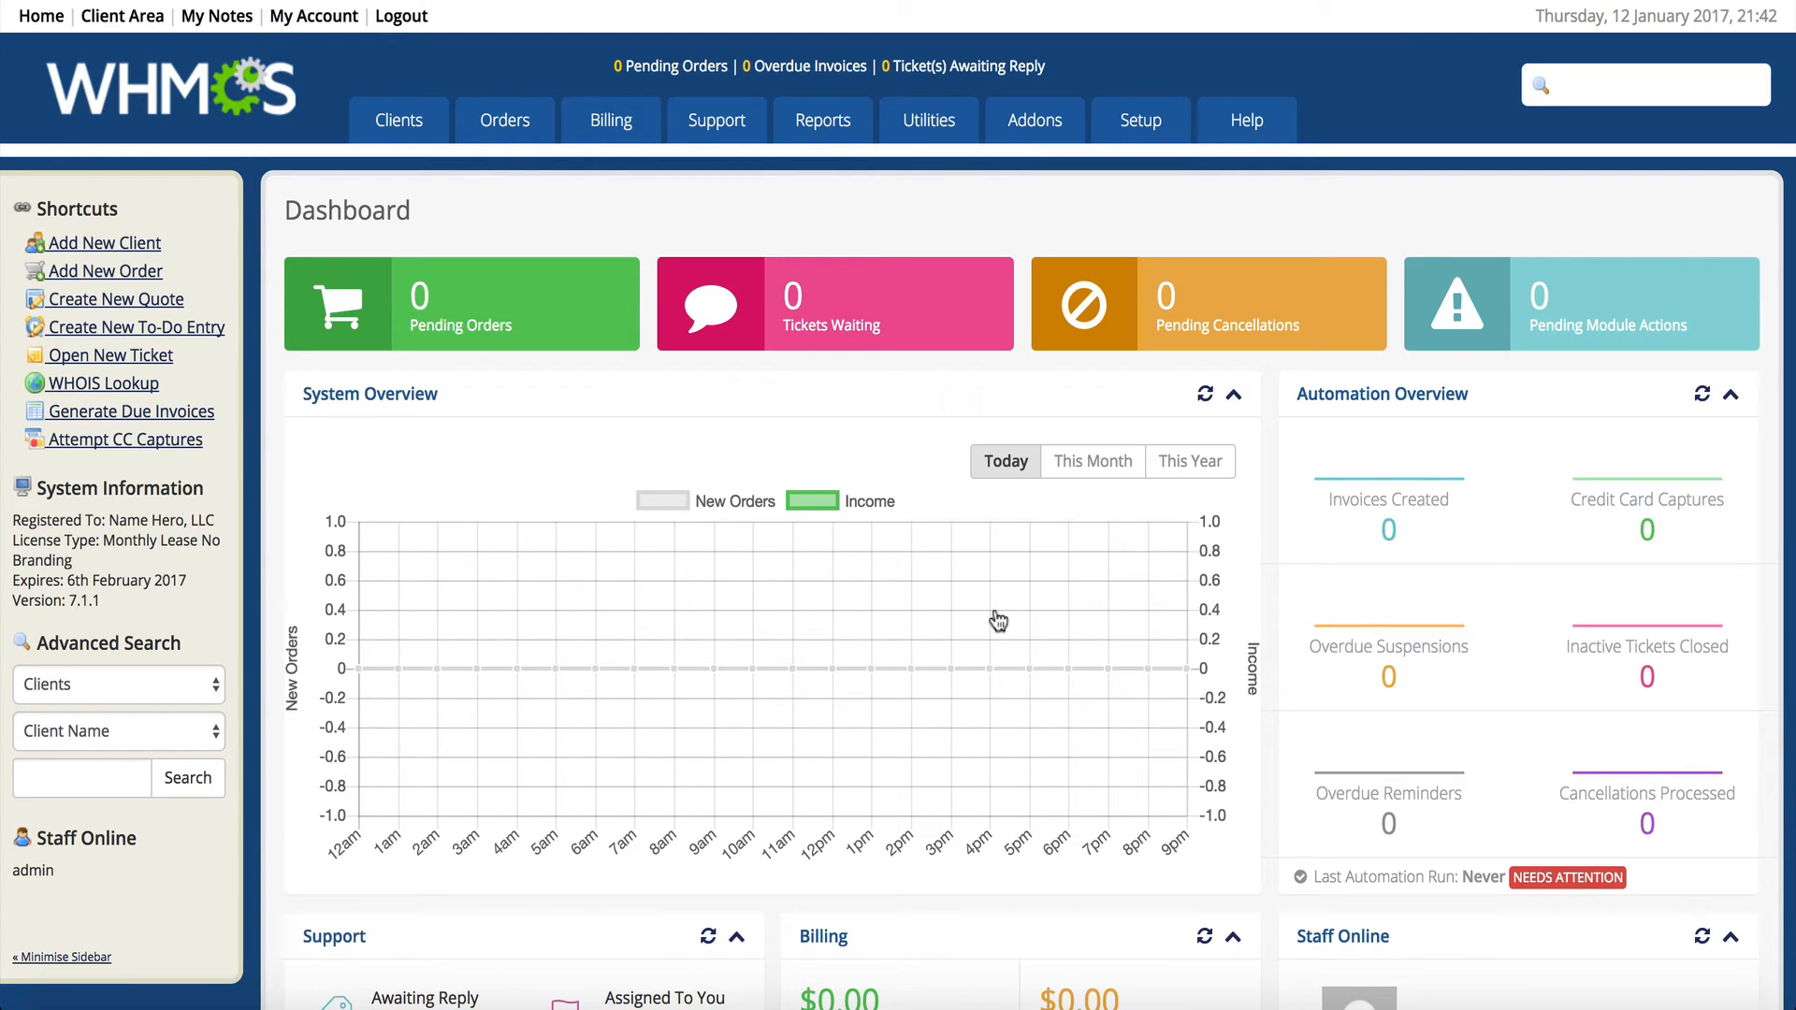
pyautogui.click(1138, 119)
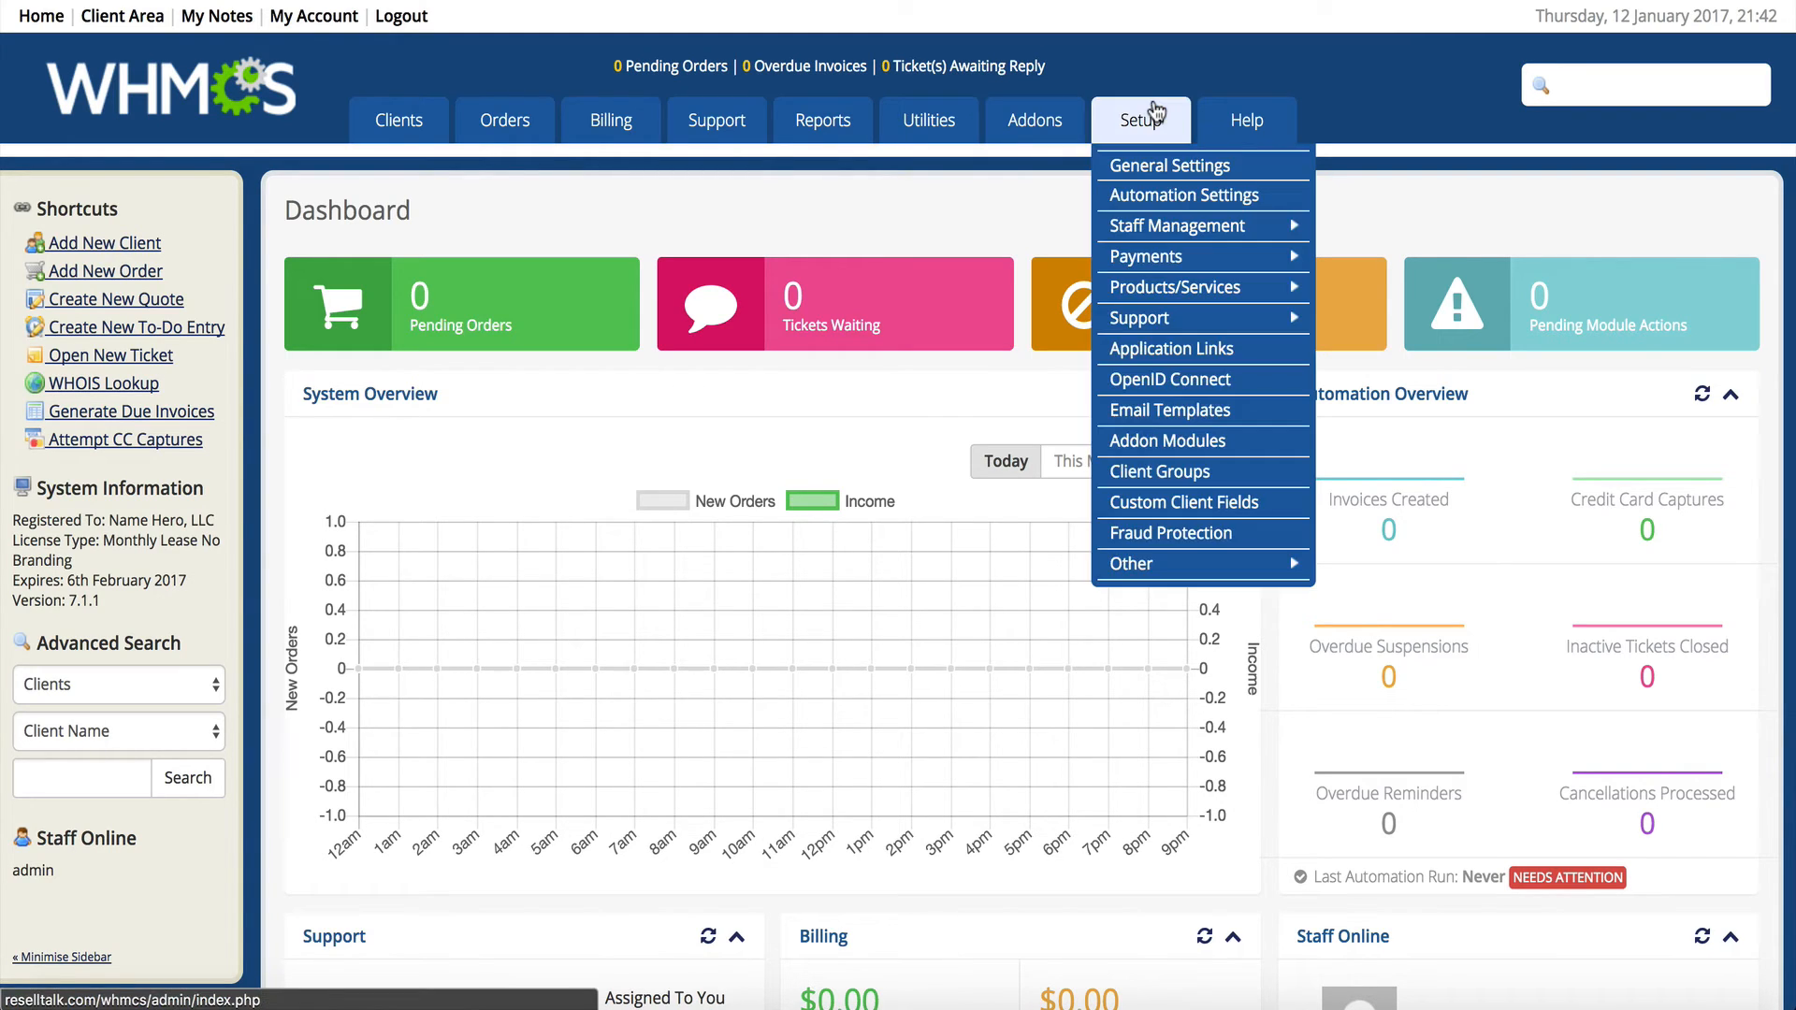
pyautogui.moveTo(1174, 286)
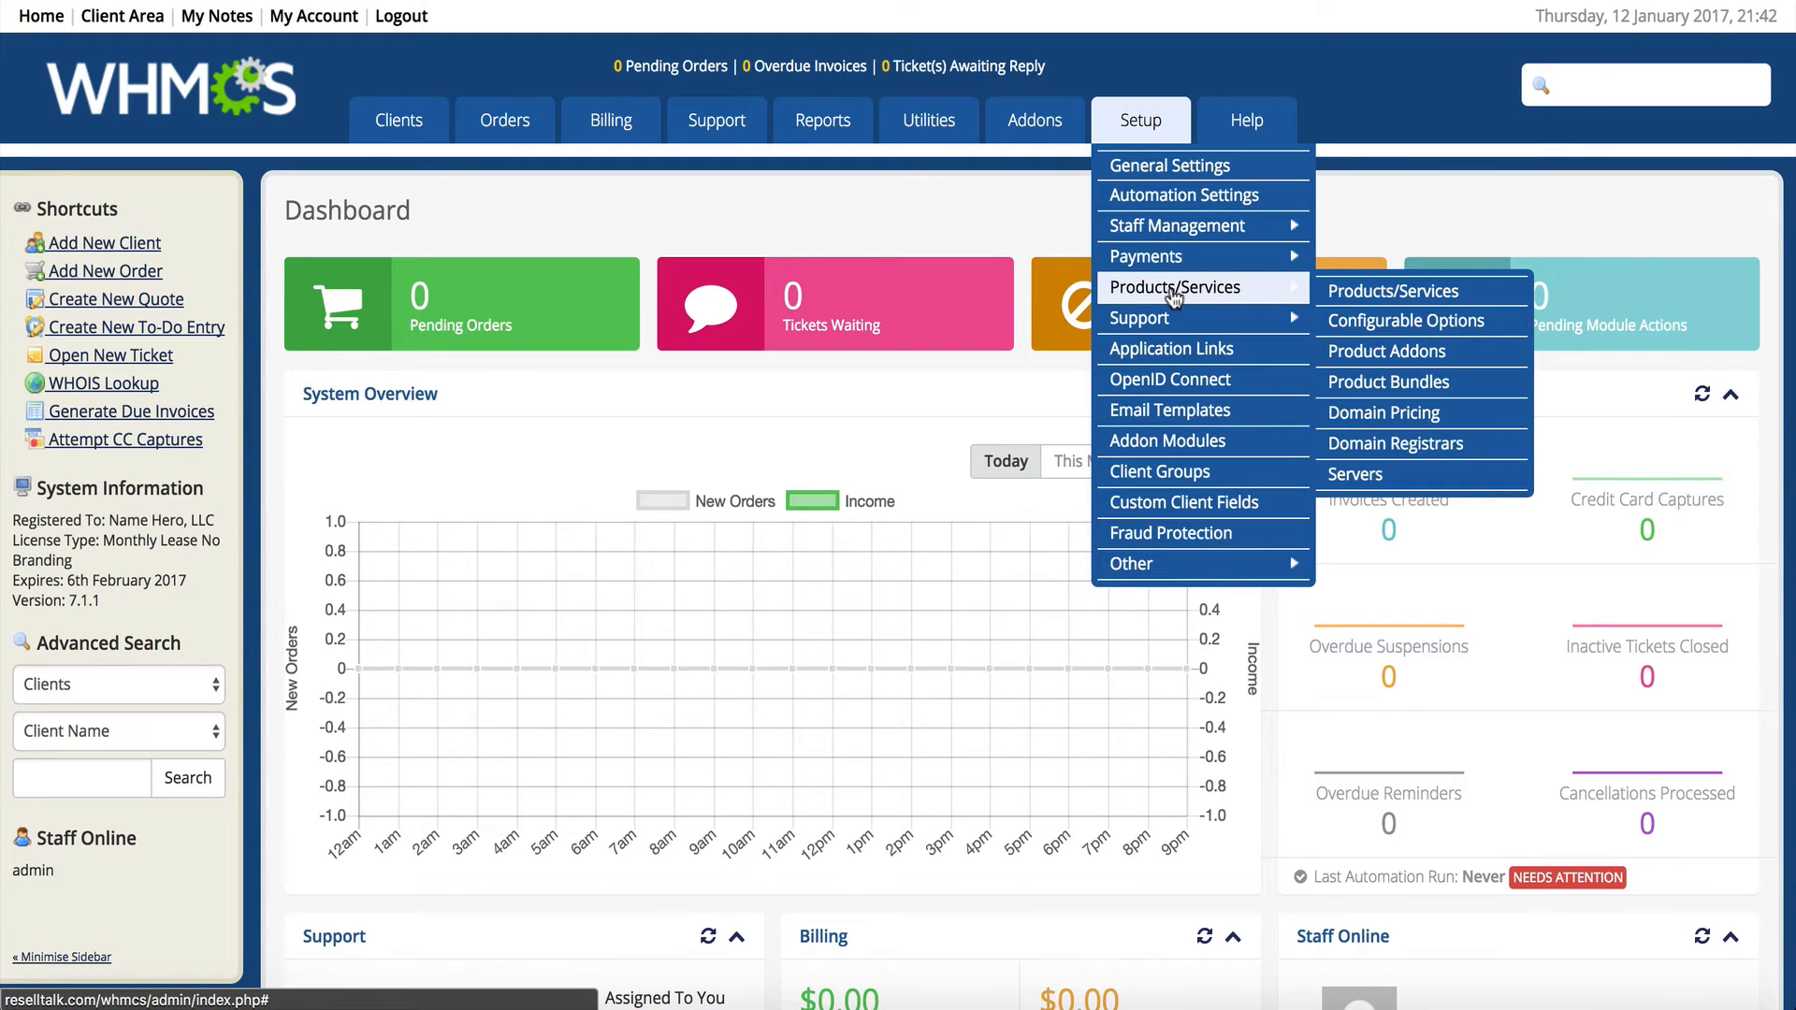
pyautogui.moveTo(1384, 351)
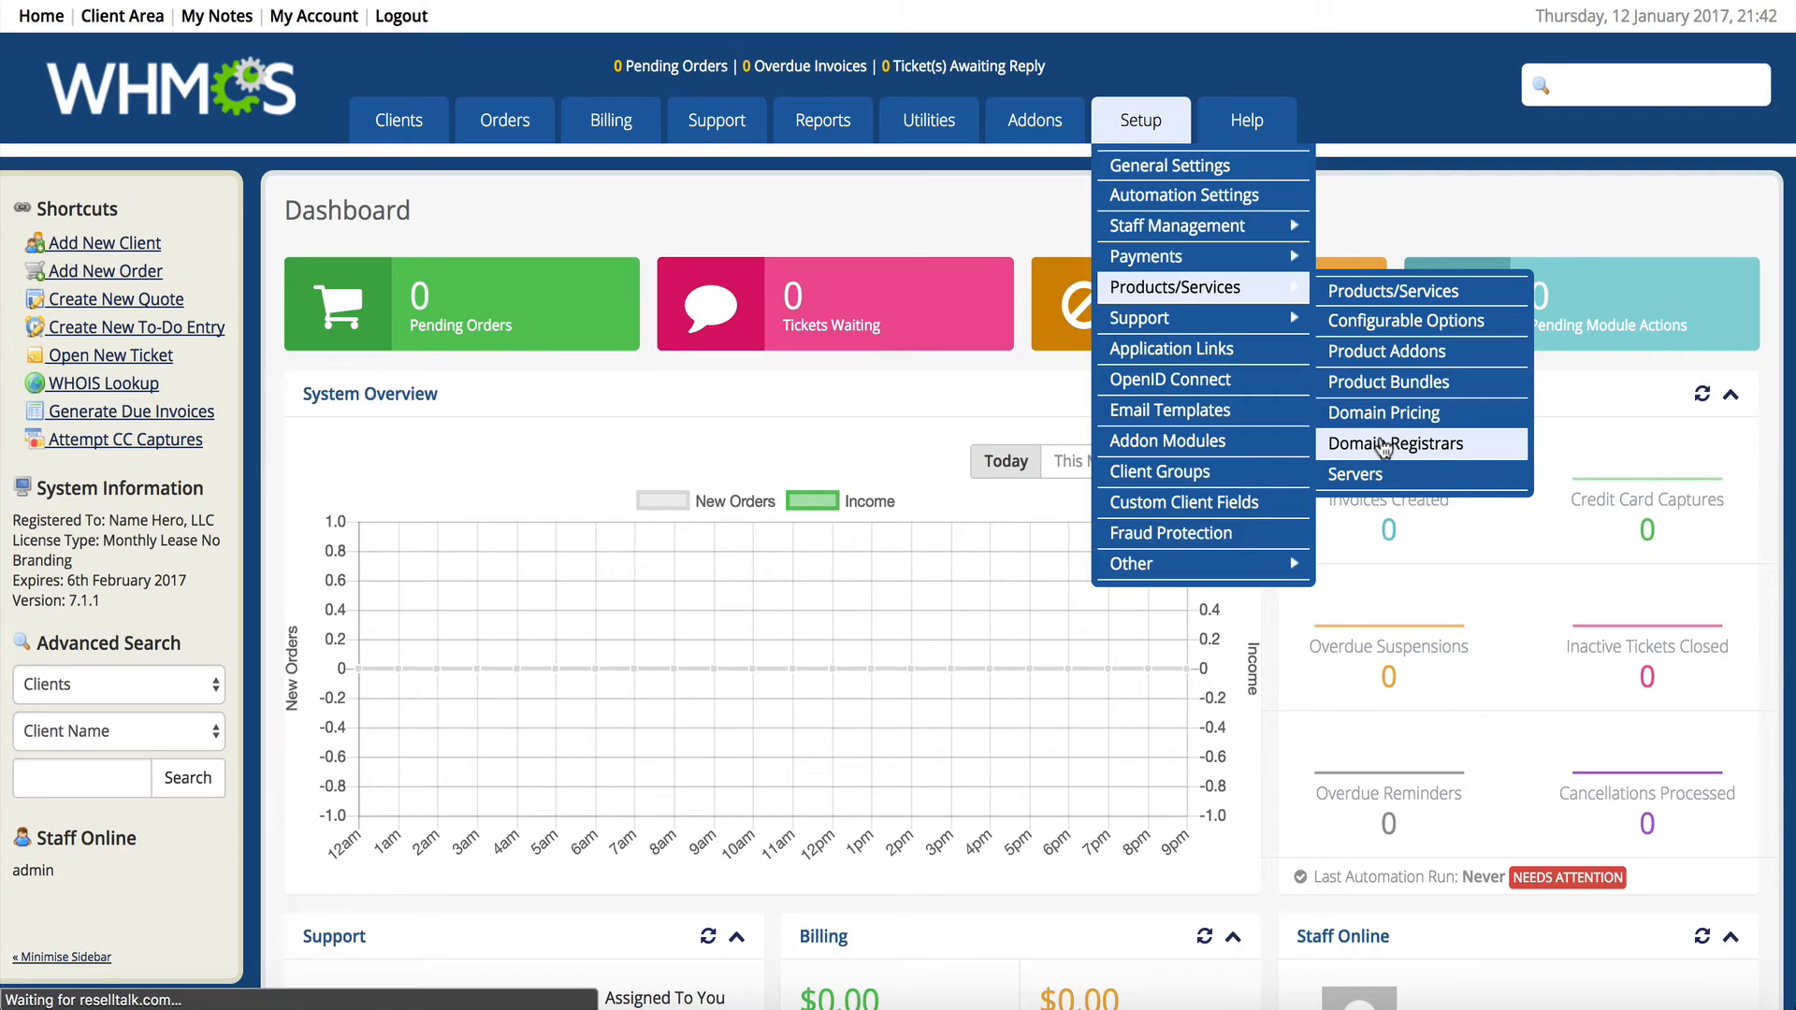
pyautogui.click(1392, 444)
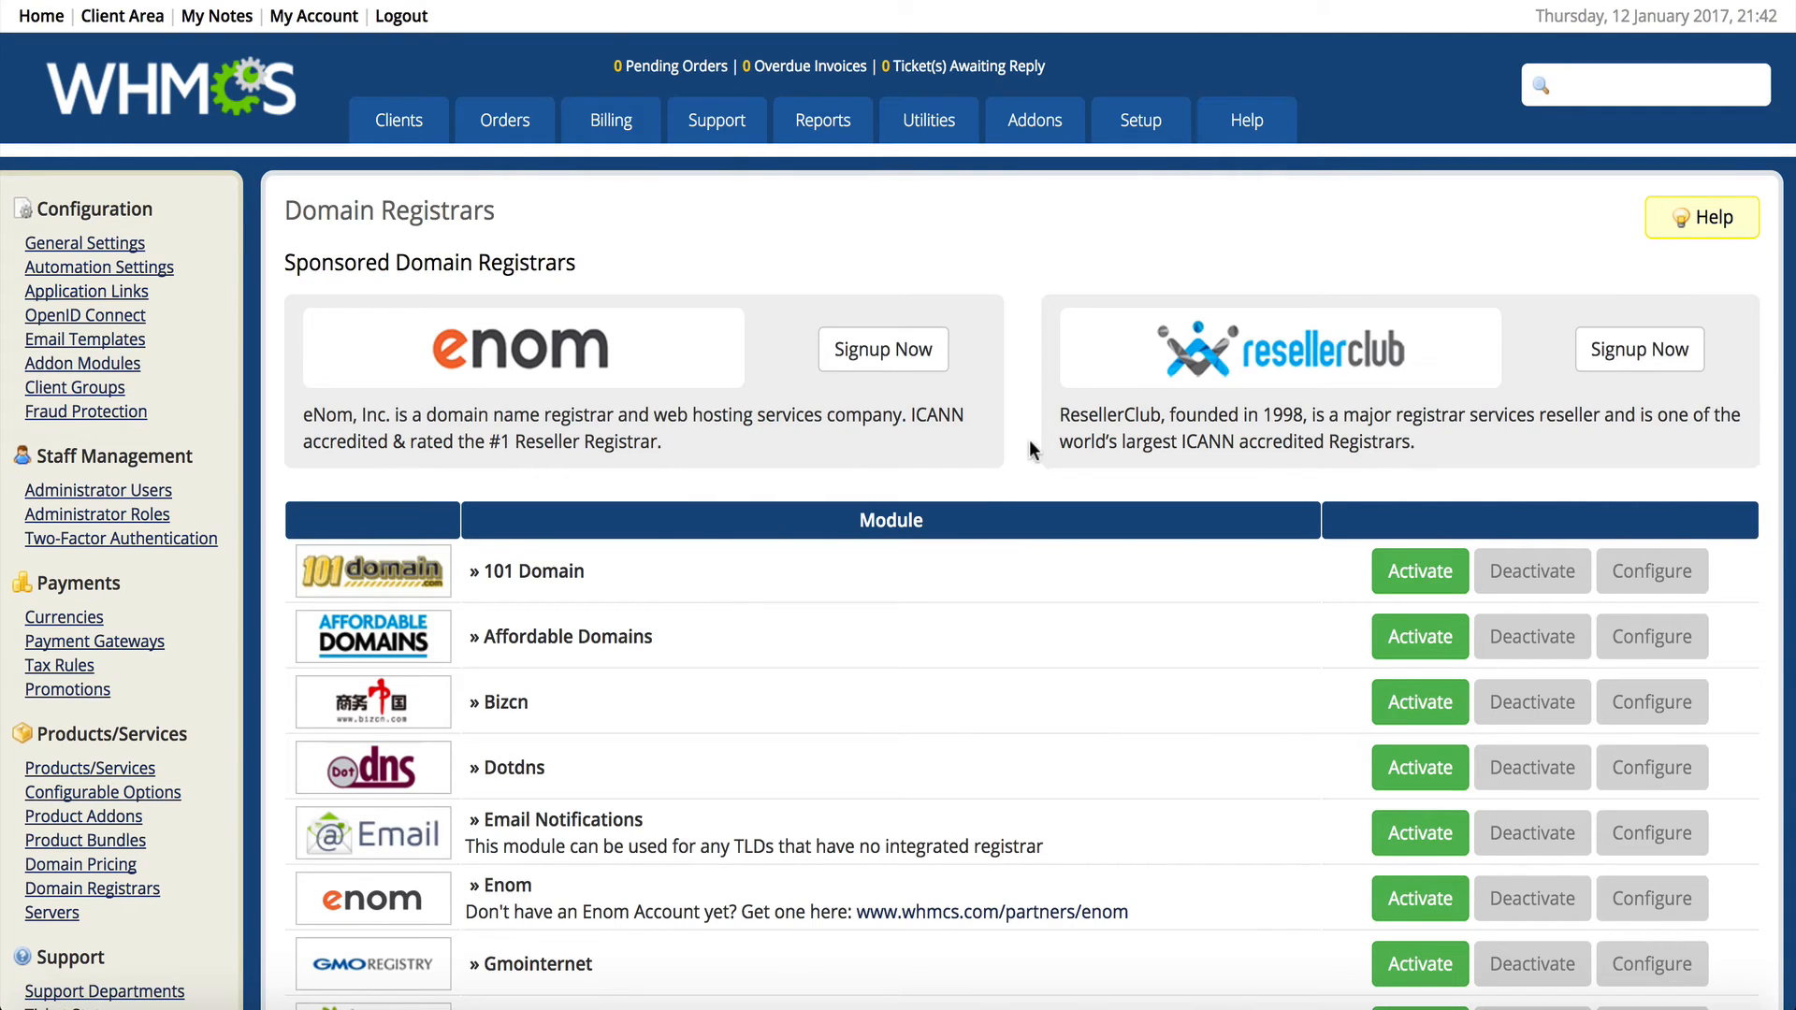
pyautogui.moveTo(600, 370)
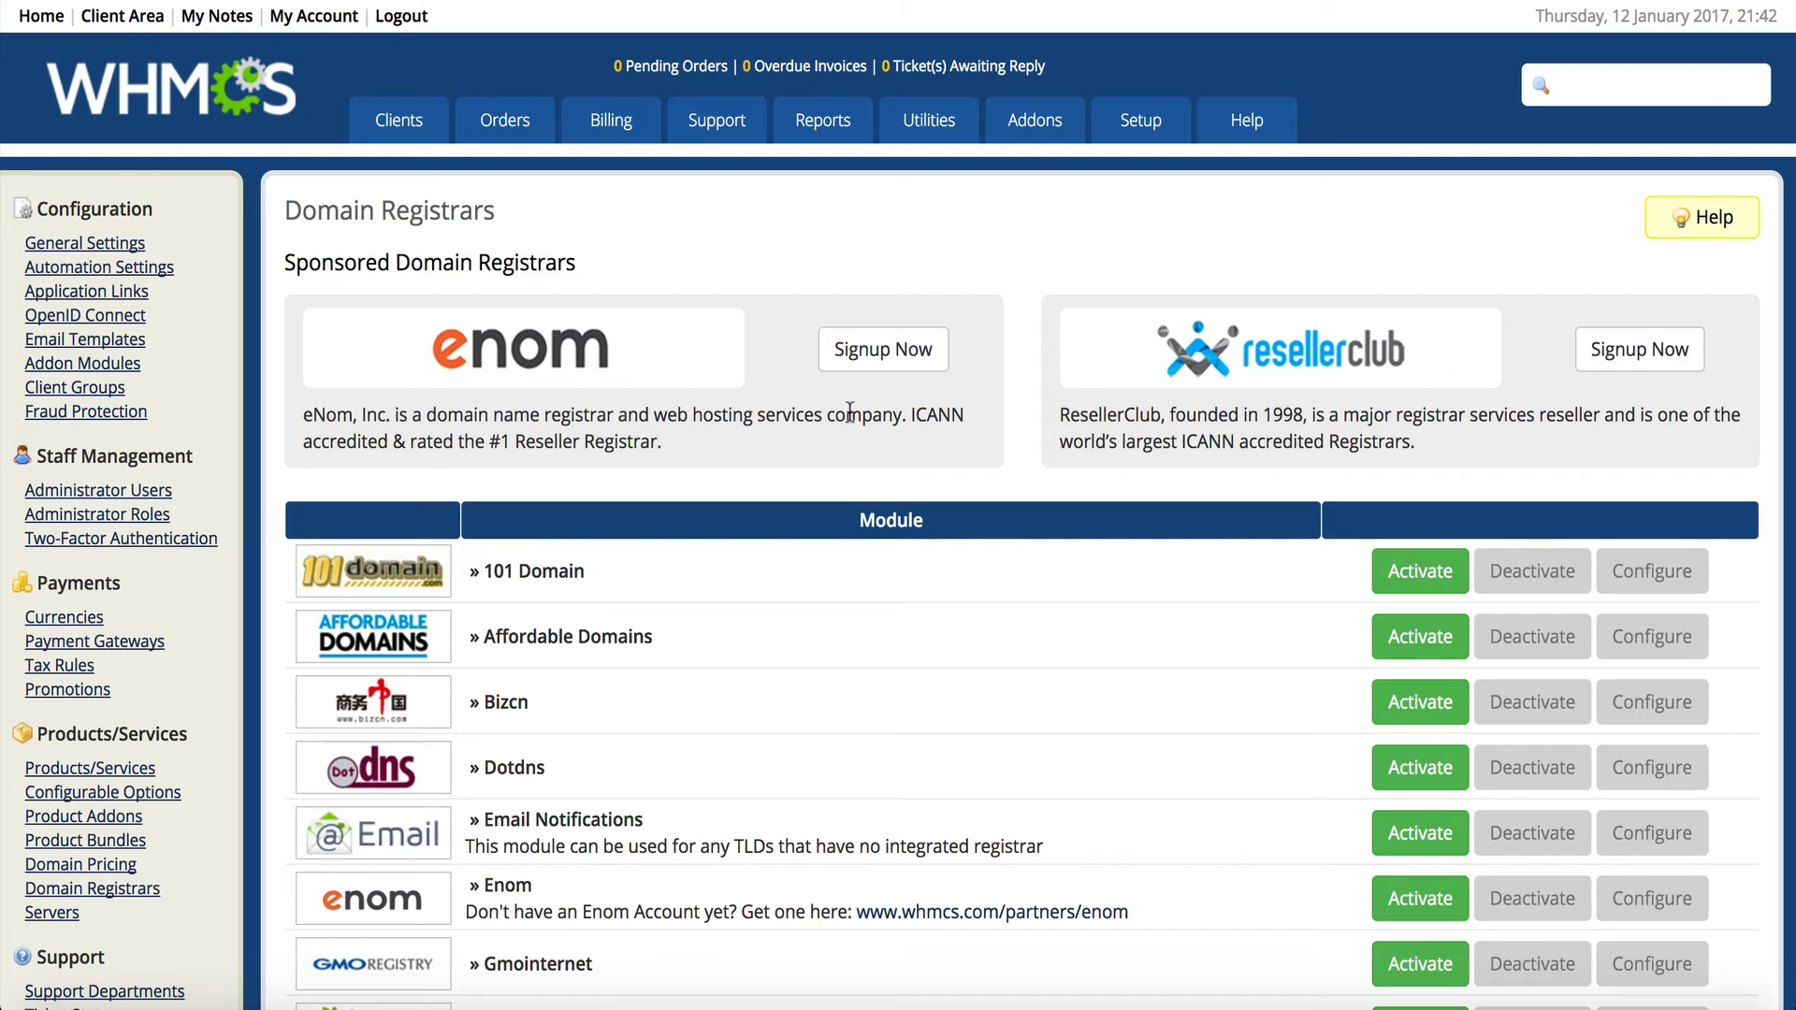
pyautogui.scroll(-3)
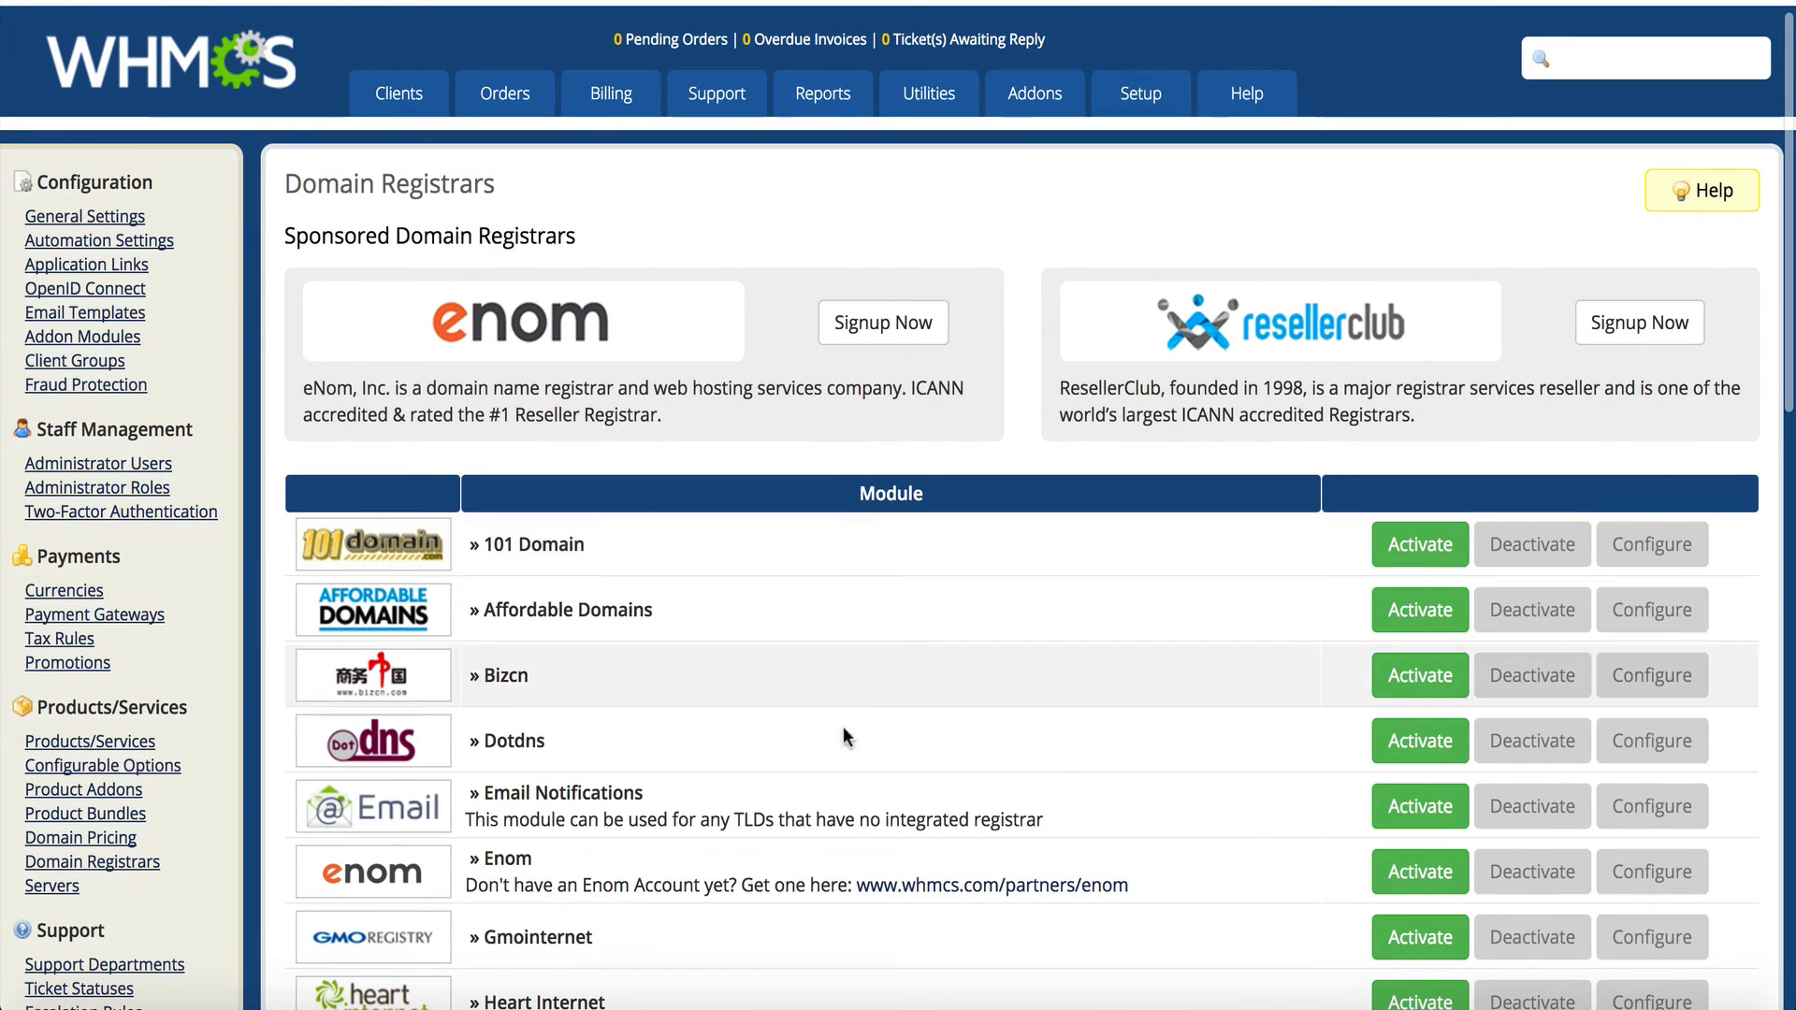
pyautogui.moveTo(1418, 825)
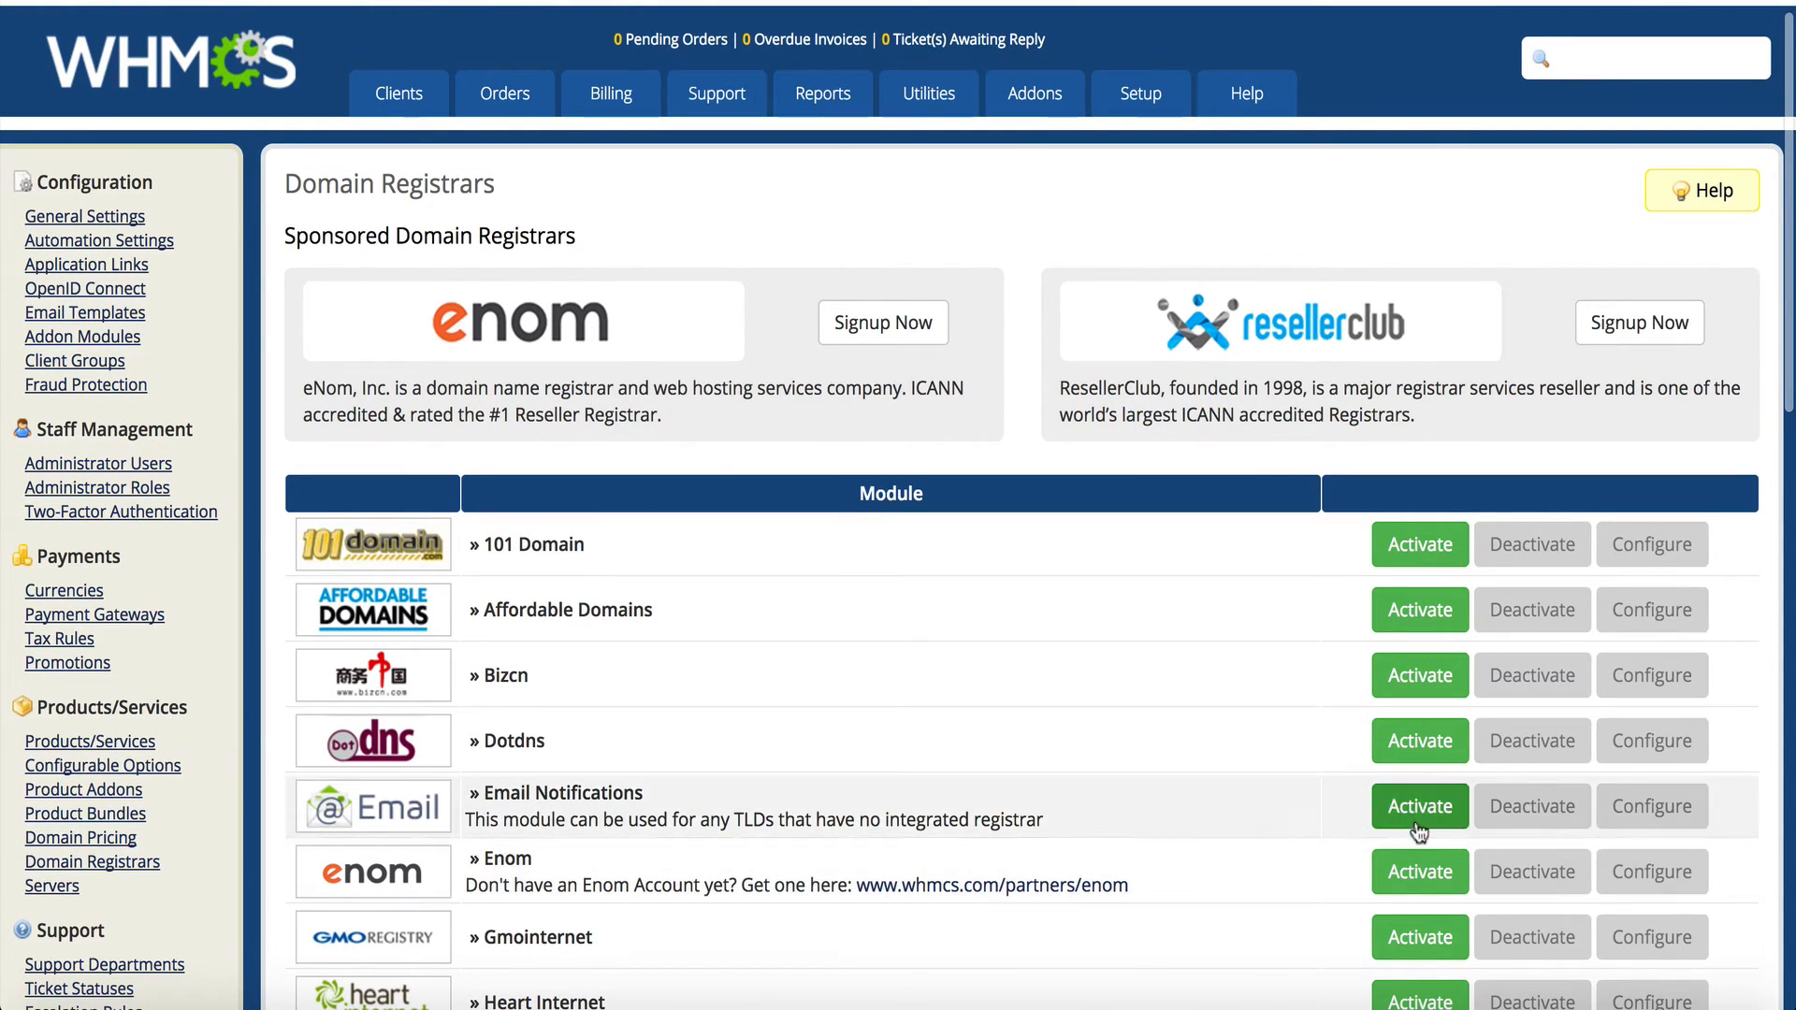
pyautogui.scroll(-3)
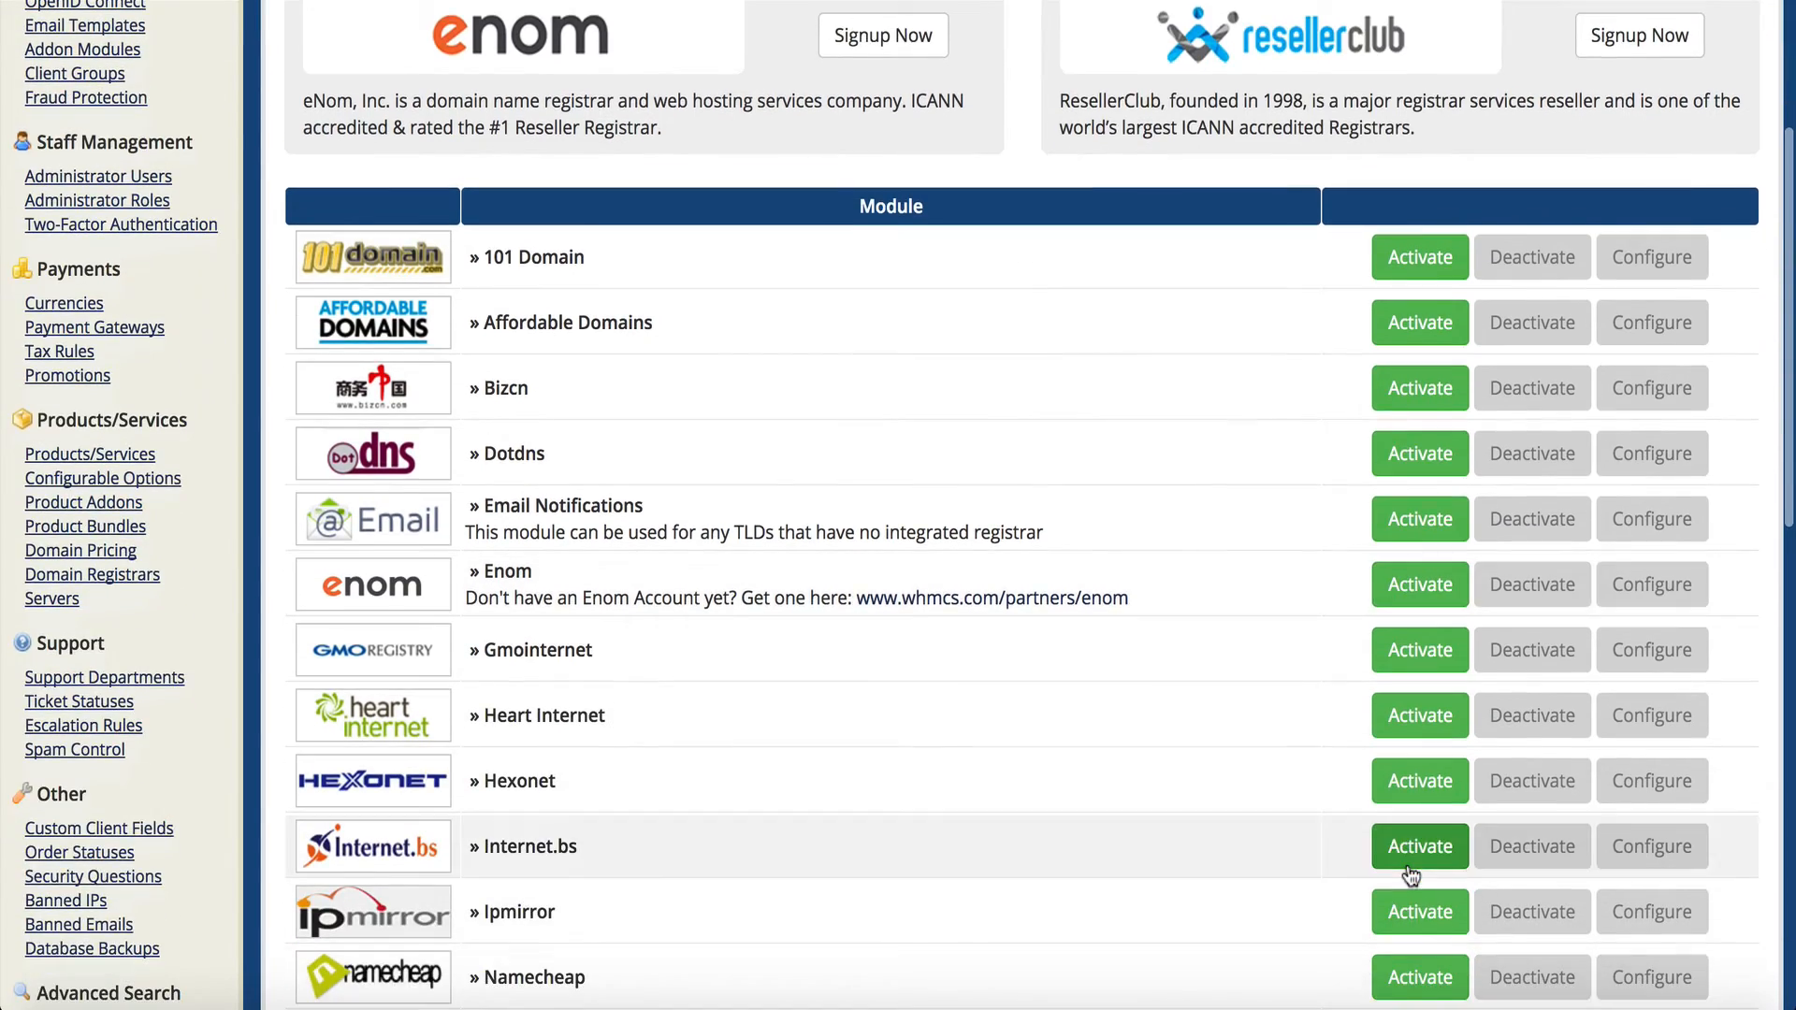
pyautogui.scroll(-3)
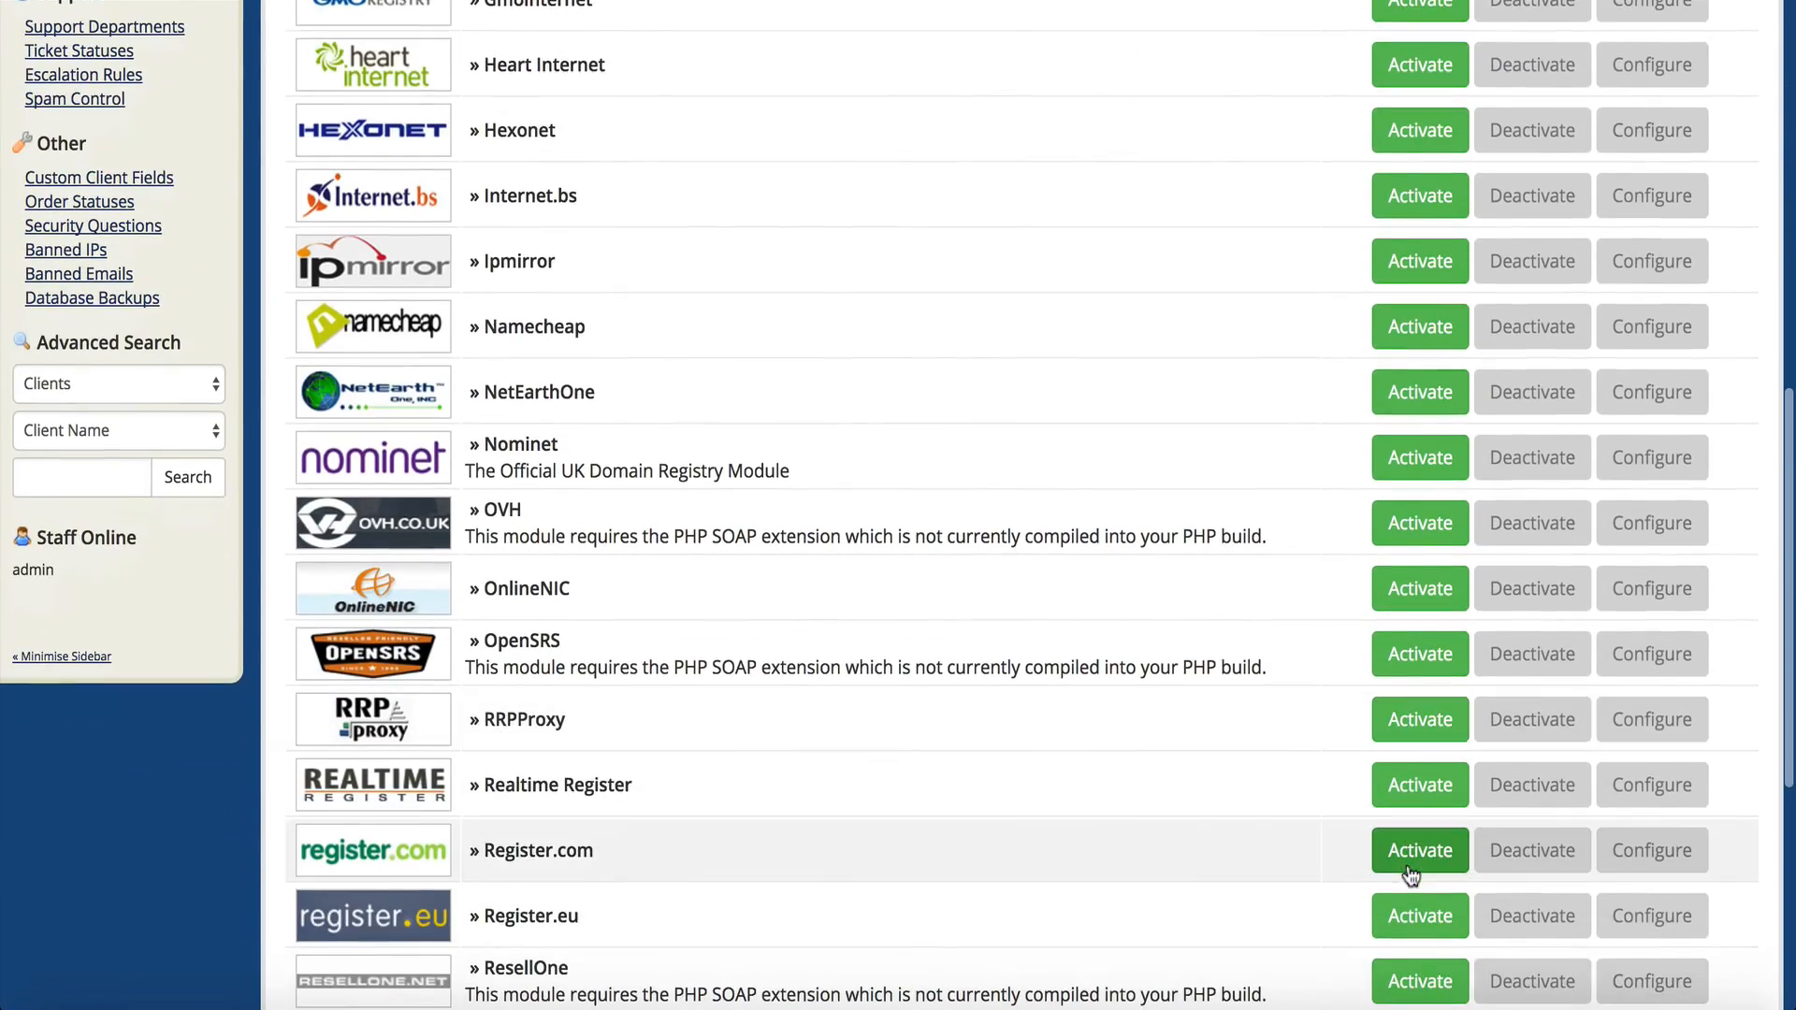
pyautogui.scroll(-3)
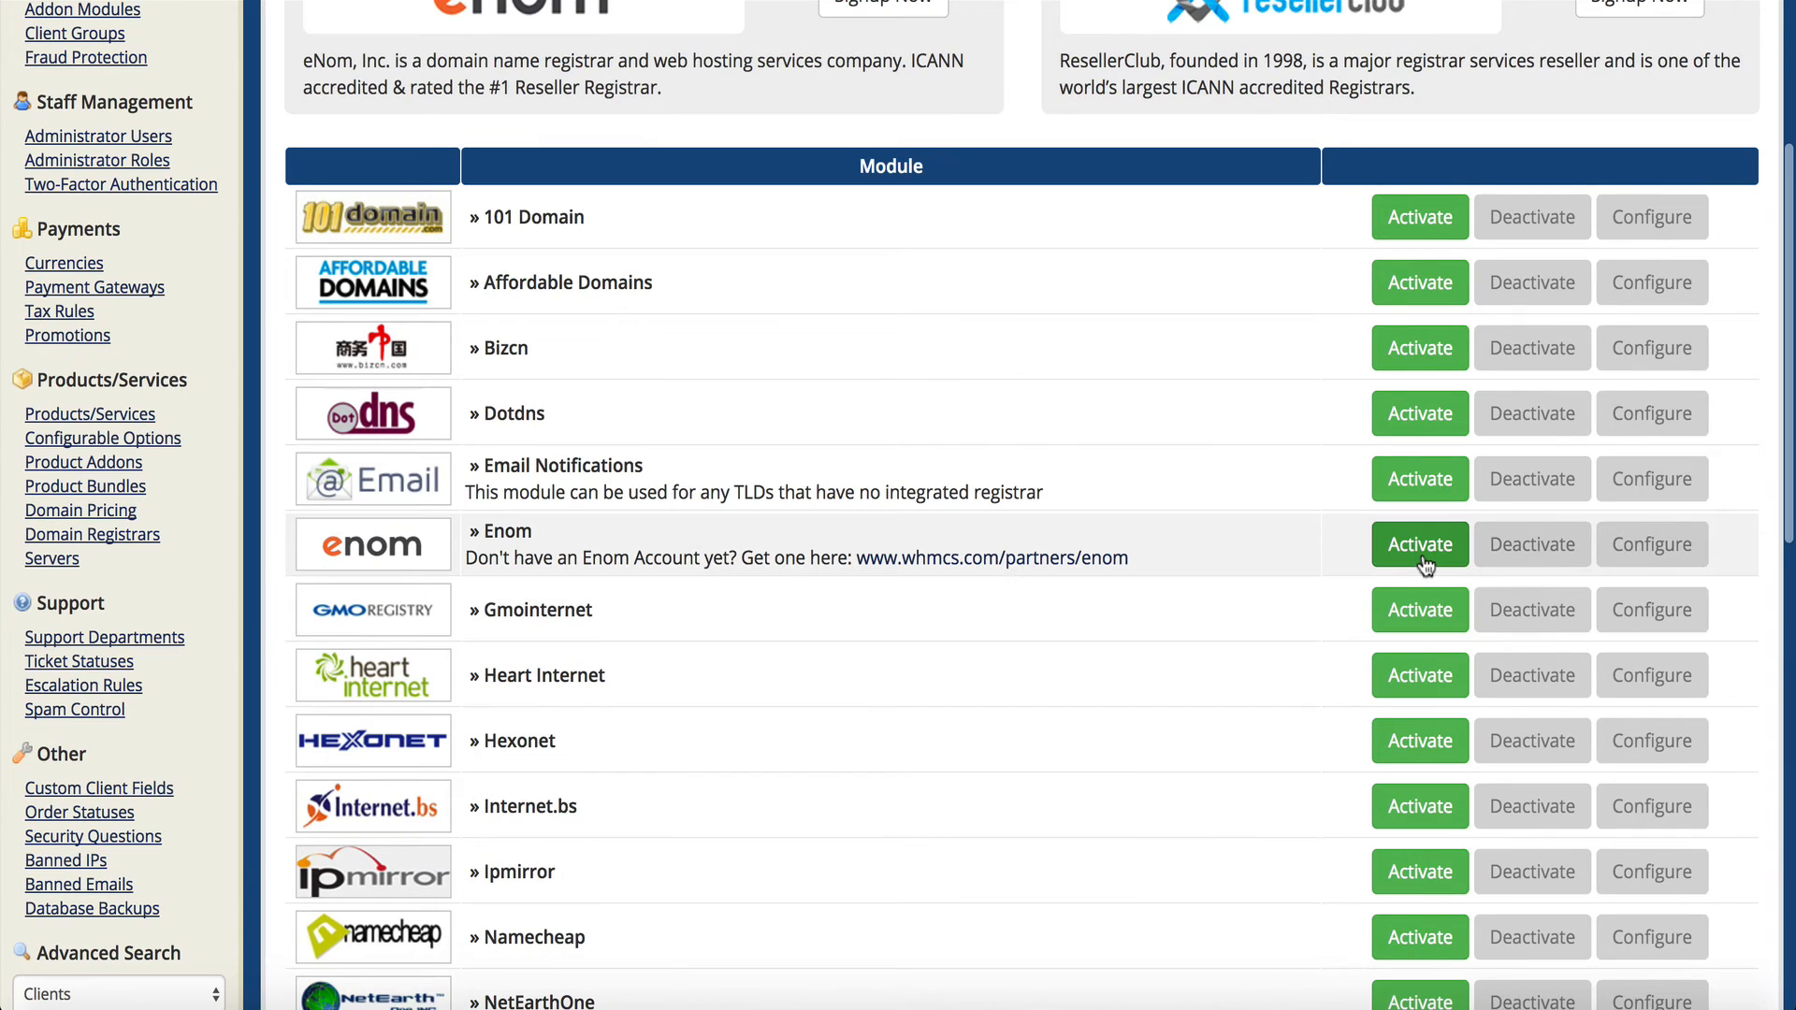
# Step: Activate the Enom registrar module and review its empty Username, API Token and test mode fields
pyautogui.click(1419, 545)
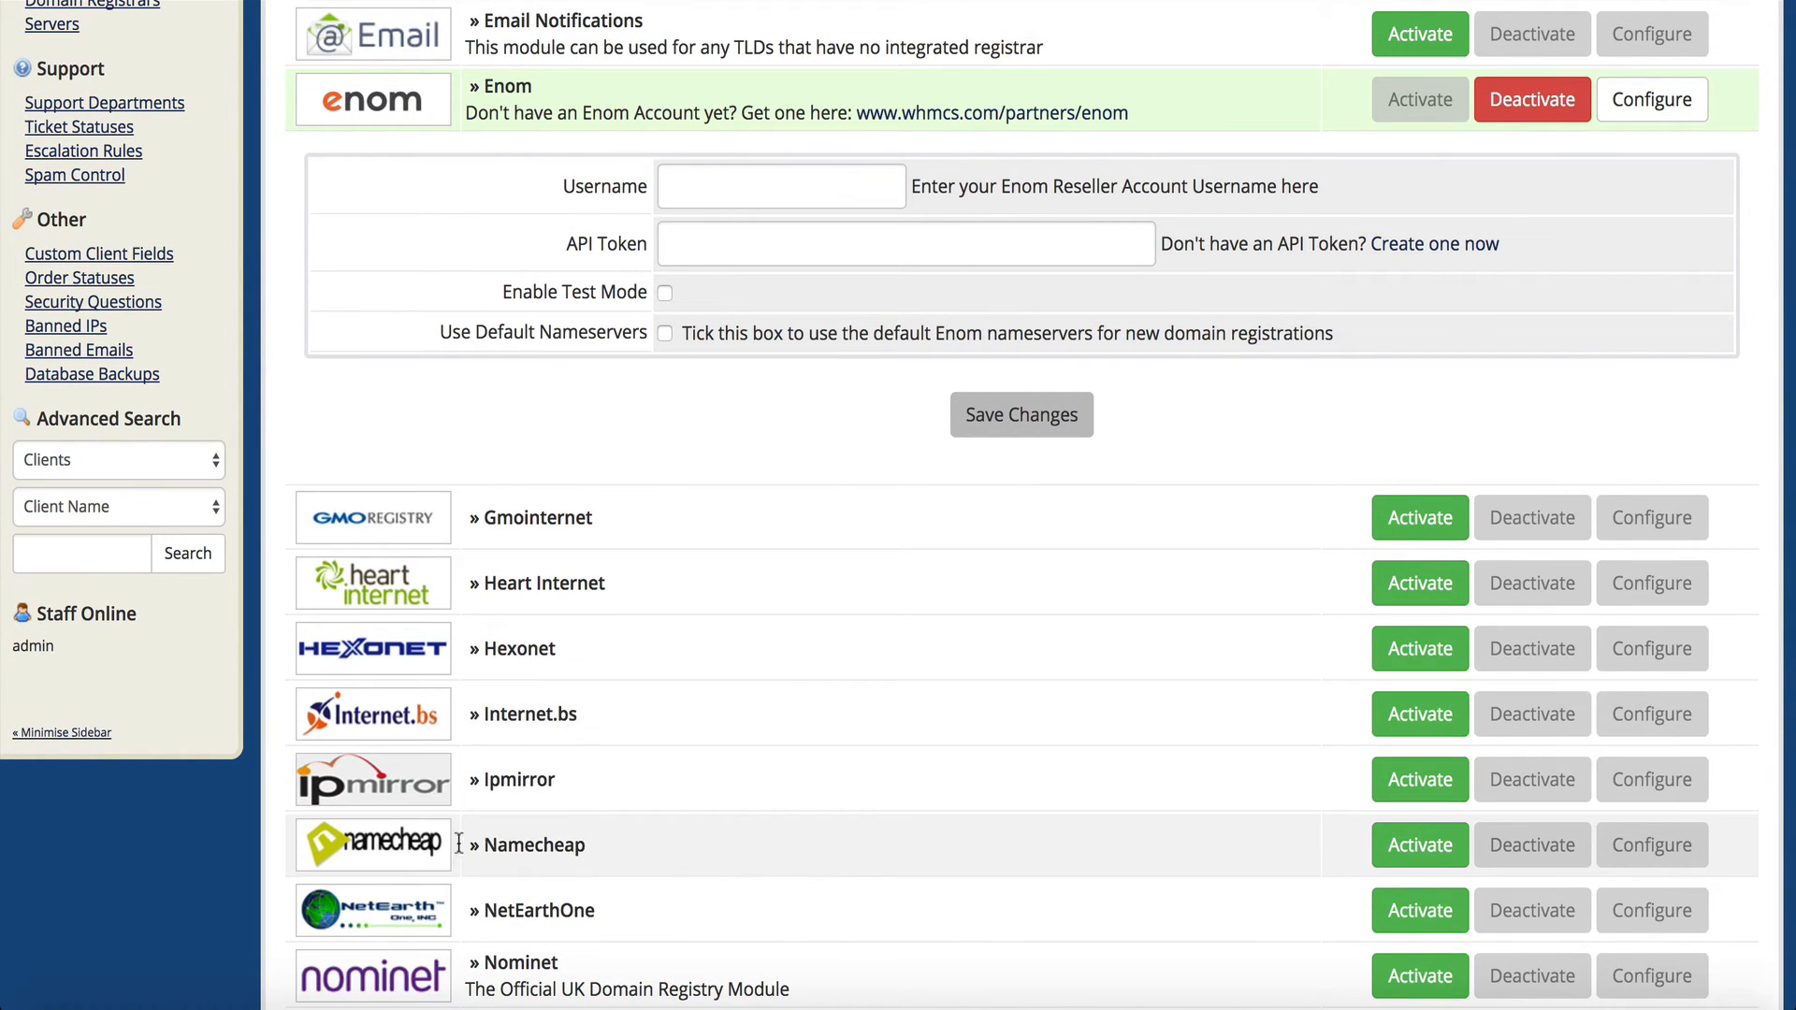
pyautogui.moveTo(497, 867)
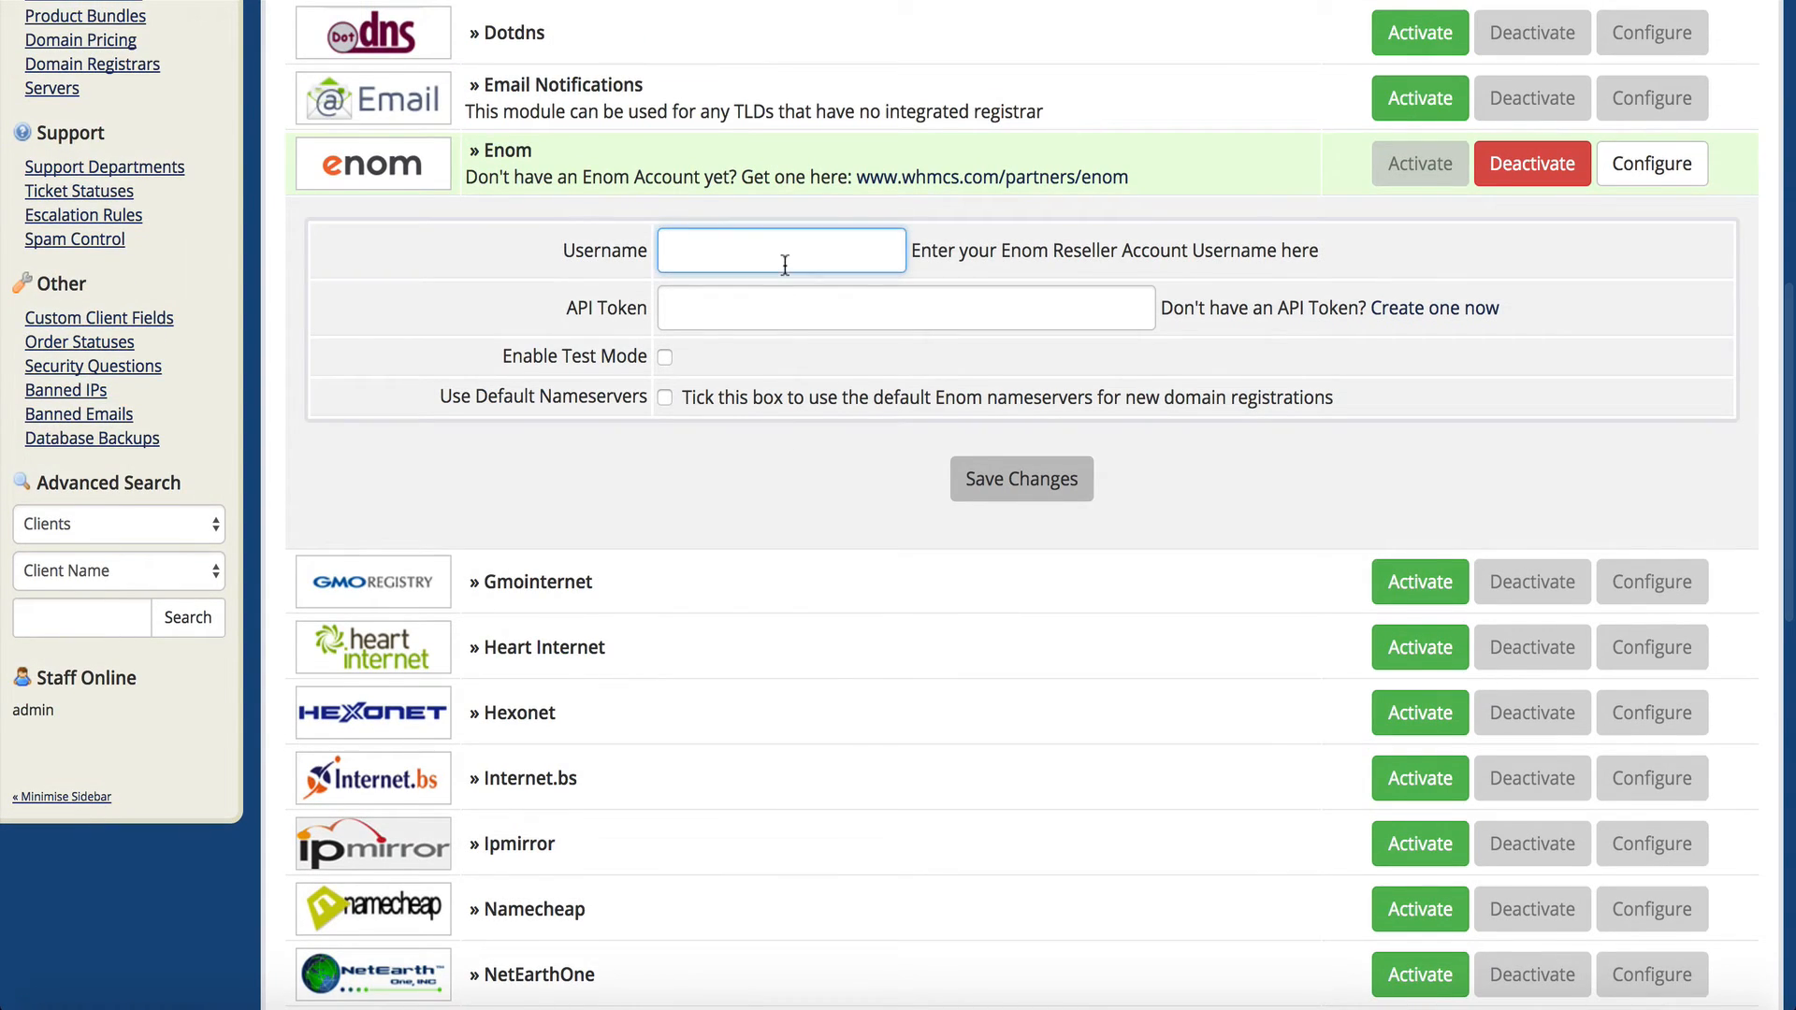
pyautogui.scroll(-3)
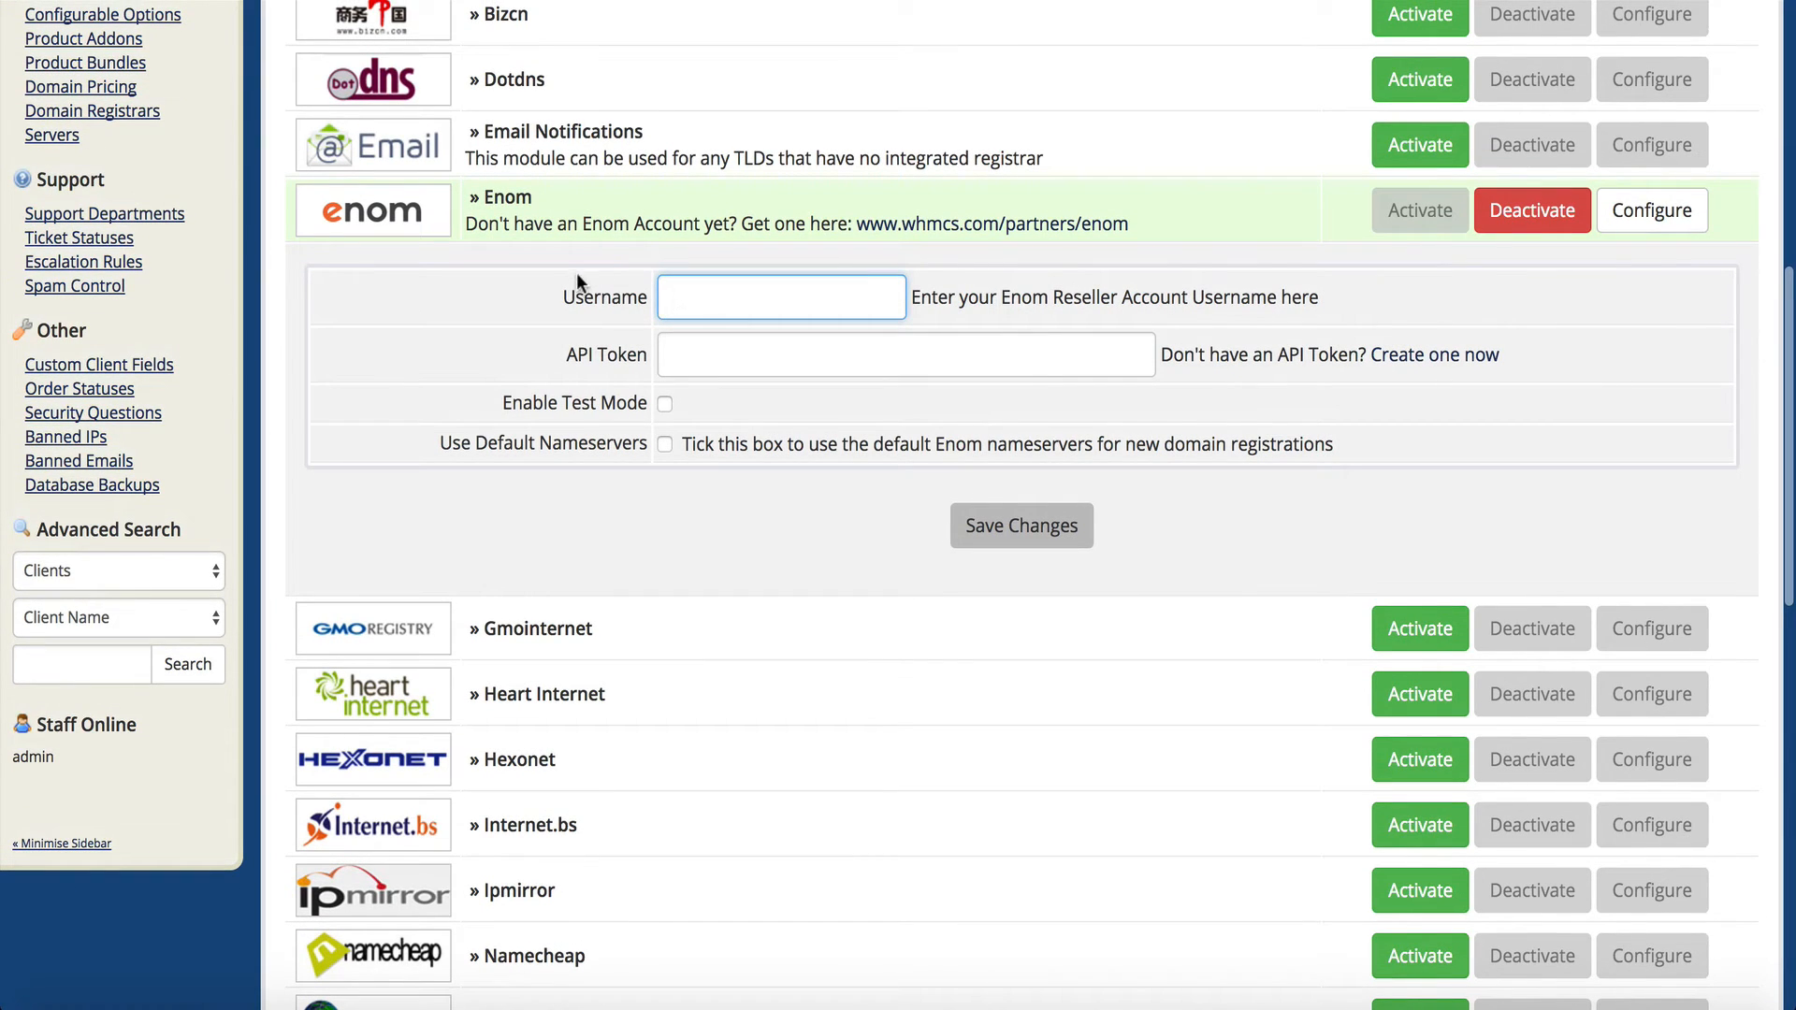
pyautogui.moveTo(656, 372)
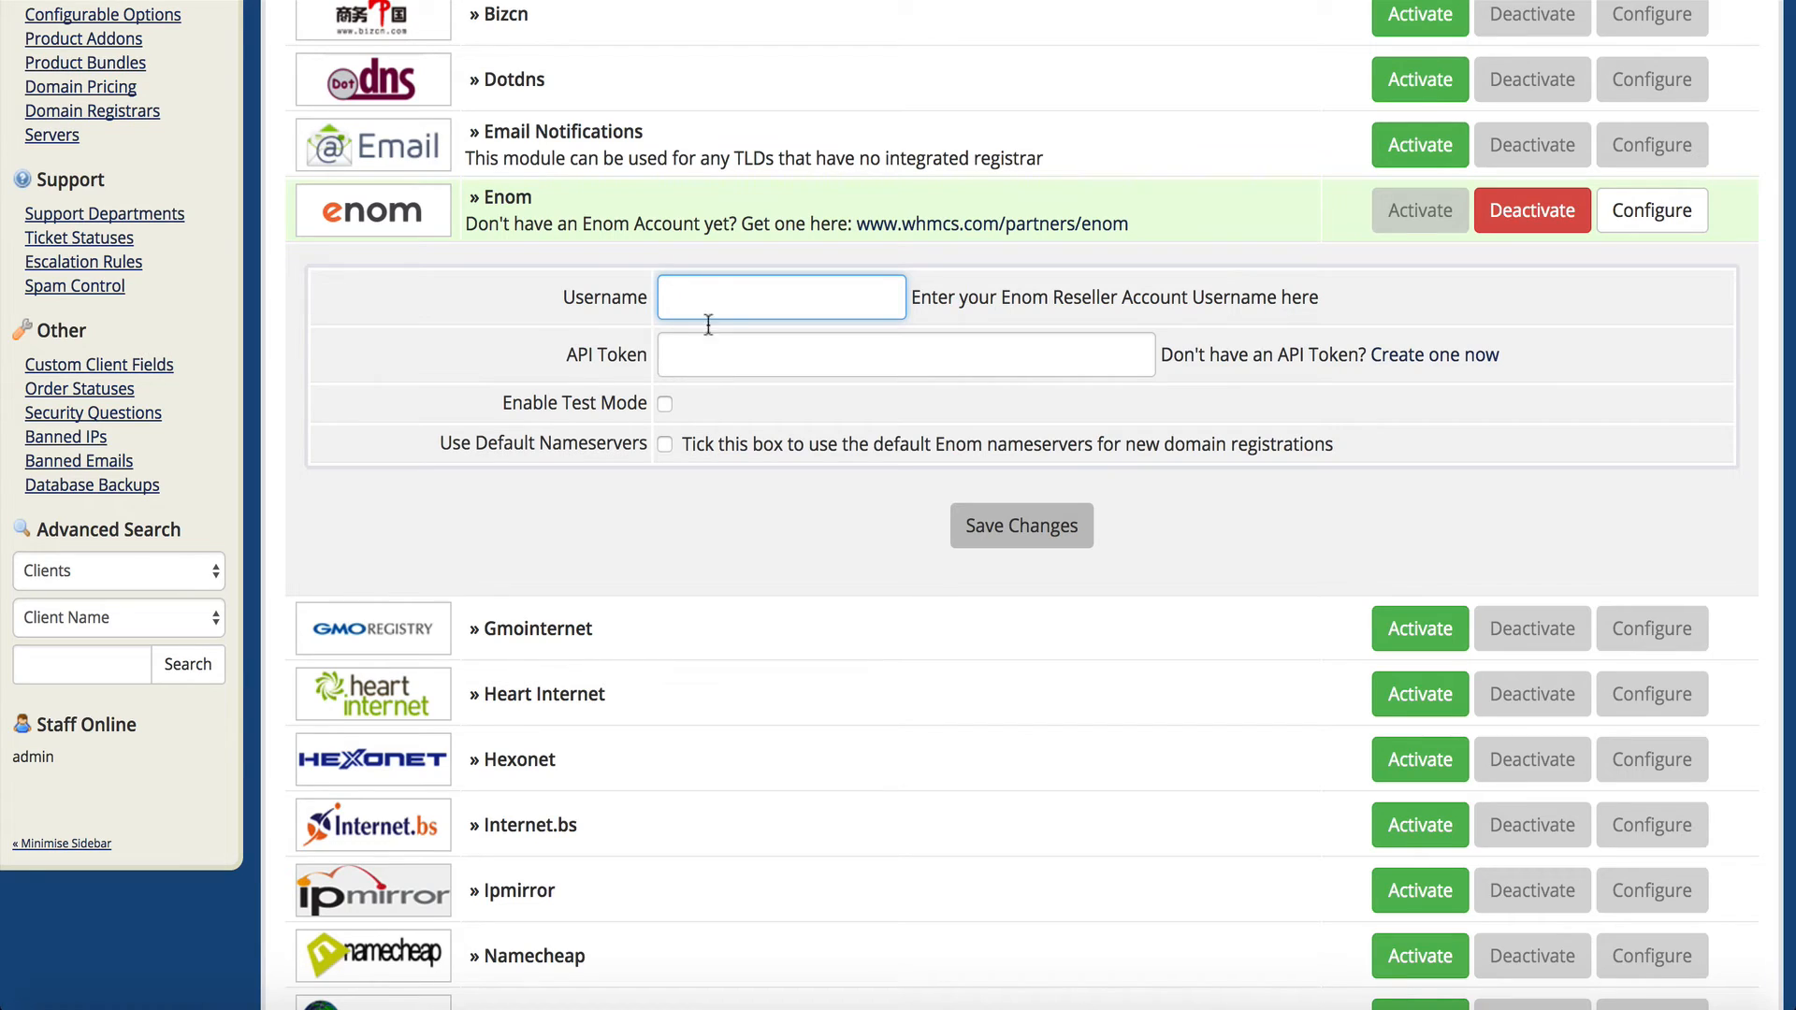
pyautogui.moveTo(1434, 355)
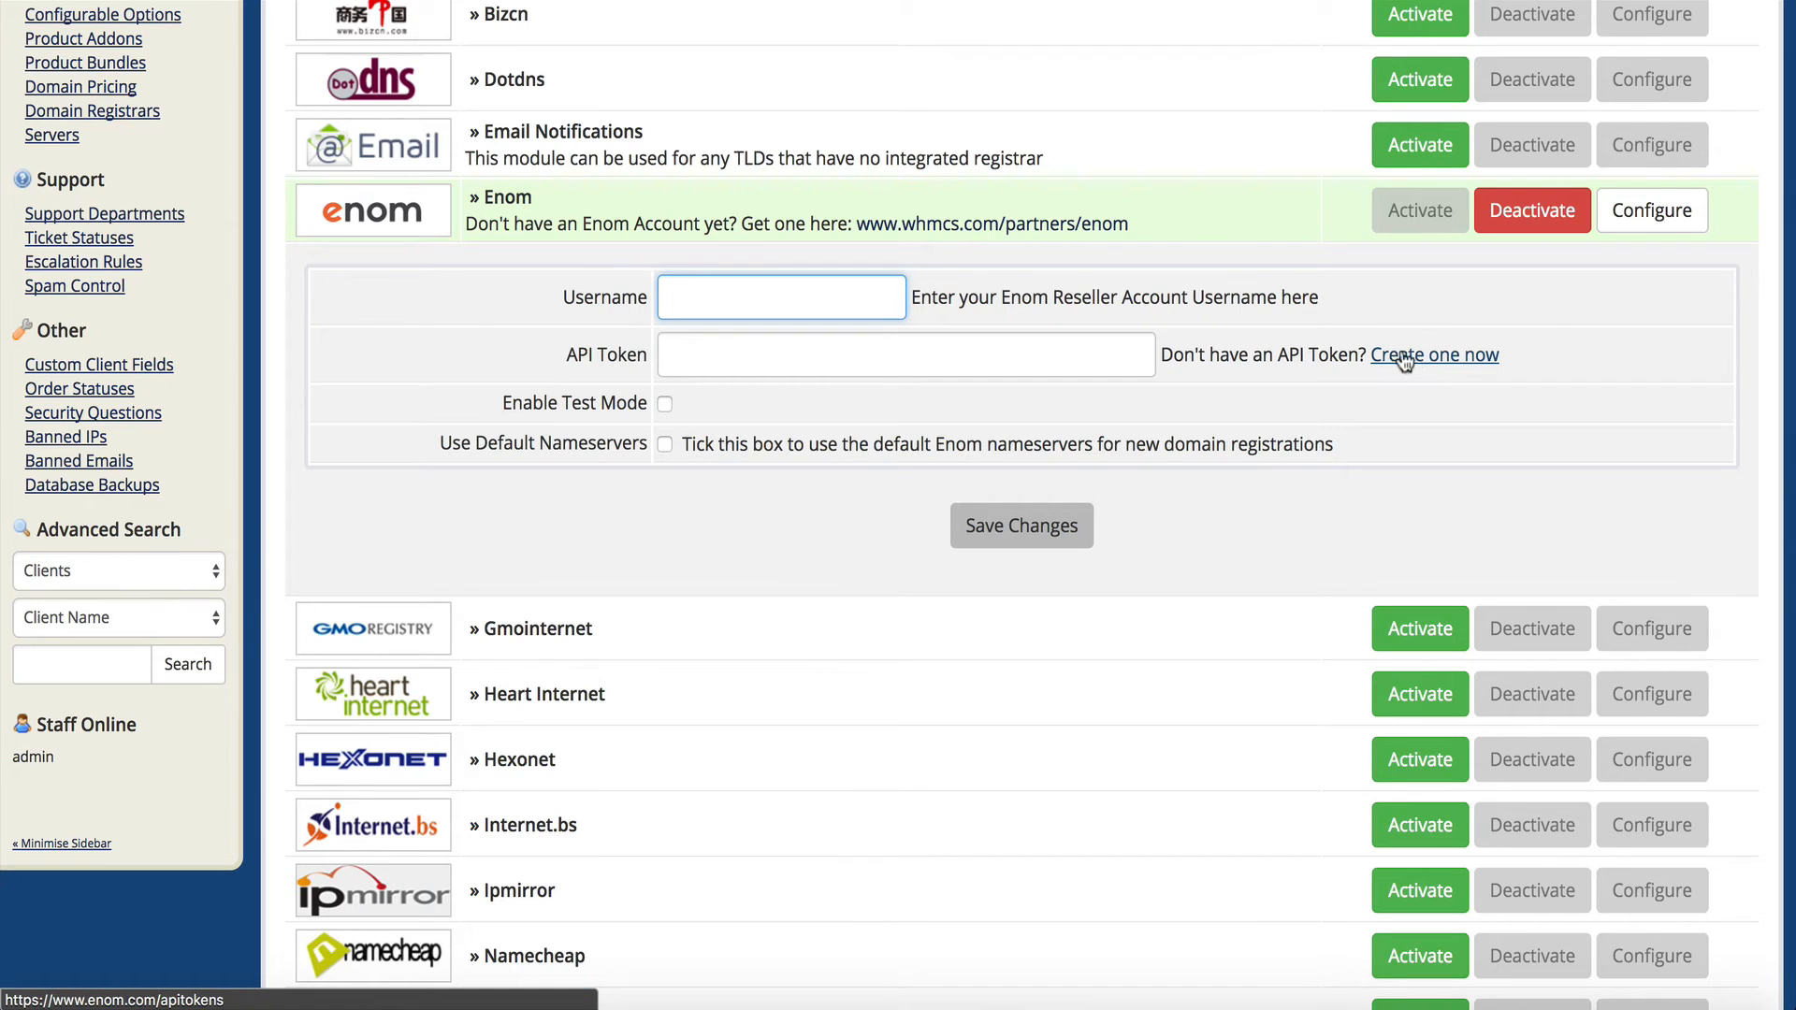
pyautogui.moveTo(1416, 364)
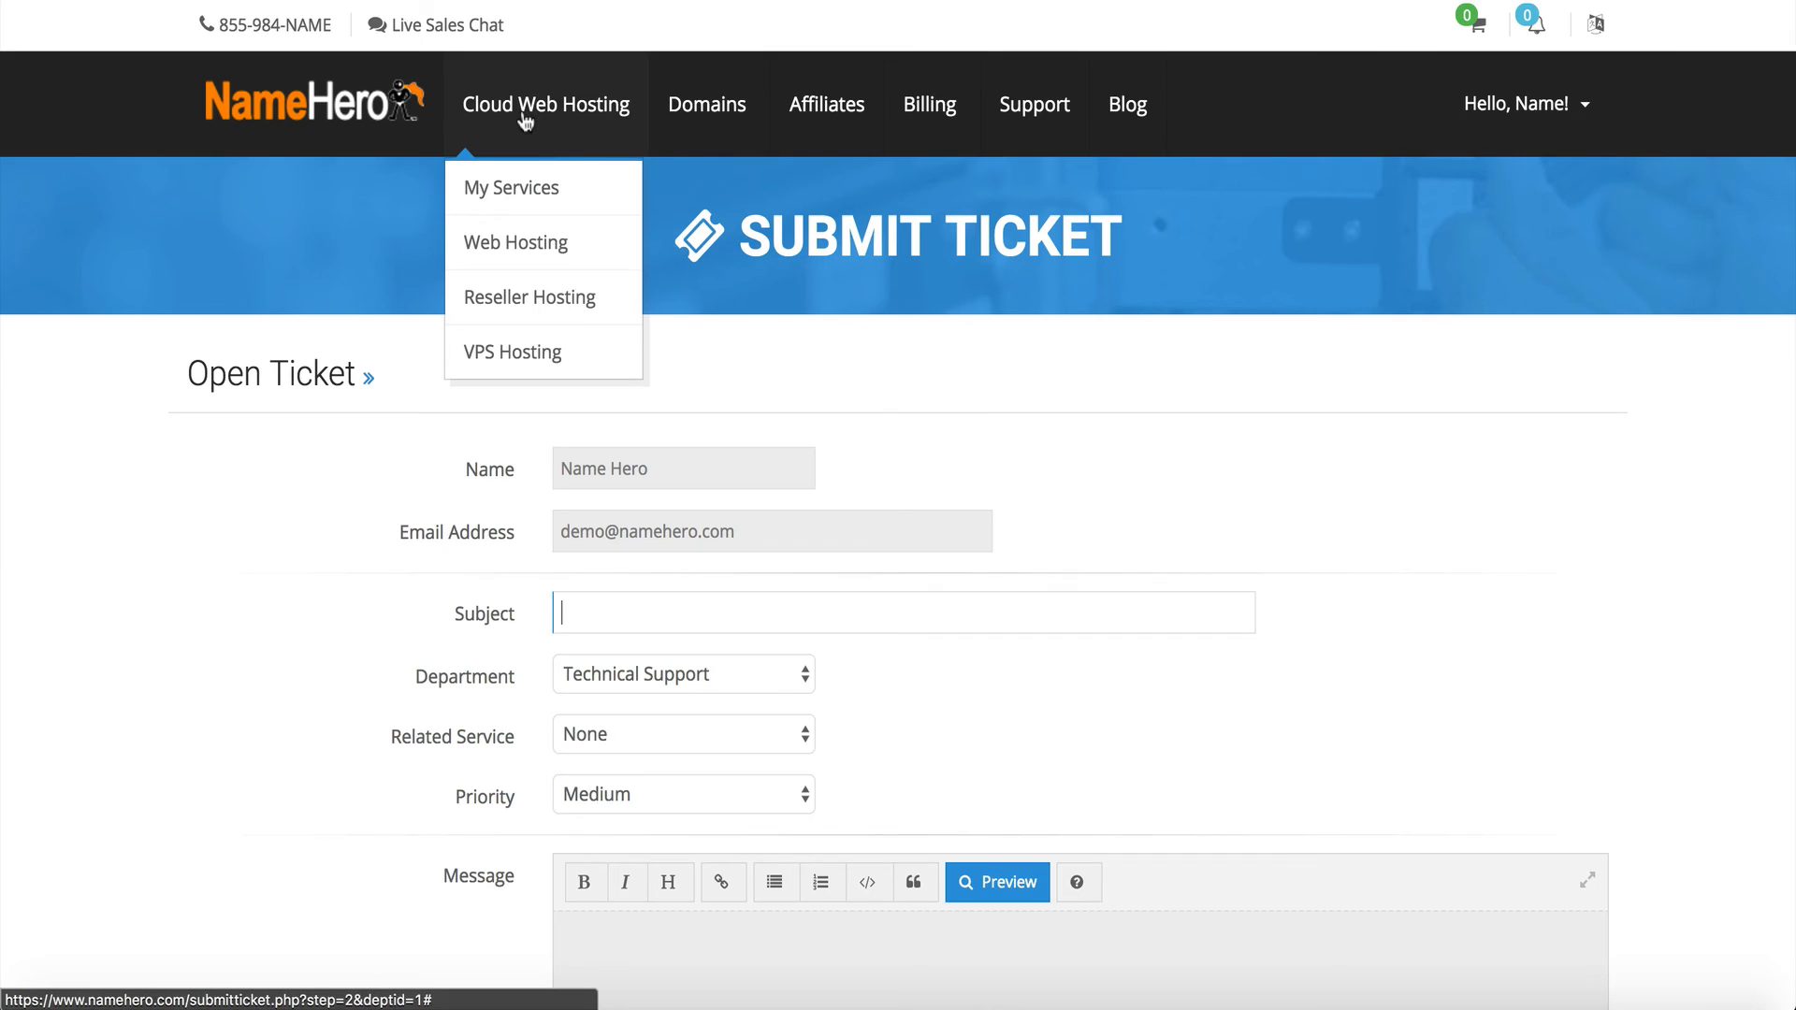
# Step: From My Services open the reselltalk.com Startup plan's WHM, search 'list' and show List Accounts
pyautogui.click(512, 188)
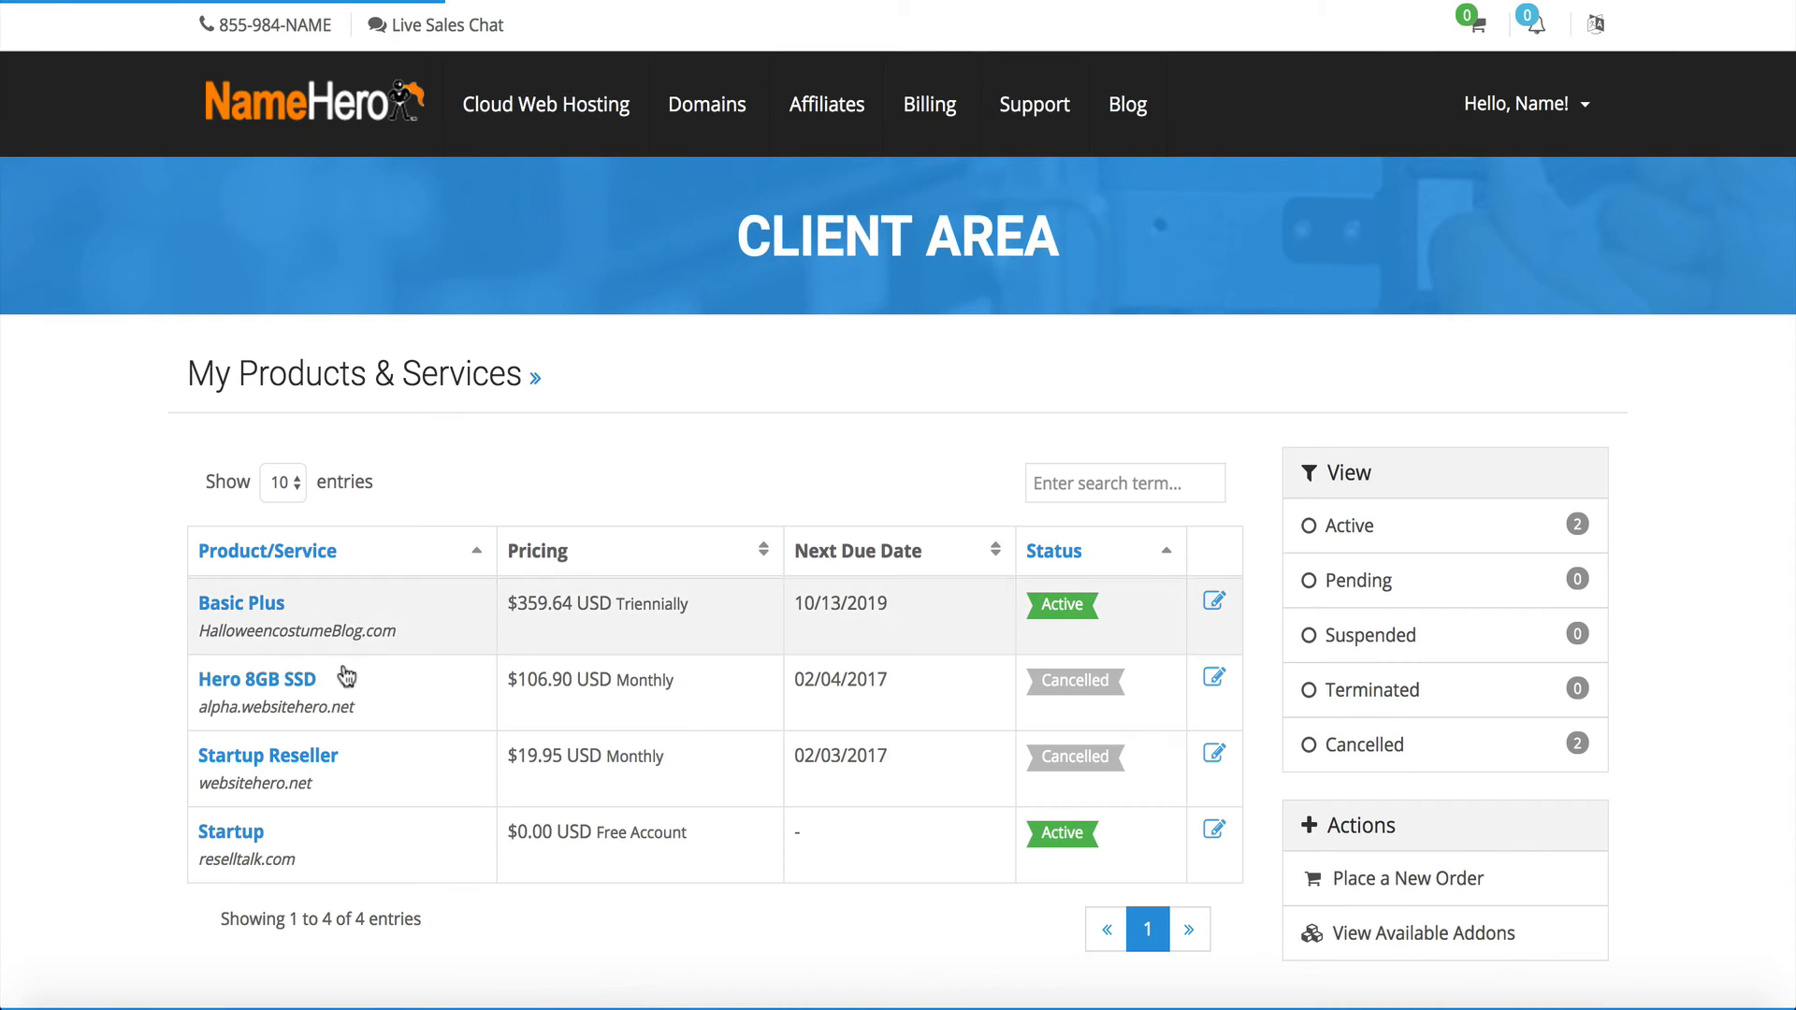
pyautogui.click(231, 832)
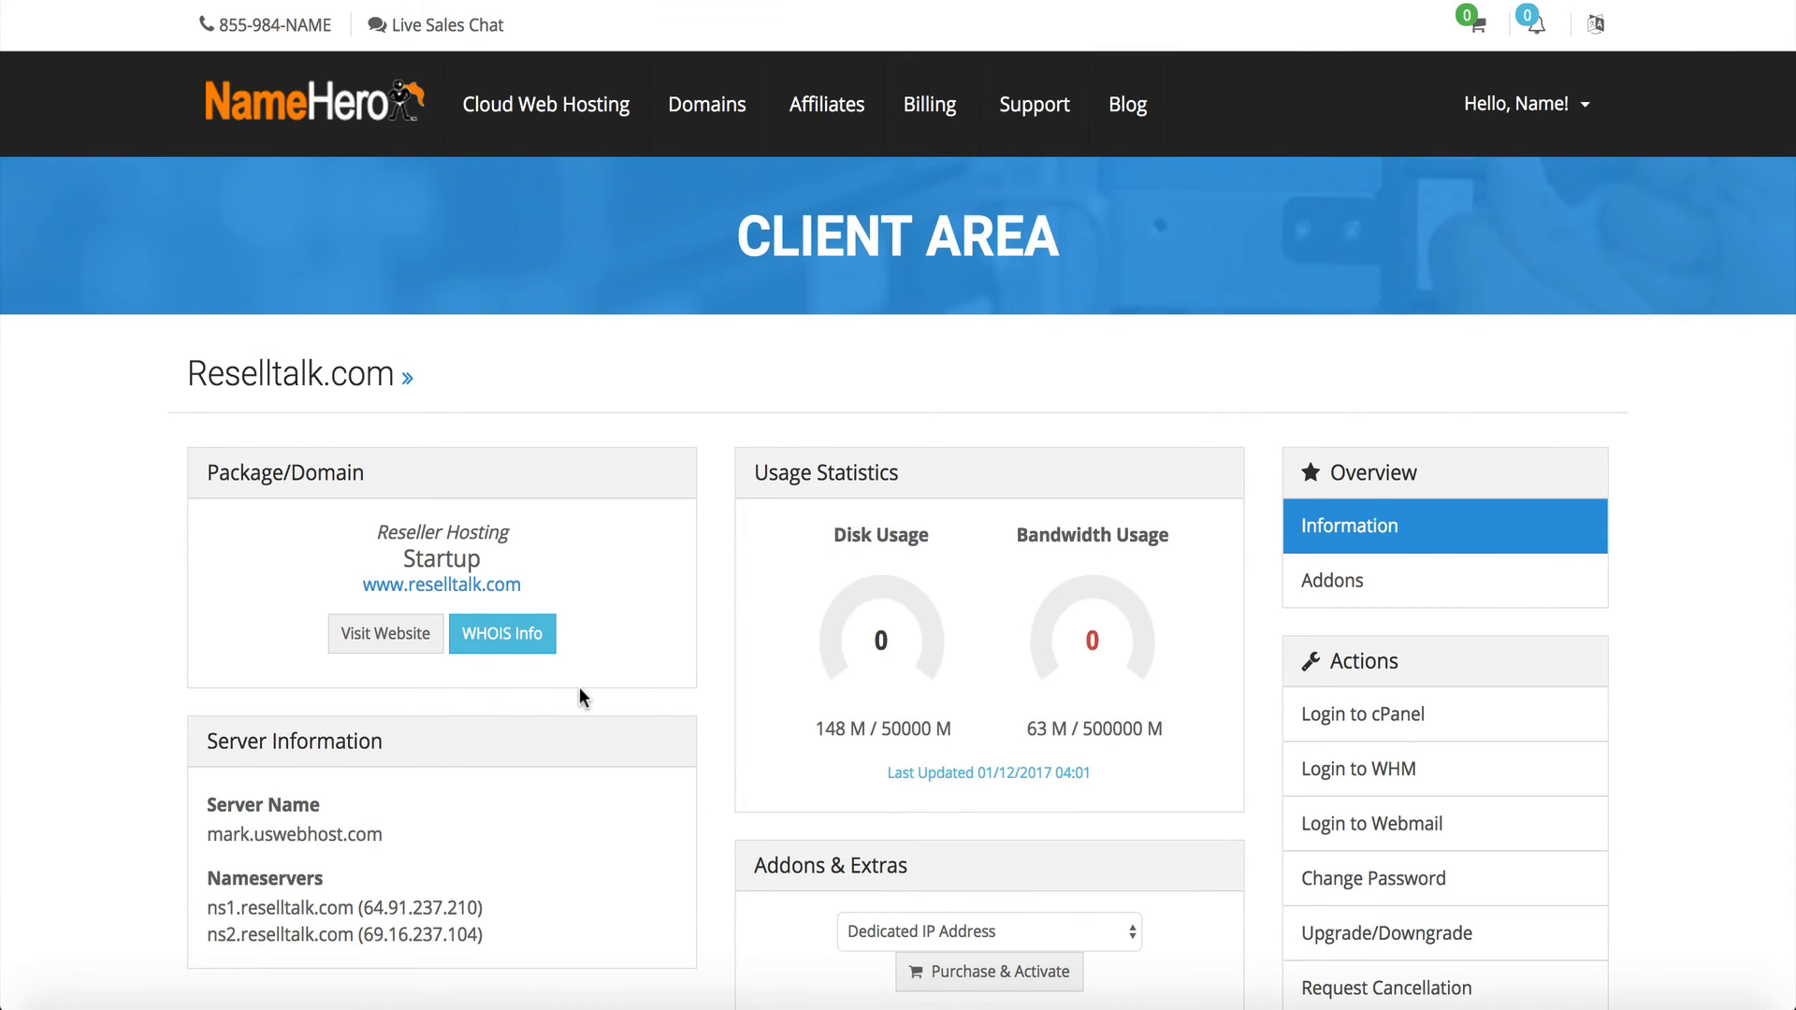
pyautogui.moveTo(1358, 769)
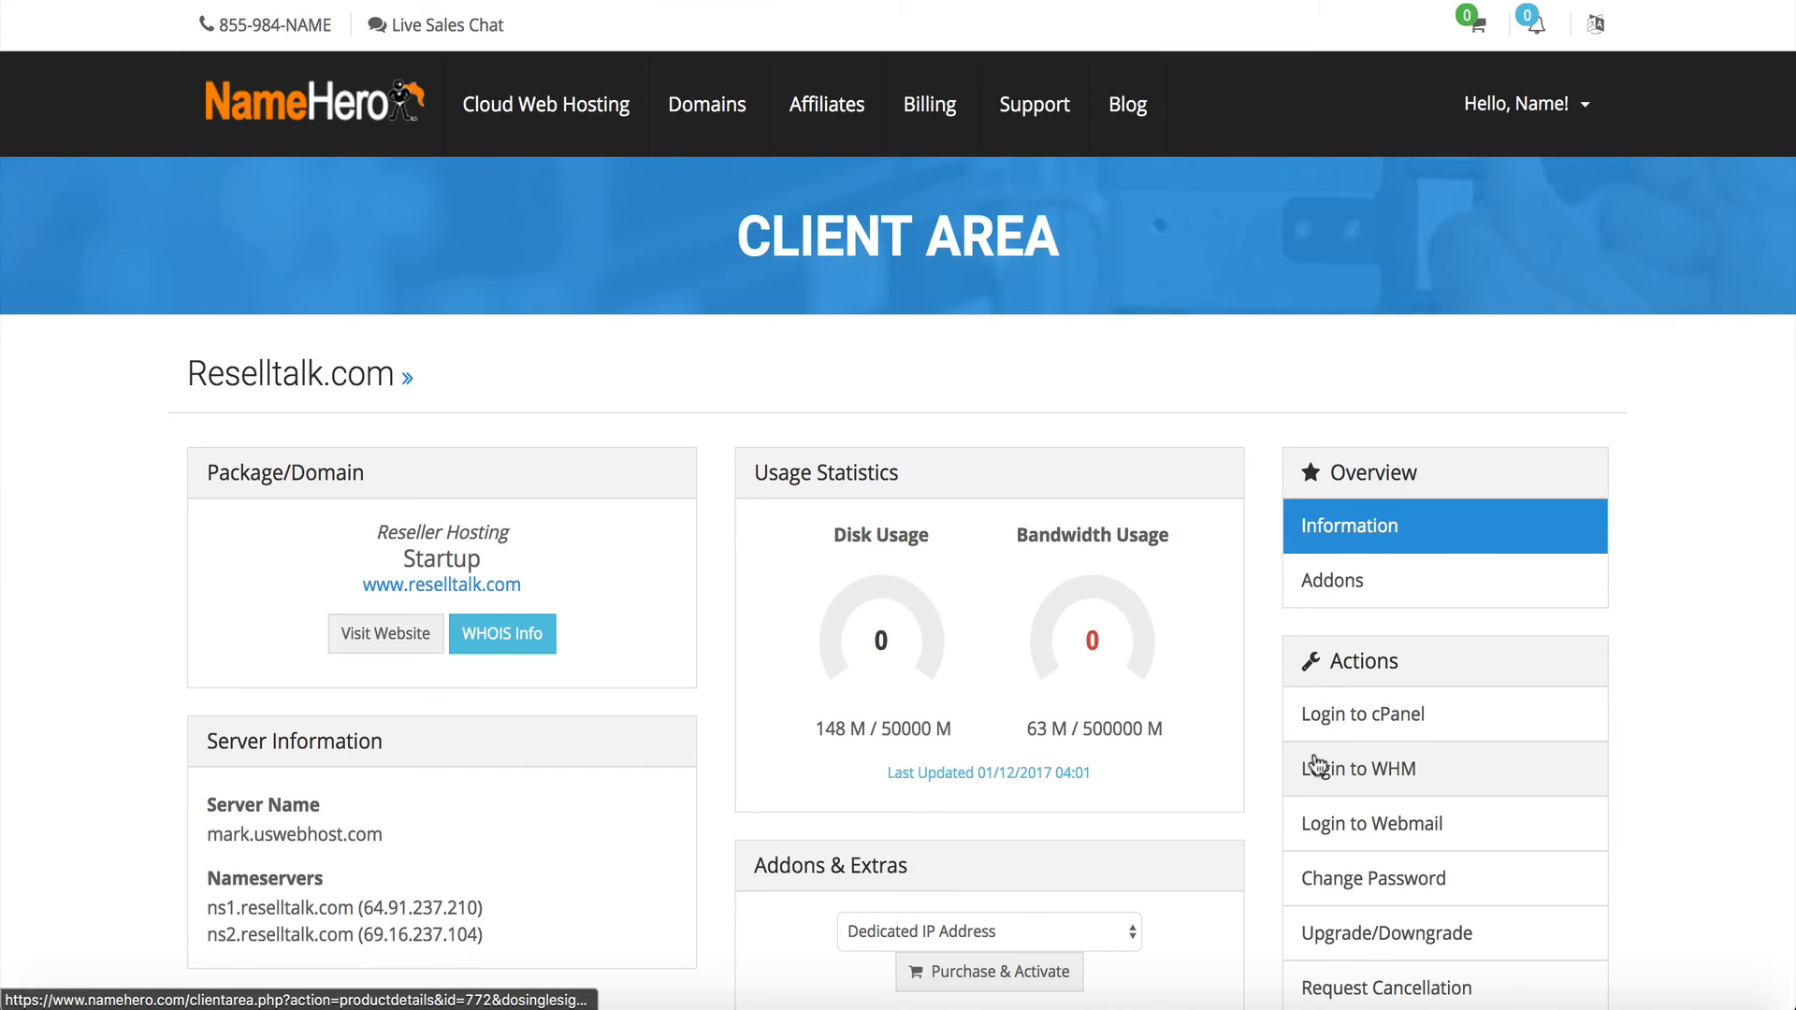
pyautogui.click(1358, 769)
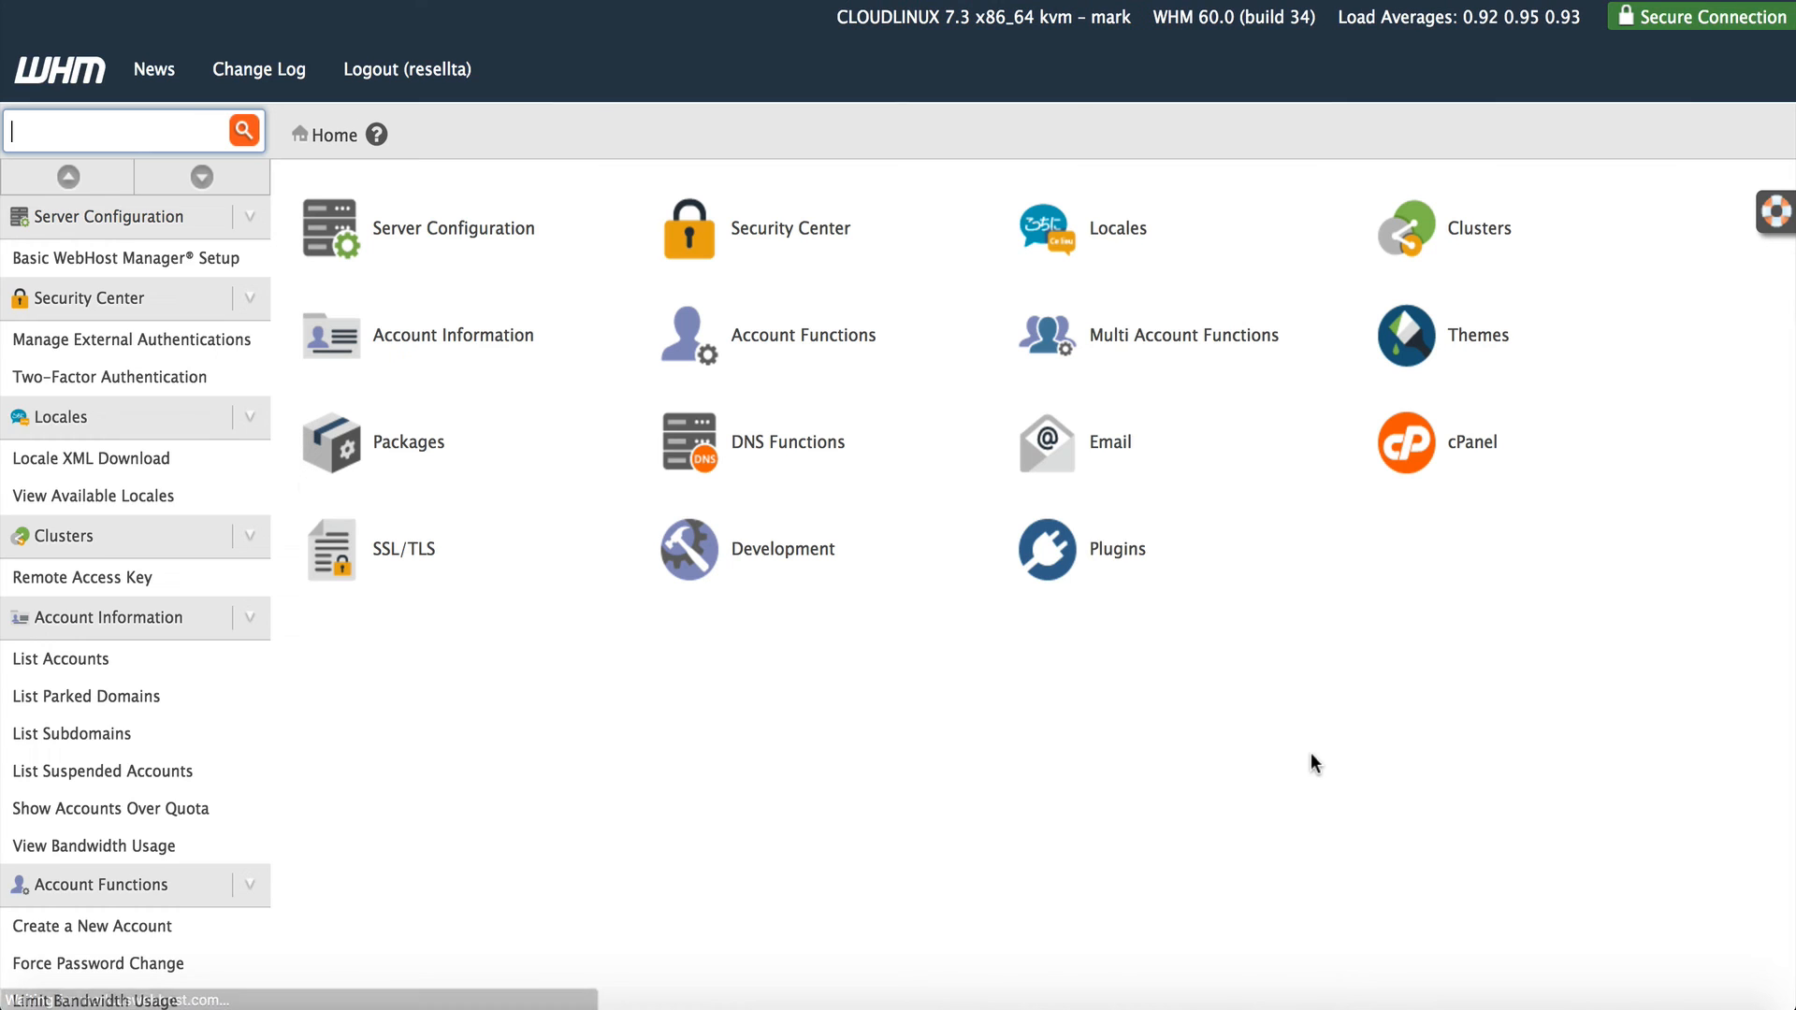
pyautogui.write('list')
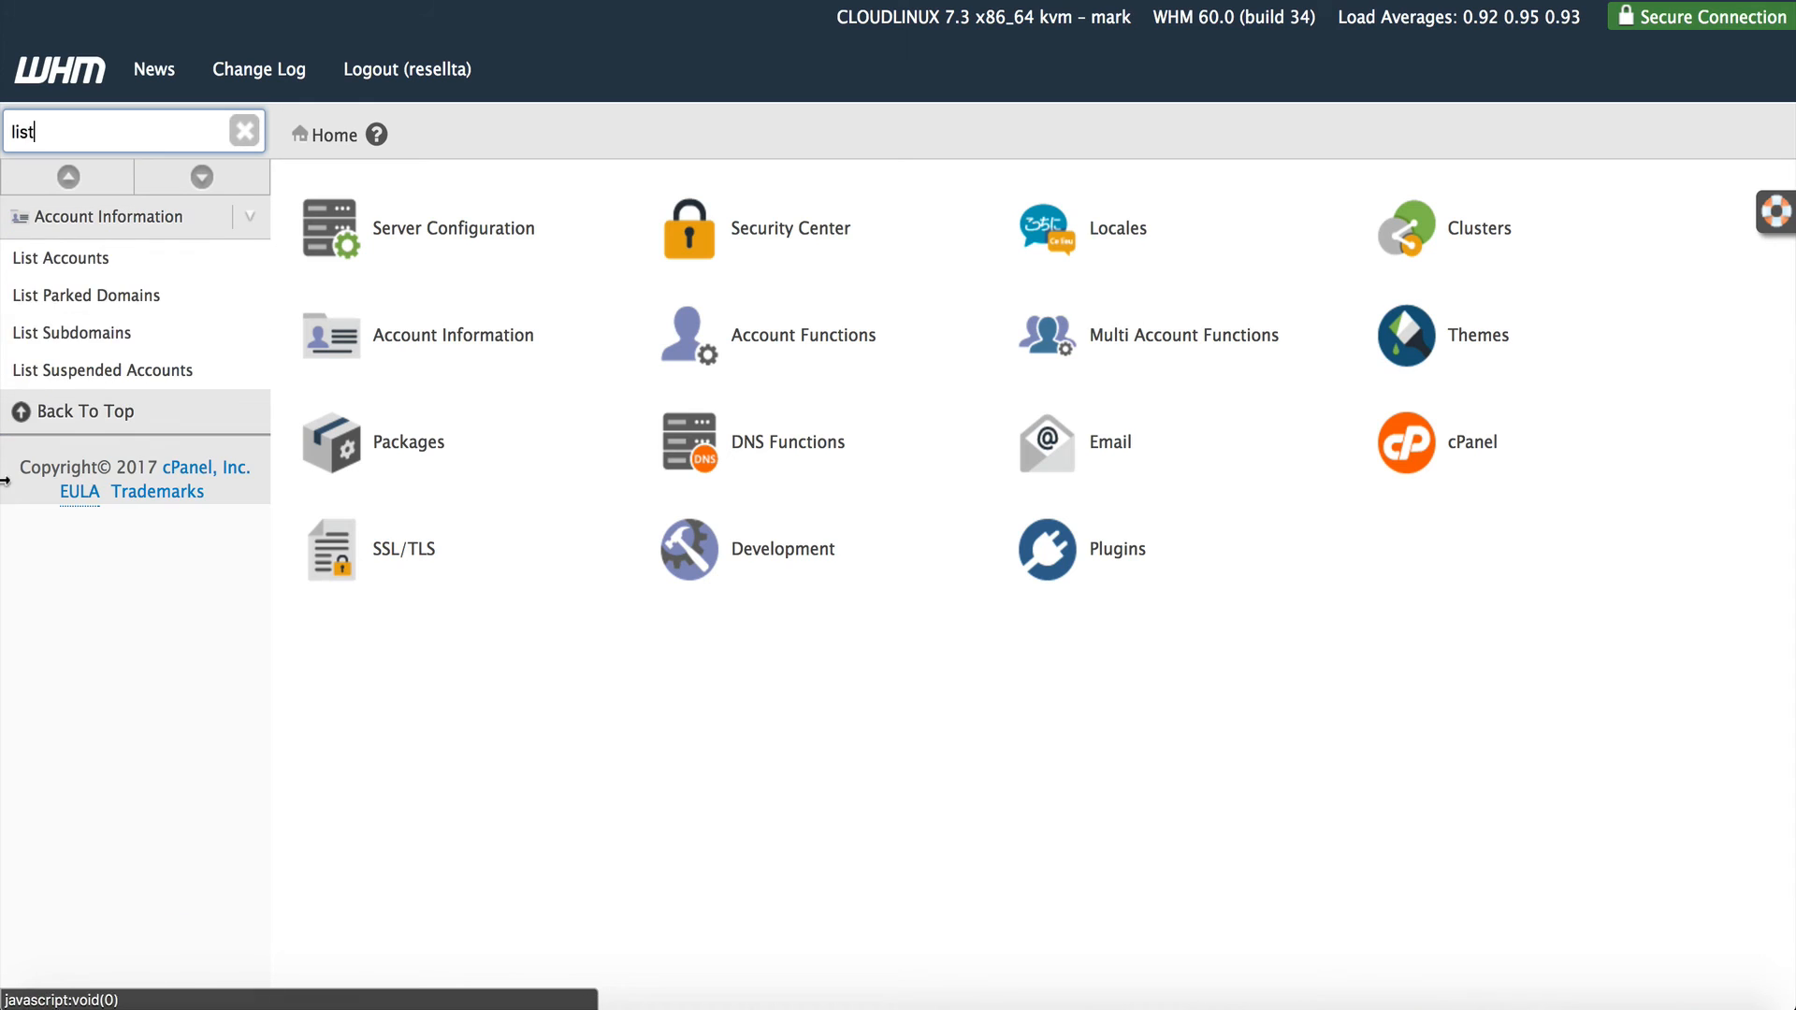
pyautogui.click(61, 258)
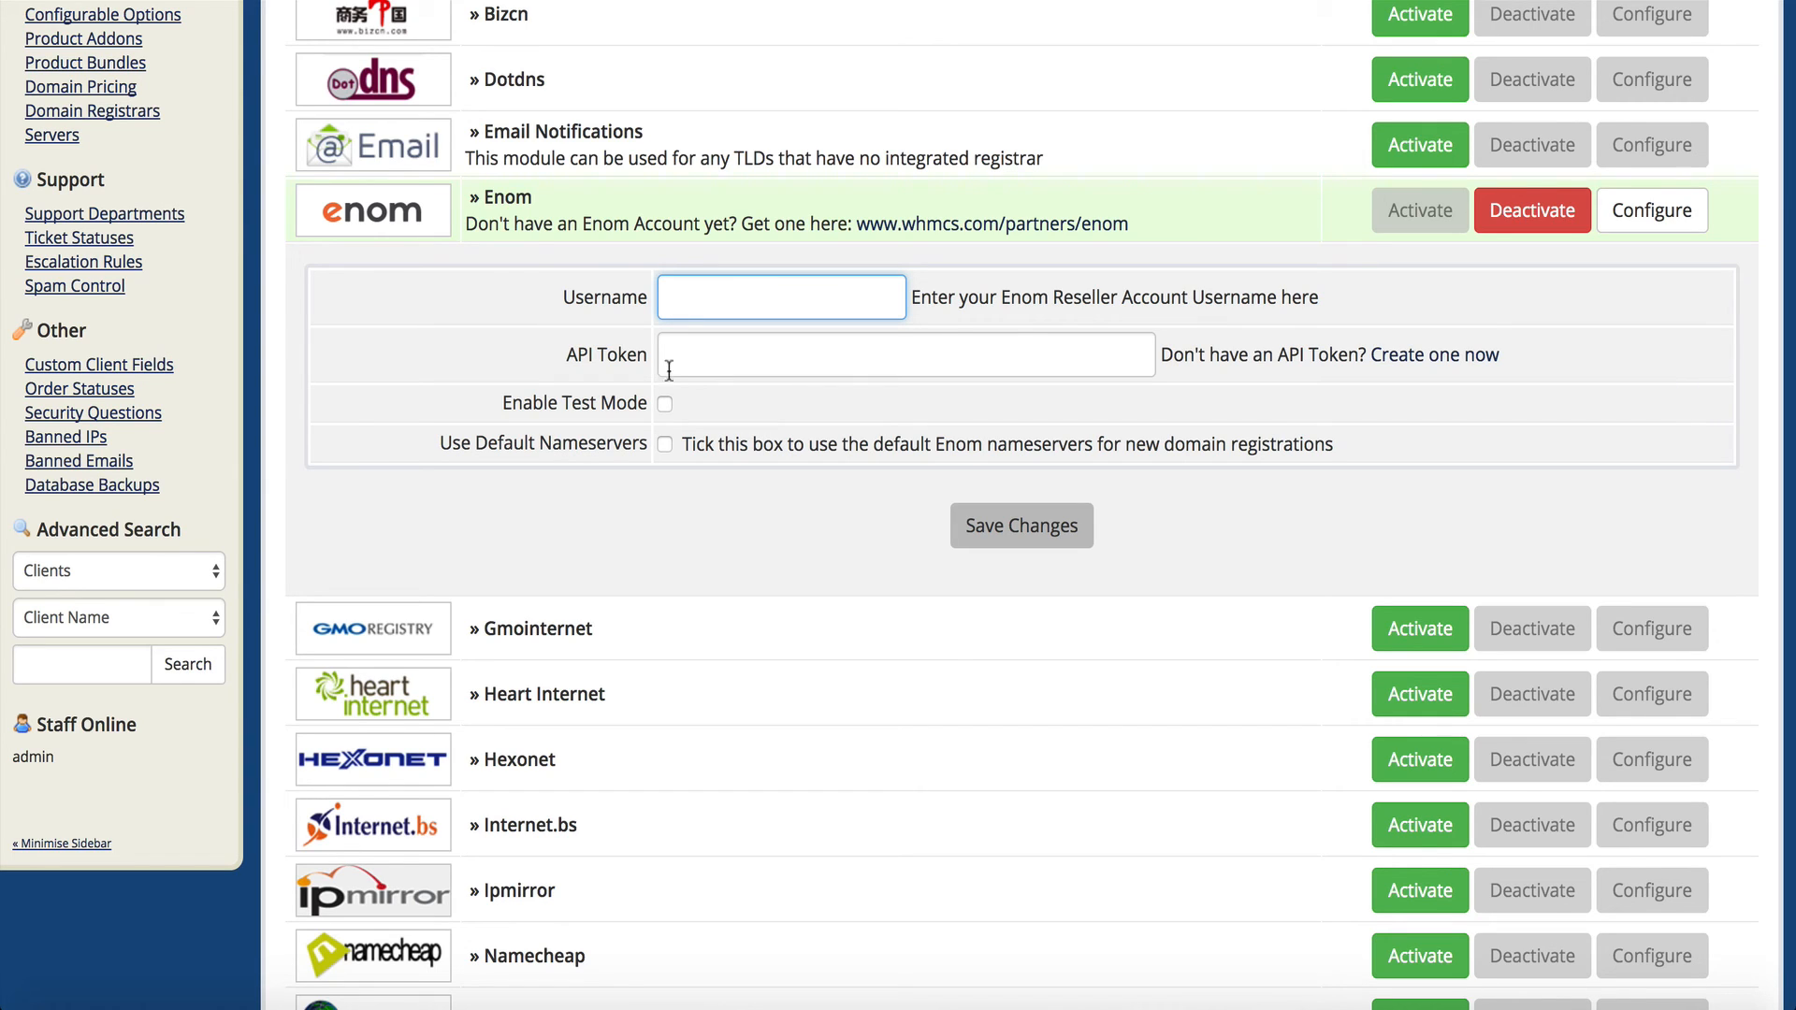
pyautogui.moveTo(682, 403)
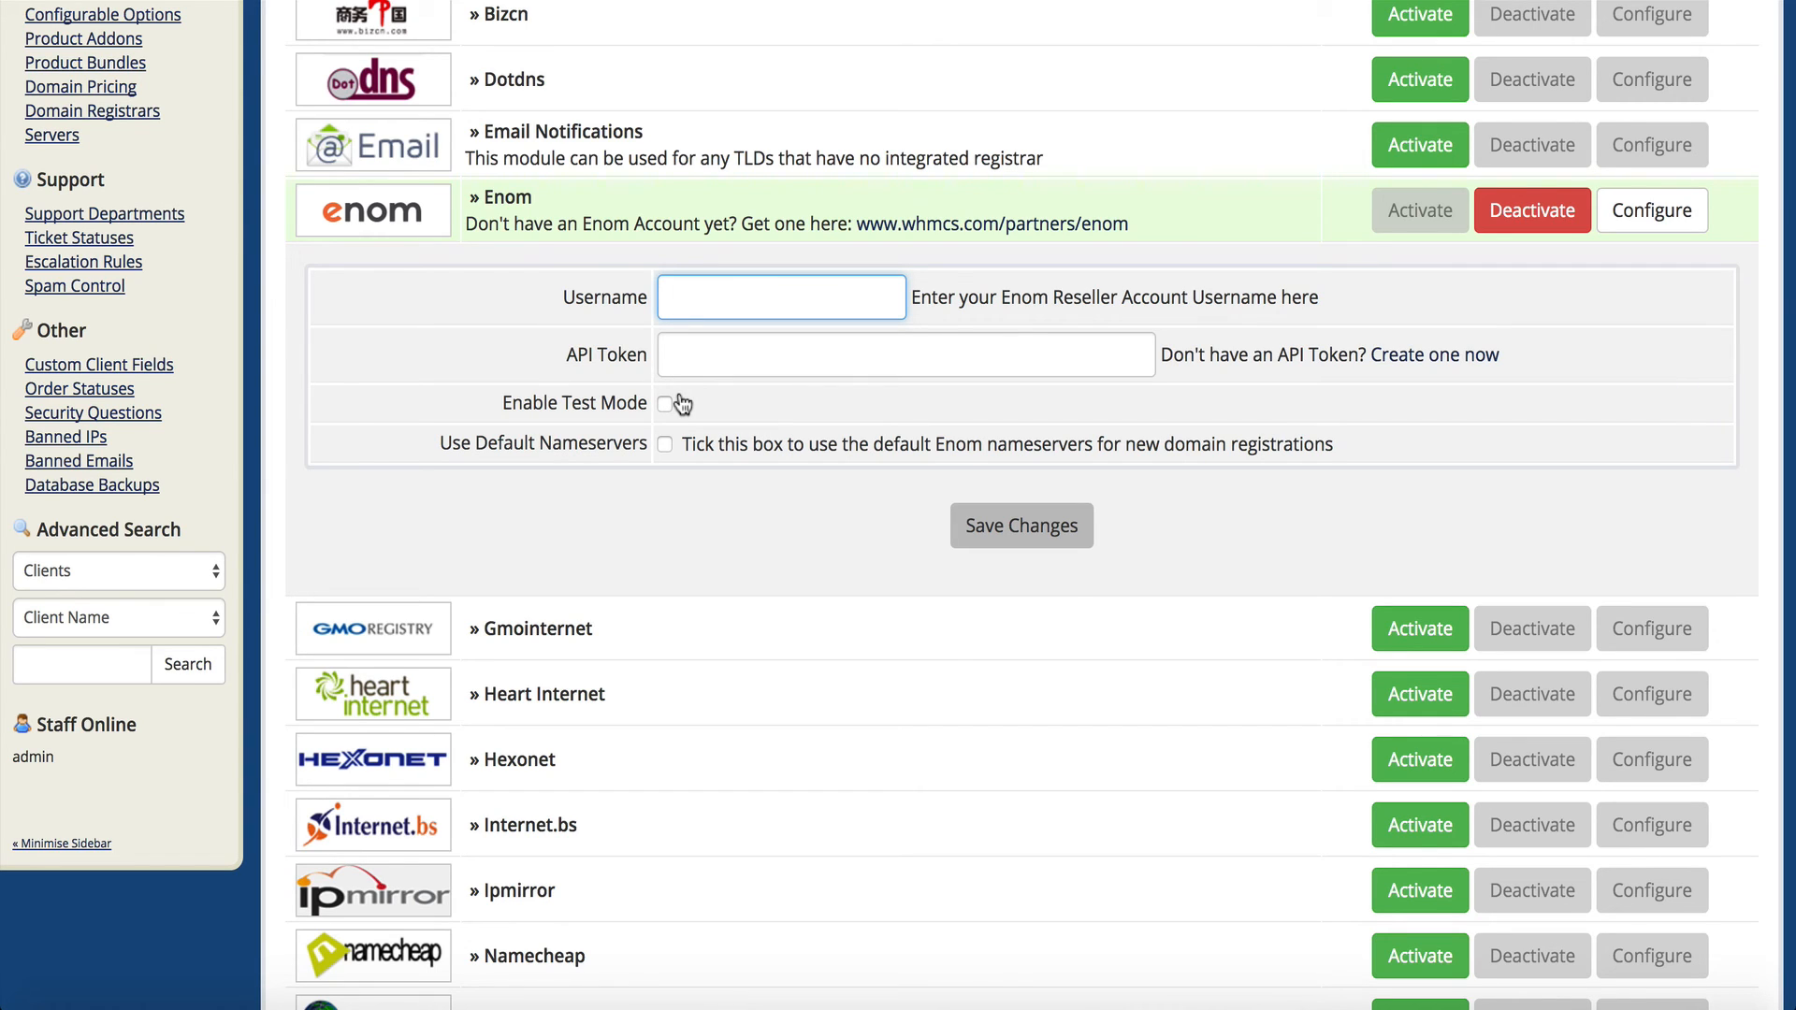